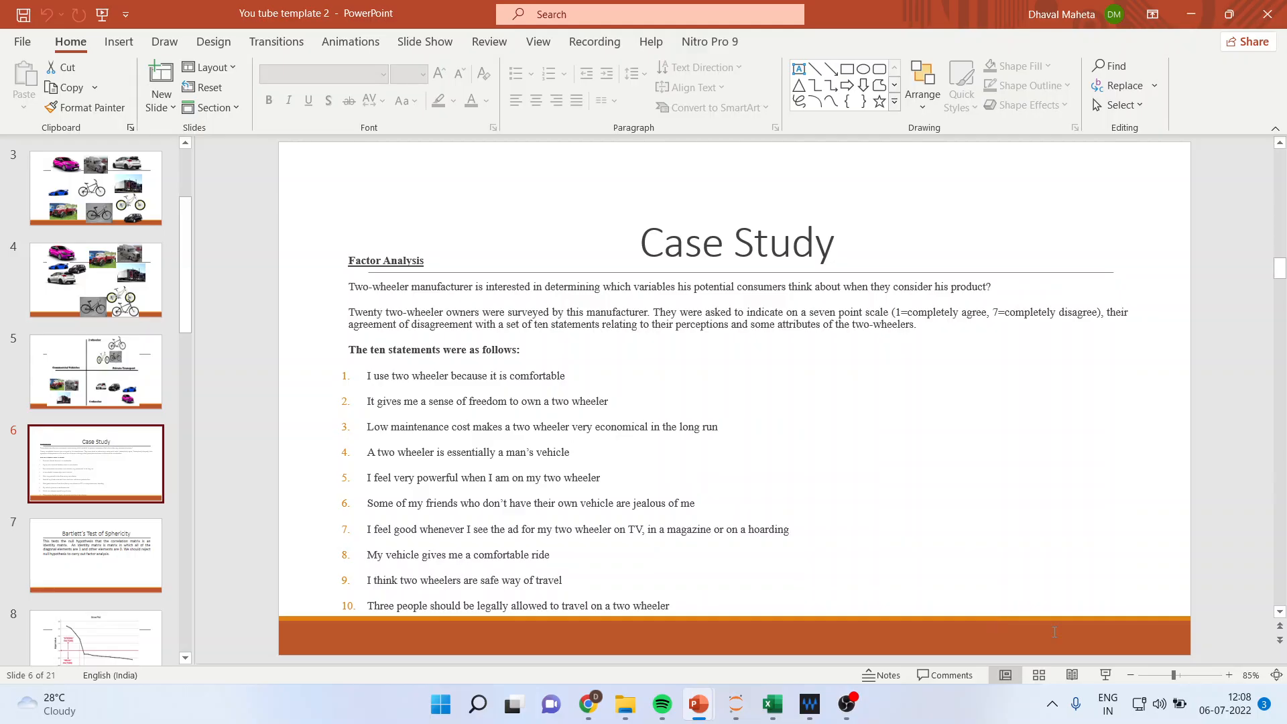
{"action": "mouse_move", "coordinate": [772, 705]}
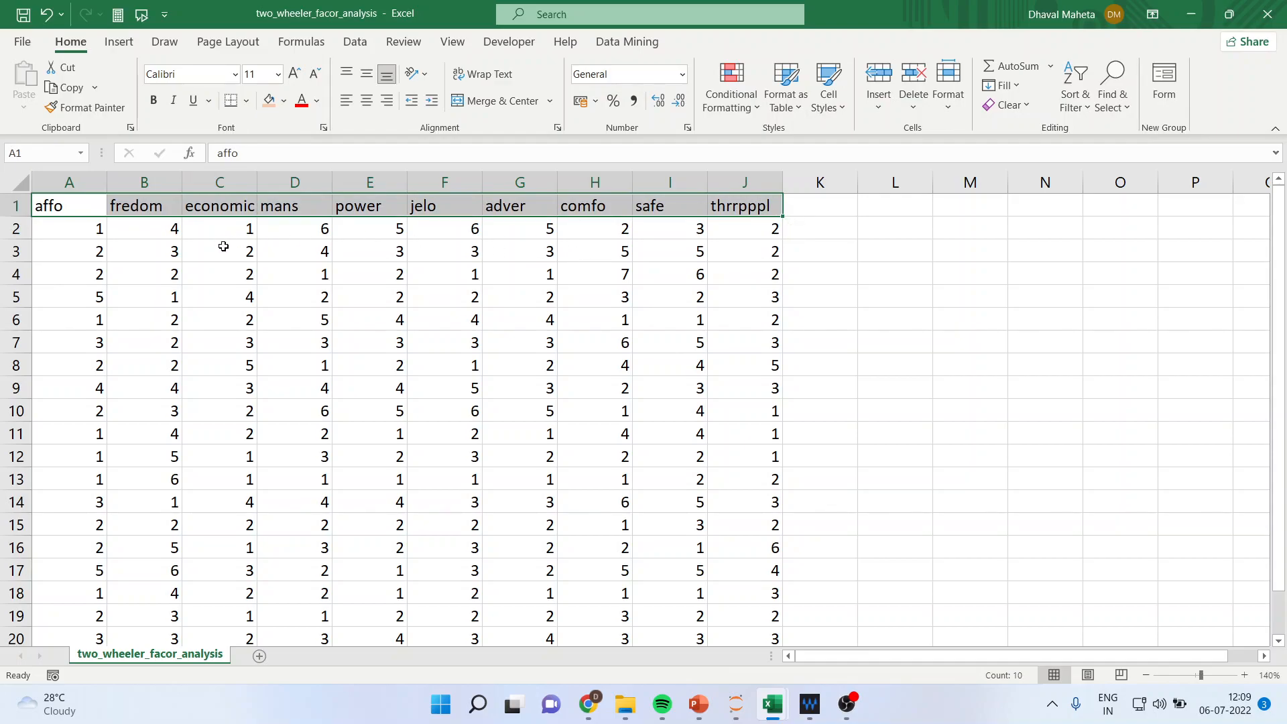
Select cell A2, the first respondent's affo rating, to review the survey data.
{"action": "left_click", "coordinate": [69, 228]}
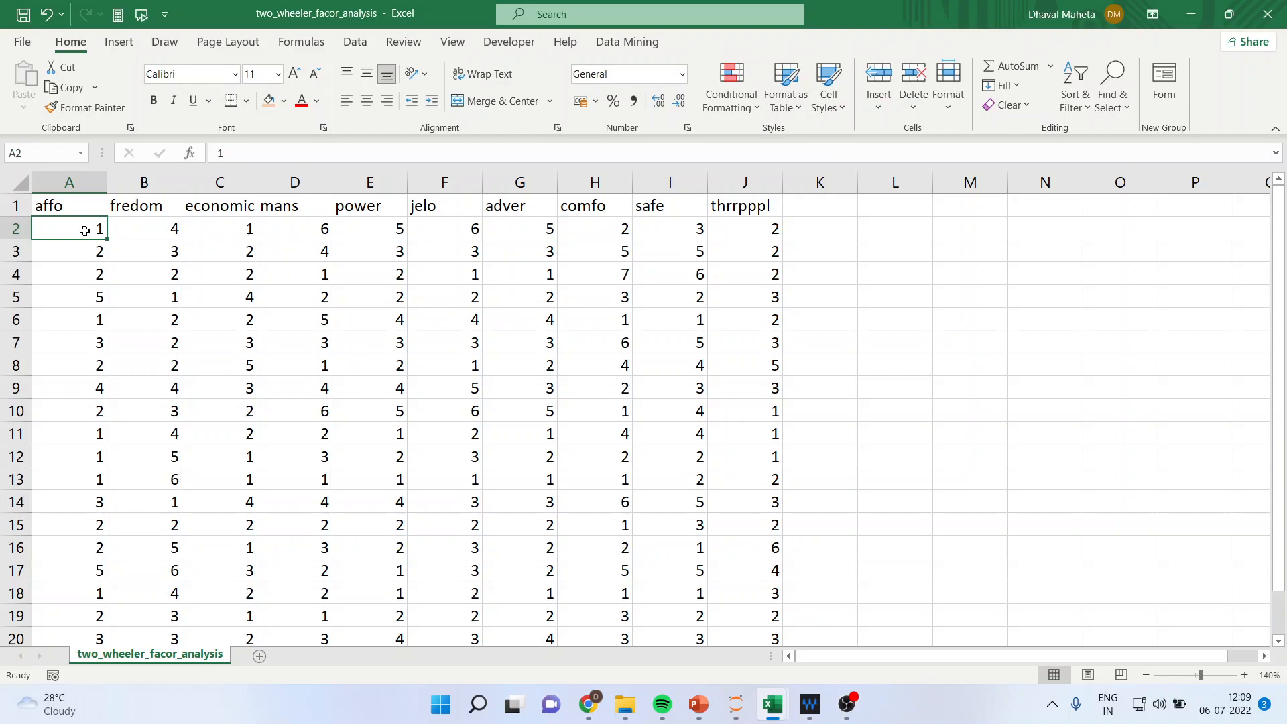
{"action": "mouse_move", "coordinate": [705, 690]}
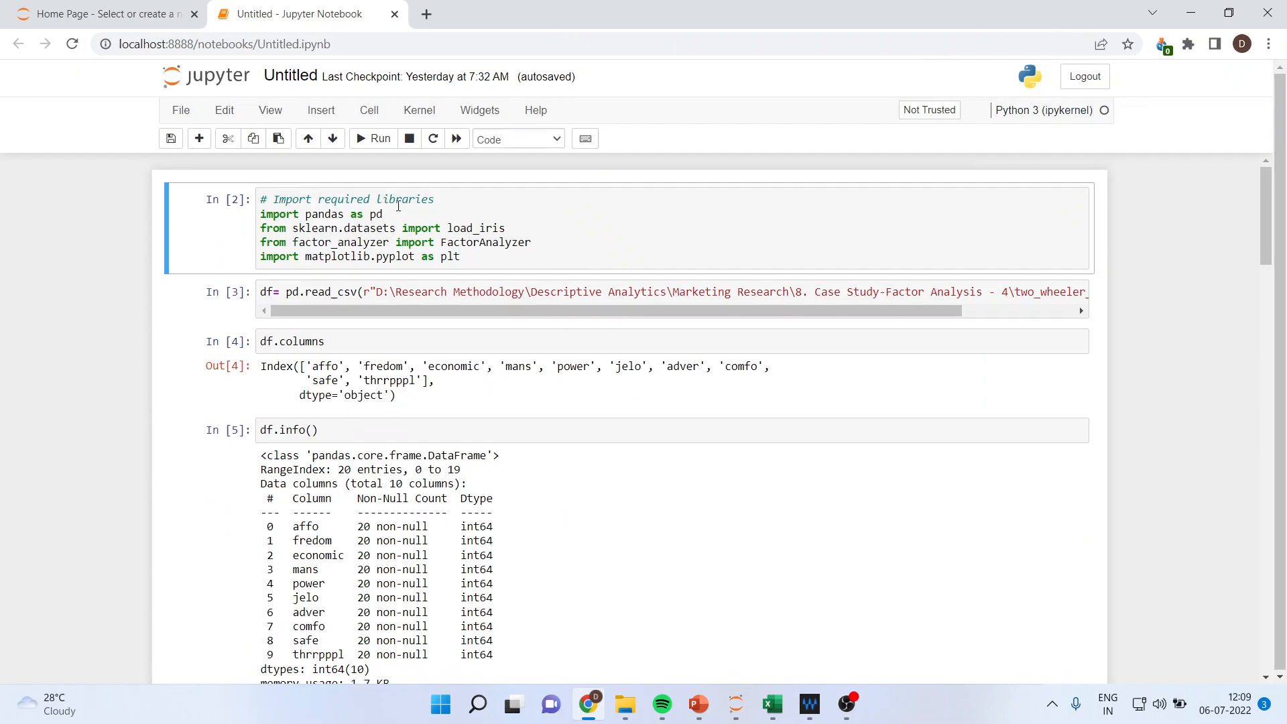
{"action": "left_click", "coordinate": [421, 215]}
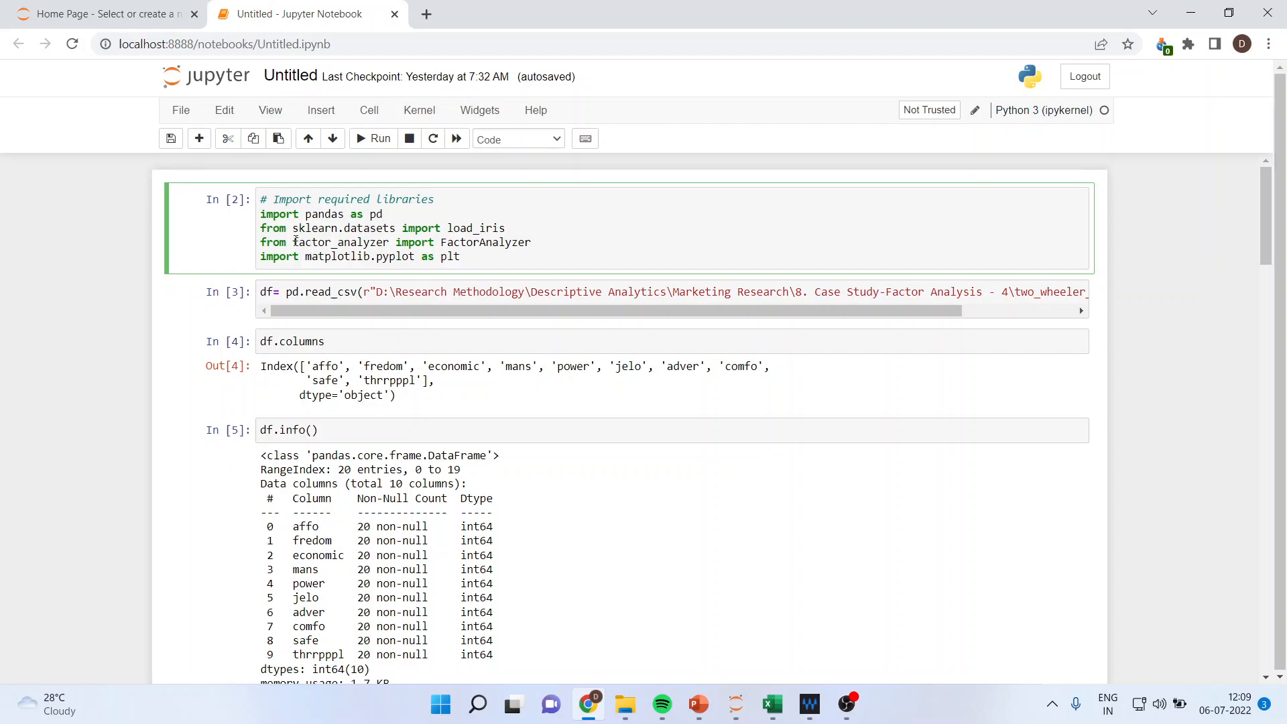
{"action": "double_click", "coordinate": [341, 242]}
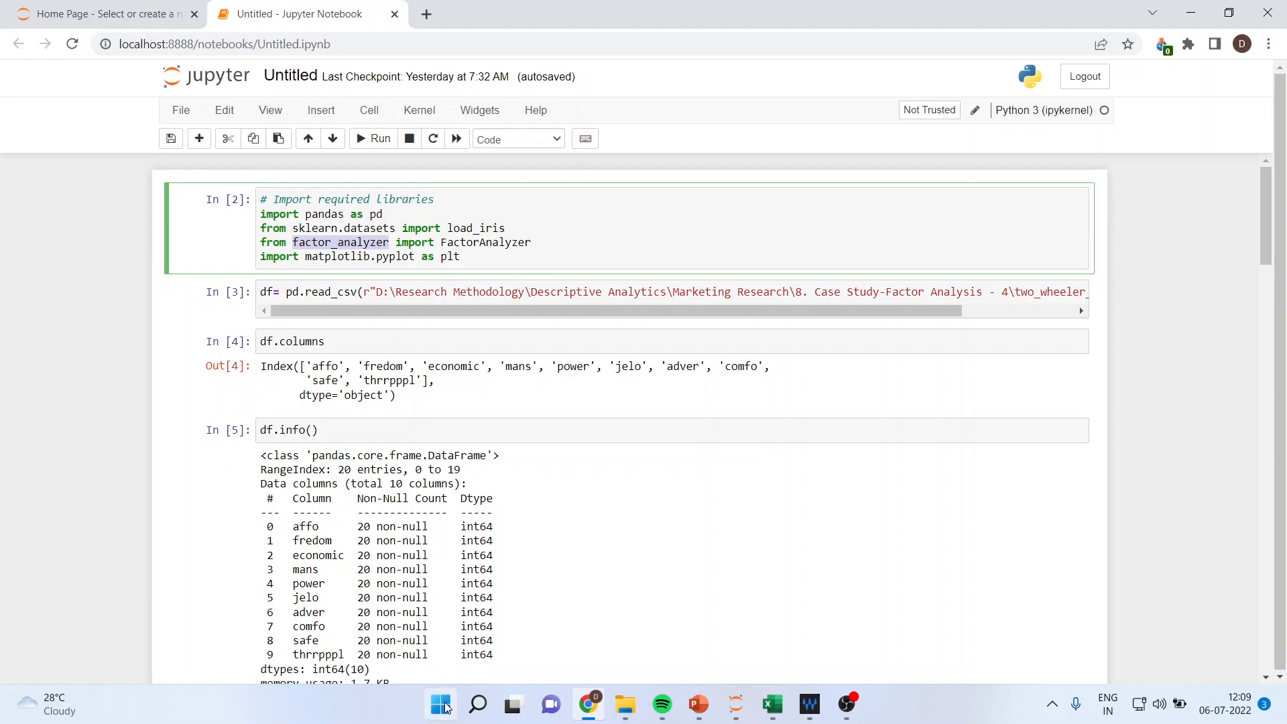
Launch Command Prompt from Start search and run pip install factor_analyzer.
{"action": "left_click", "coordinate": [477, 704]}
{"action": "type", "text": "comm"}
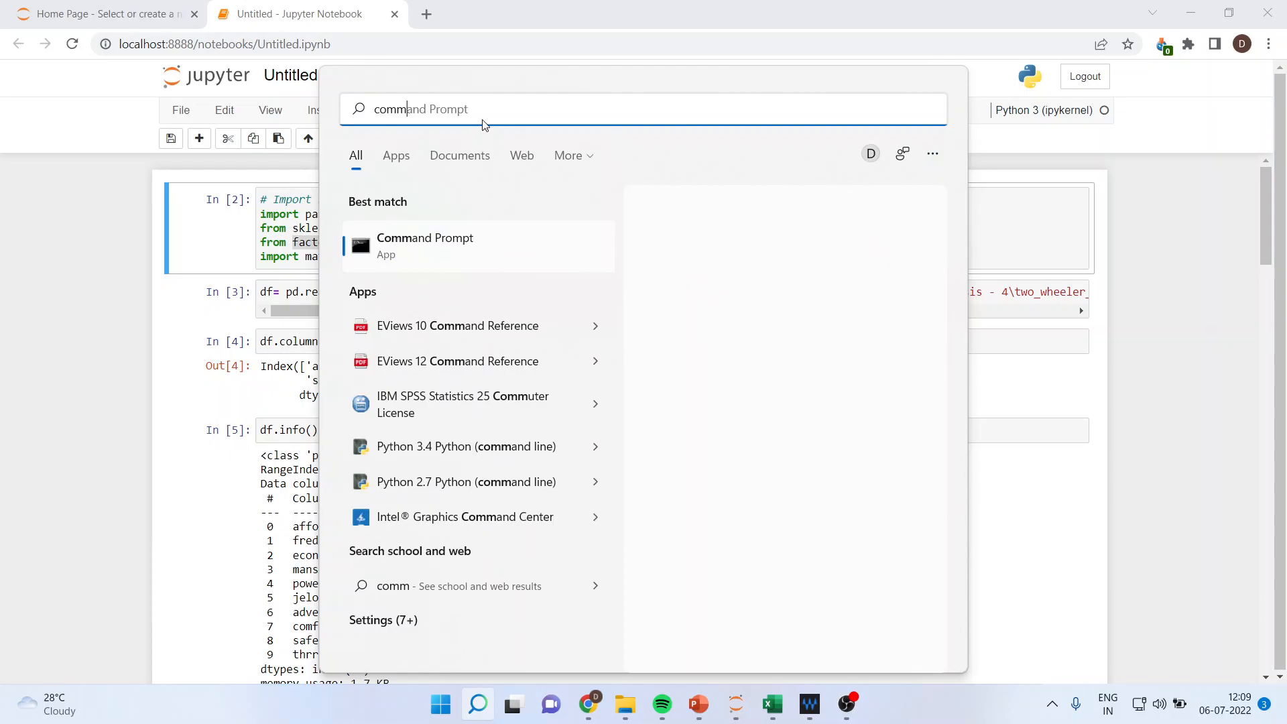
{"action": "left_click", "coordinate": [424, 245]}
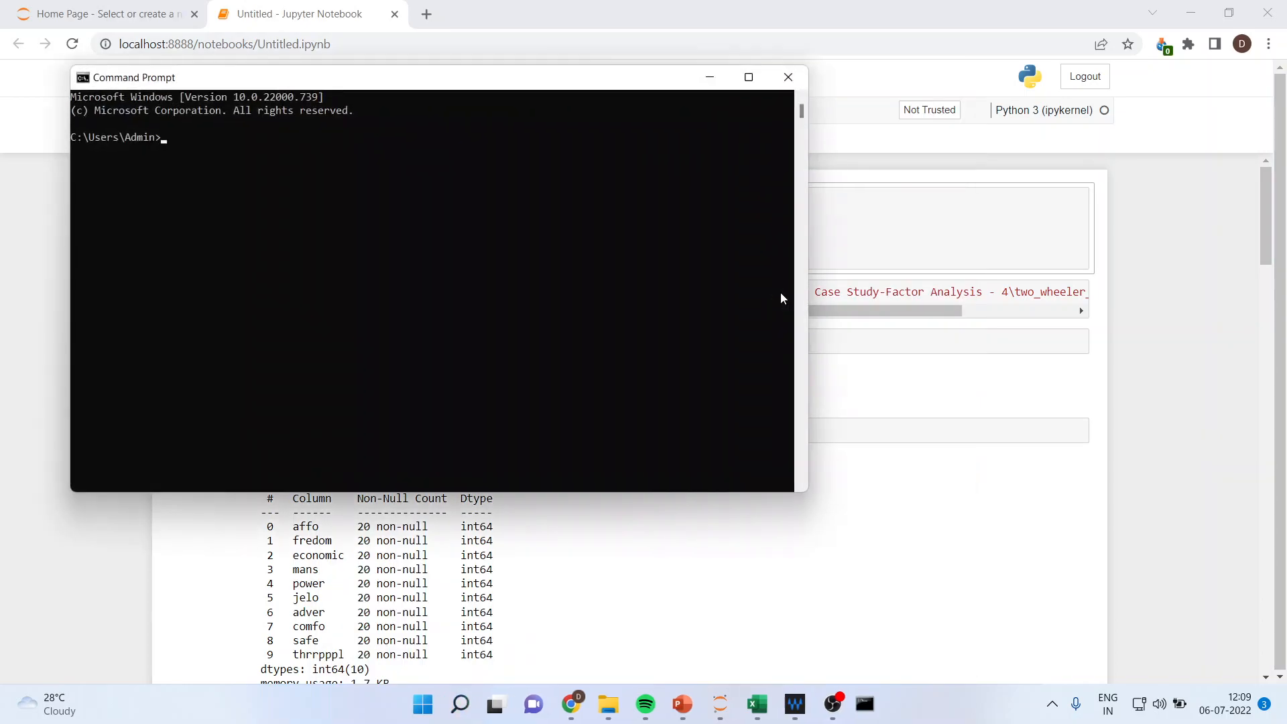
{"action": "type", "text": "pip install factor_analyzer"}
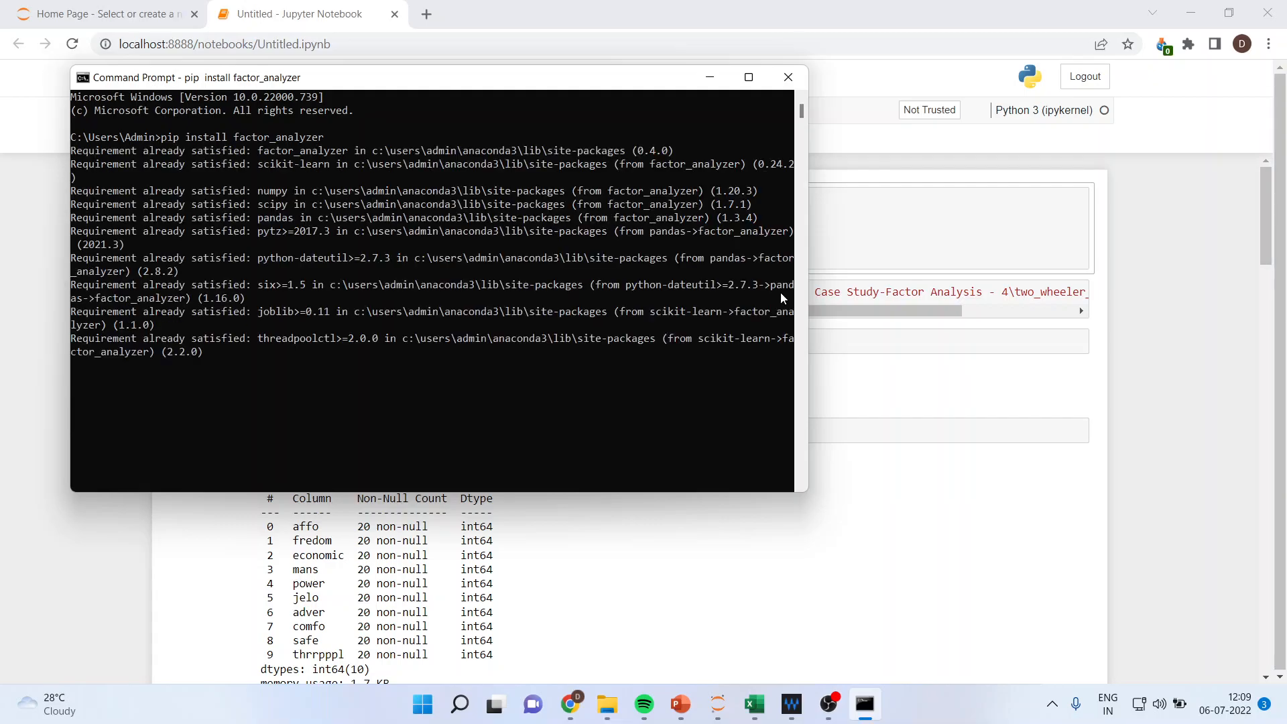
{"action": "key", "text": "enter"}
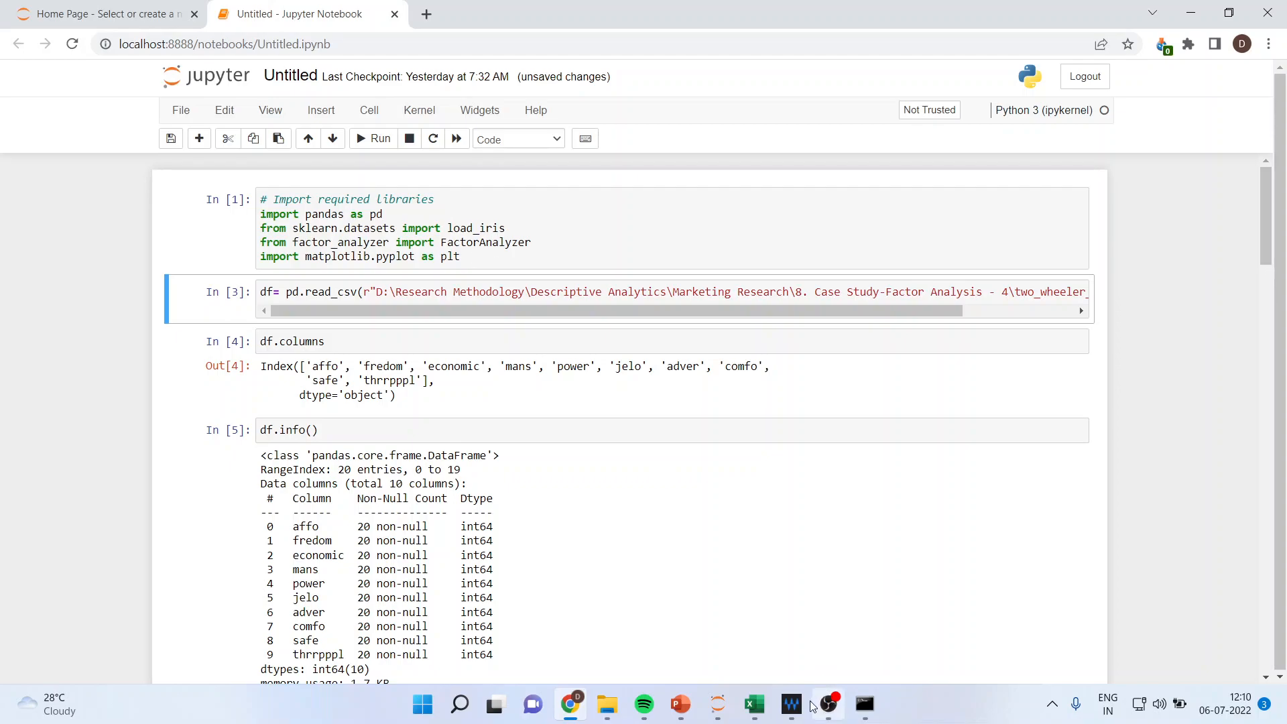
Revisit the two-wheeler survey sheet in Excel, then switch back to the notebook.
{"action": "left_click", "coordinate": [752, 703]}
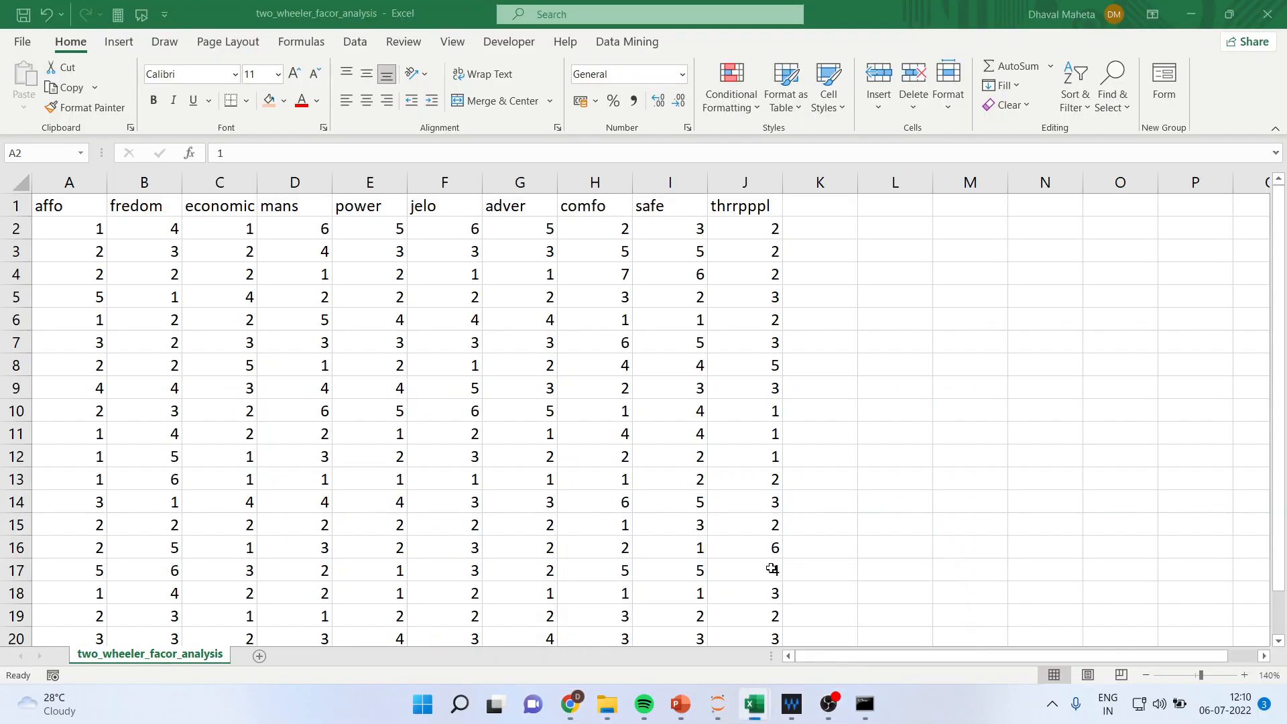
{"action": "left_click", "coordinate": [69, 227]}
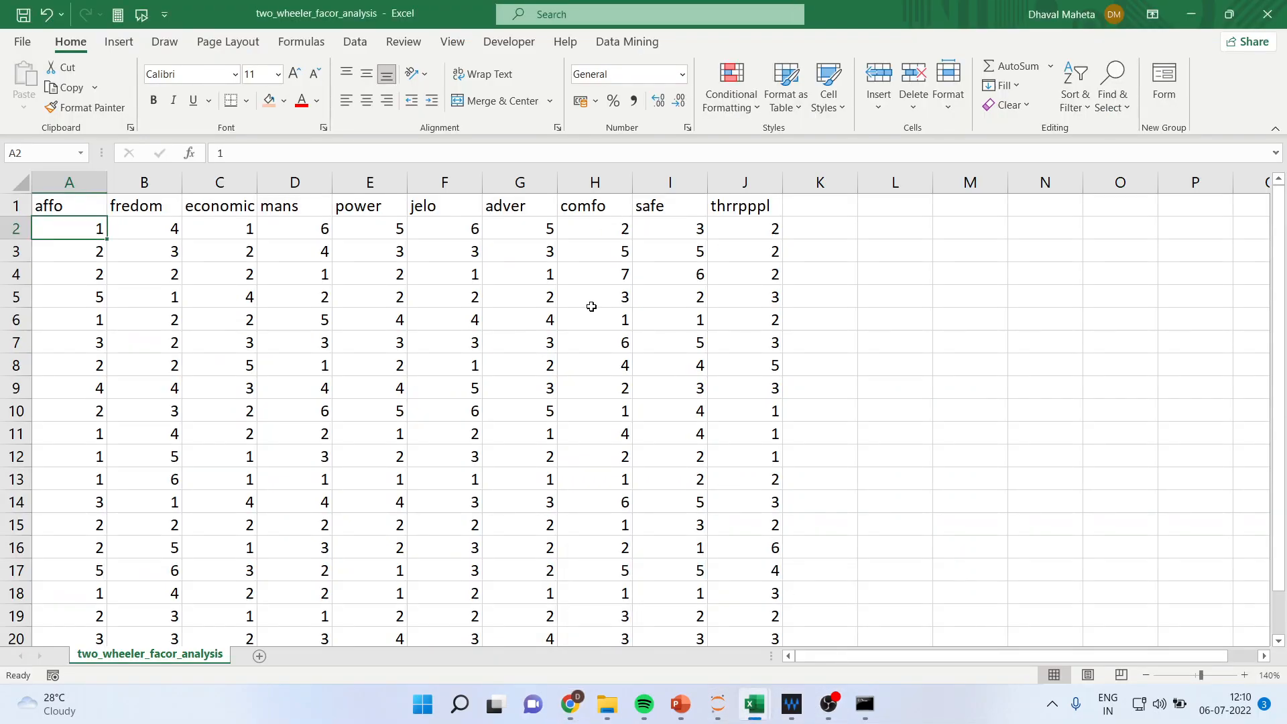
{"action": "left_click", "coordinate": [716, 703]}
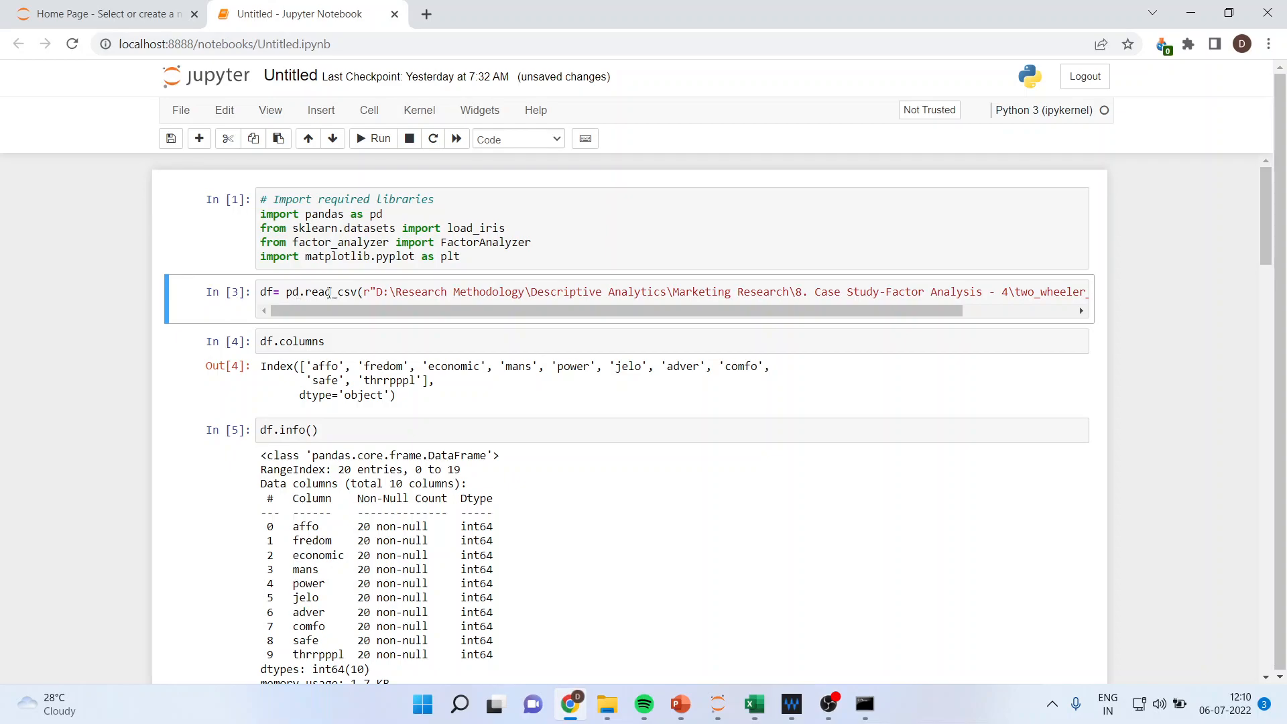
Rerun the read_csv, summary and Bartlett cells, giving chi-square 171.7 and KMO 0.594.
{"action": "left_click", "coordinate": [364, 292]}
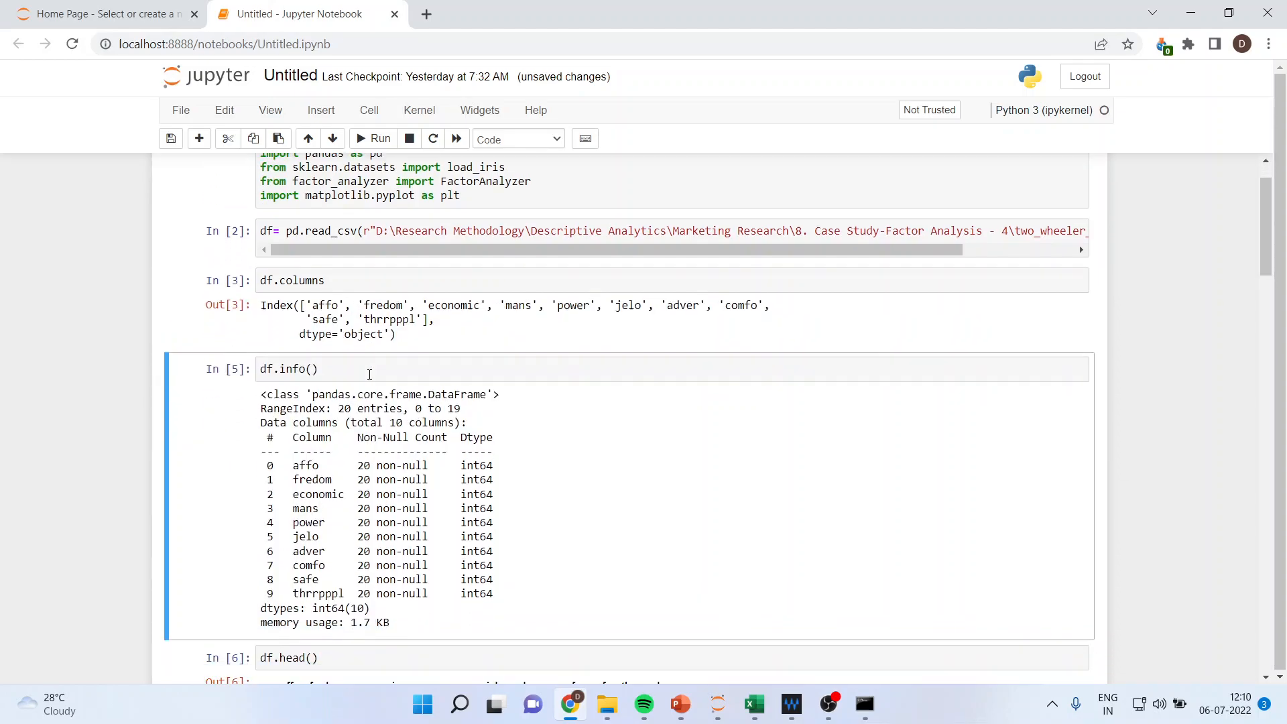
{"action": "scroll", "scroll_direction": "down", "scroll_amount": 3}
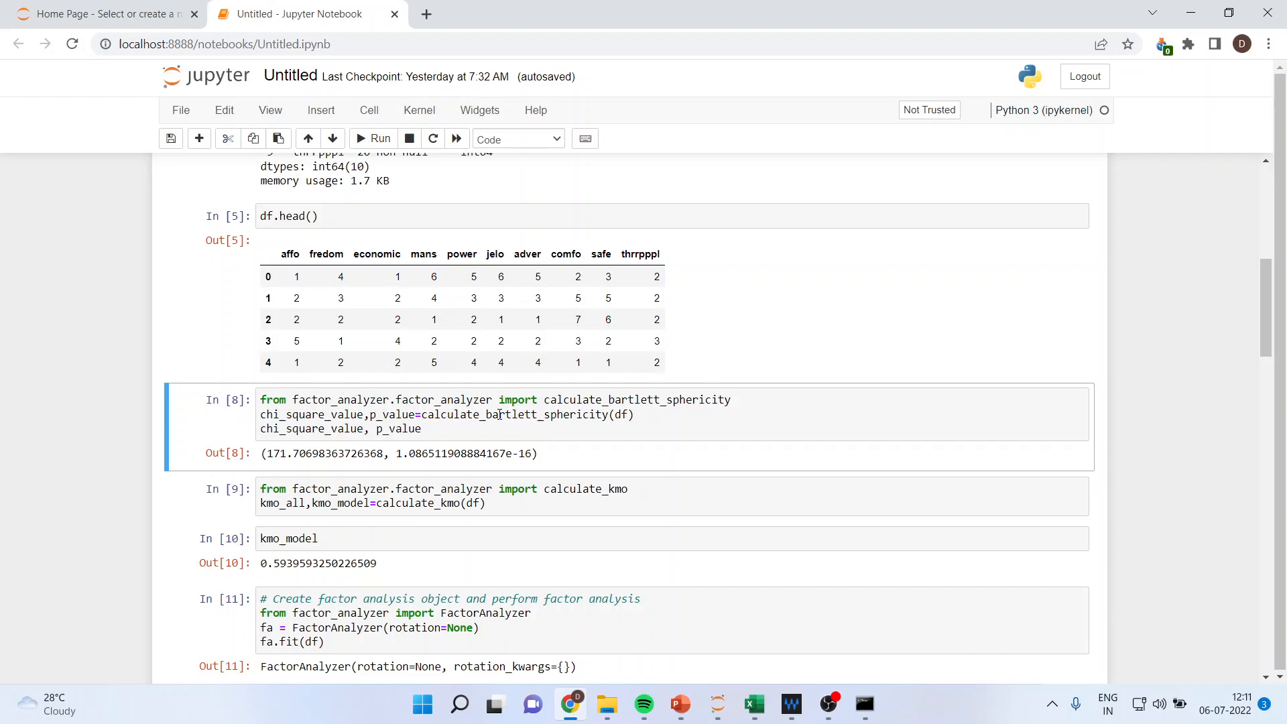
{"action": "left_click", "coordinate": [679, 703]}
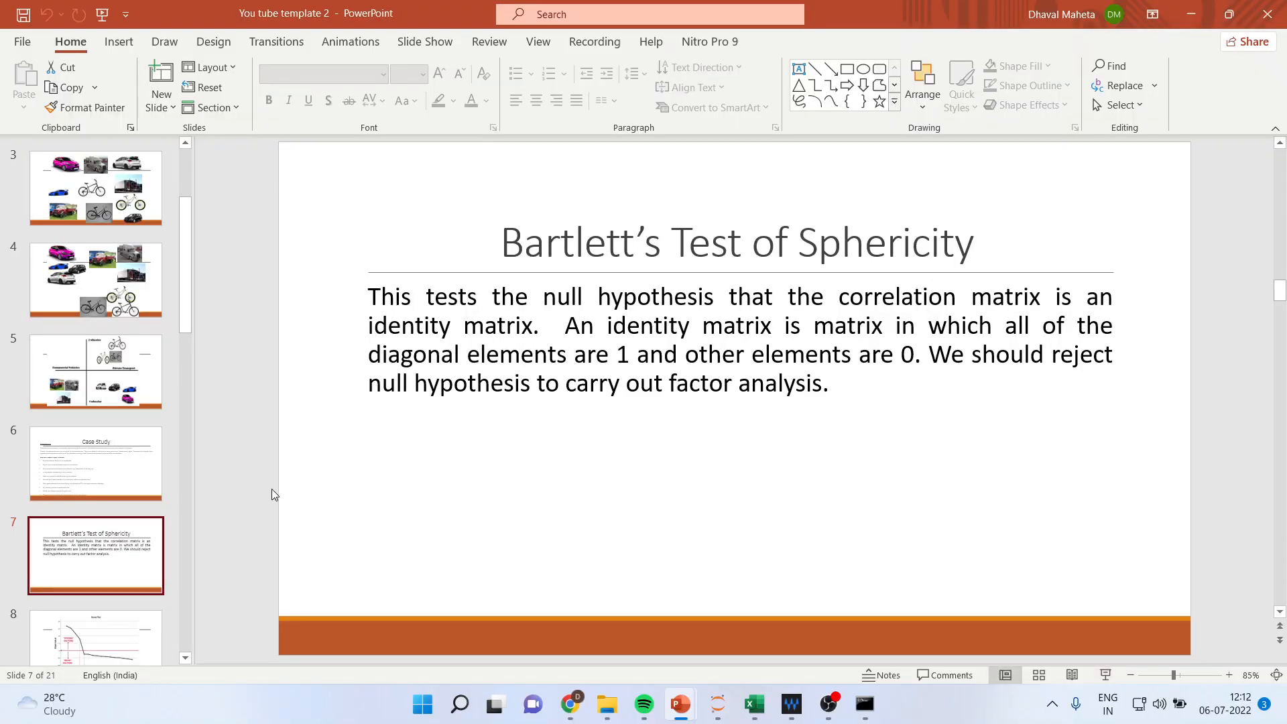
Return from the Bartlett's test slide to the factor analysis notebook.
{"action": "left_click", "coordinate": [571, 710]}
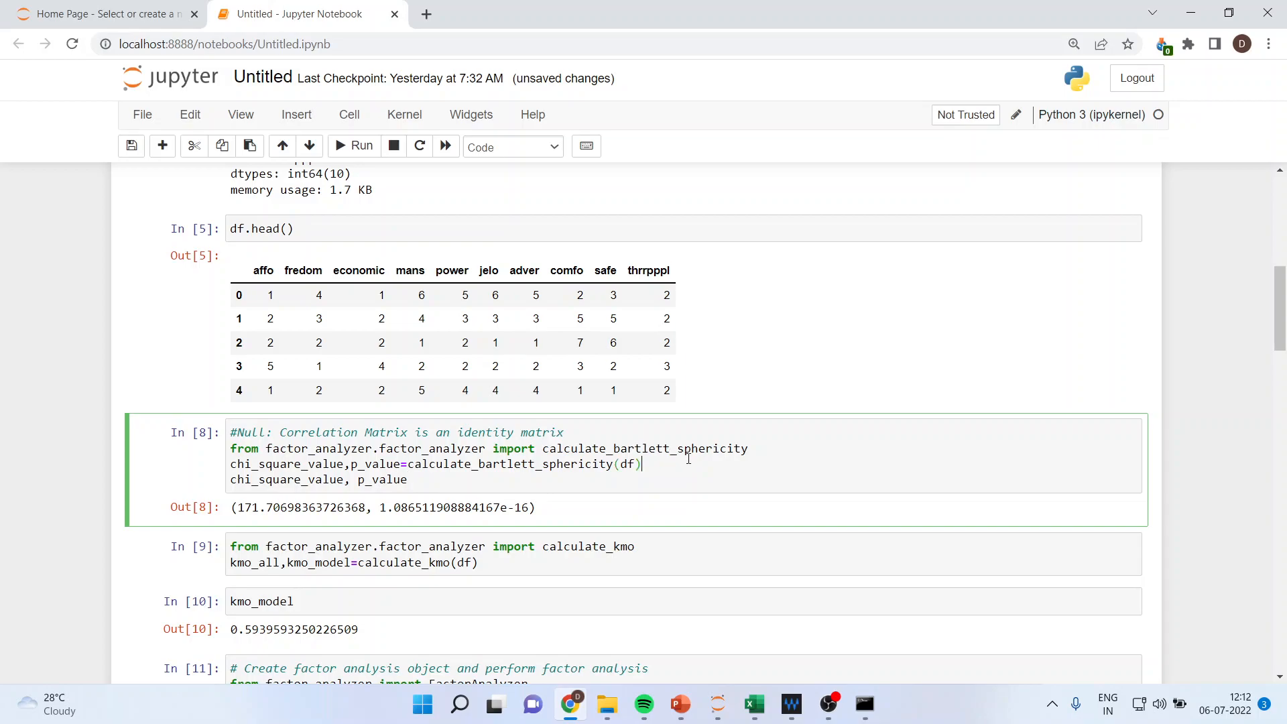
Rerun the Bartlett cell and highlight its p-value (~1.09e-16) and the identity-matrix null-hypothesis comment.
{"action": "left_click", "coordinate": [277, 479]}
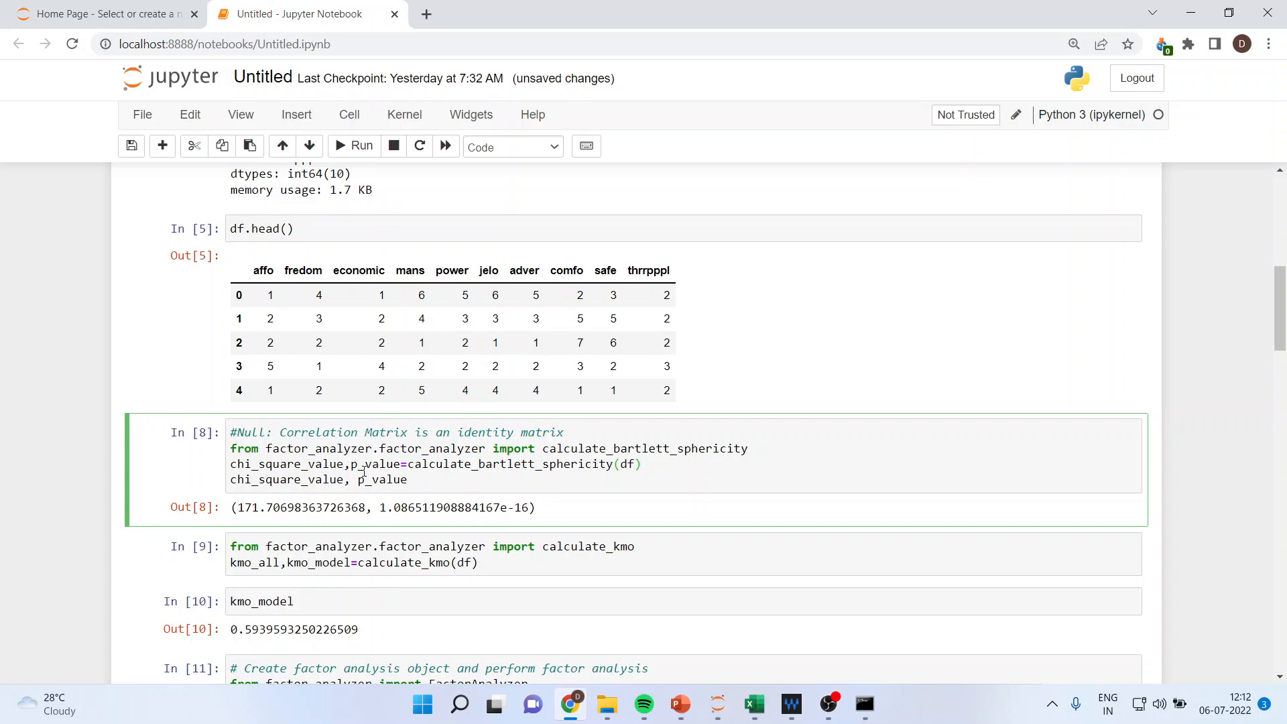
{"action": "mouse_move", "coordinate": [590, 471]}
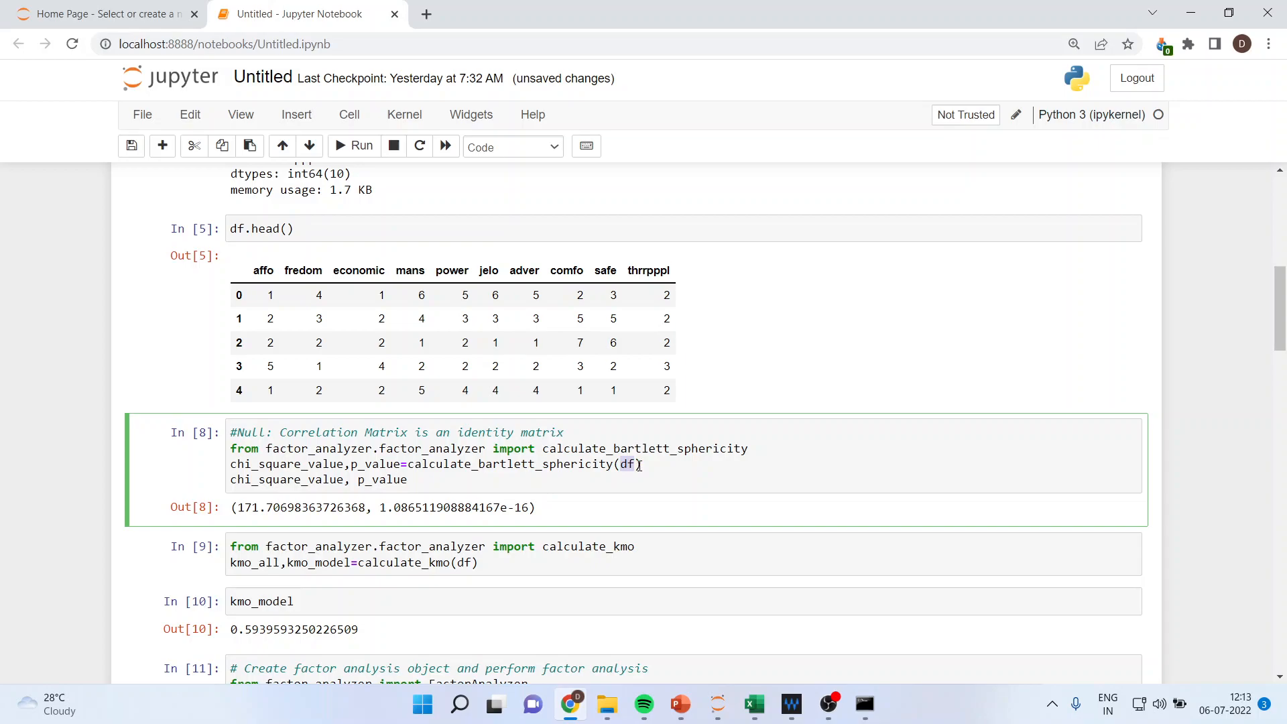
{"action": "left_click", "coordinate": [644, 464]}
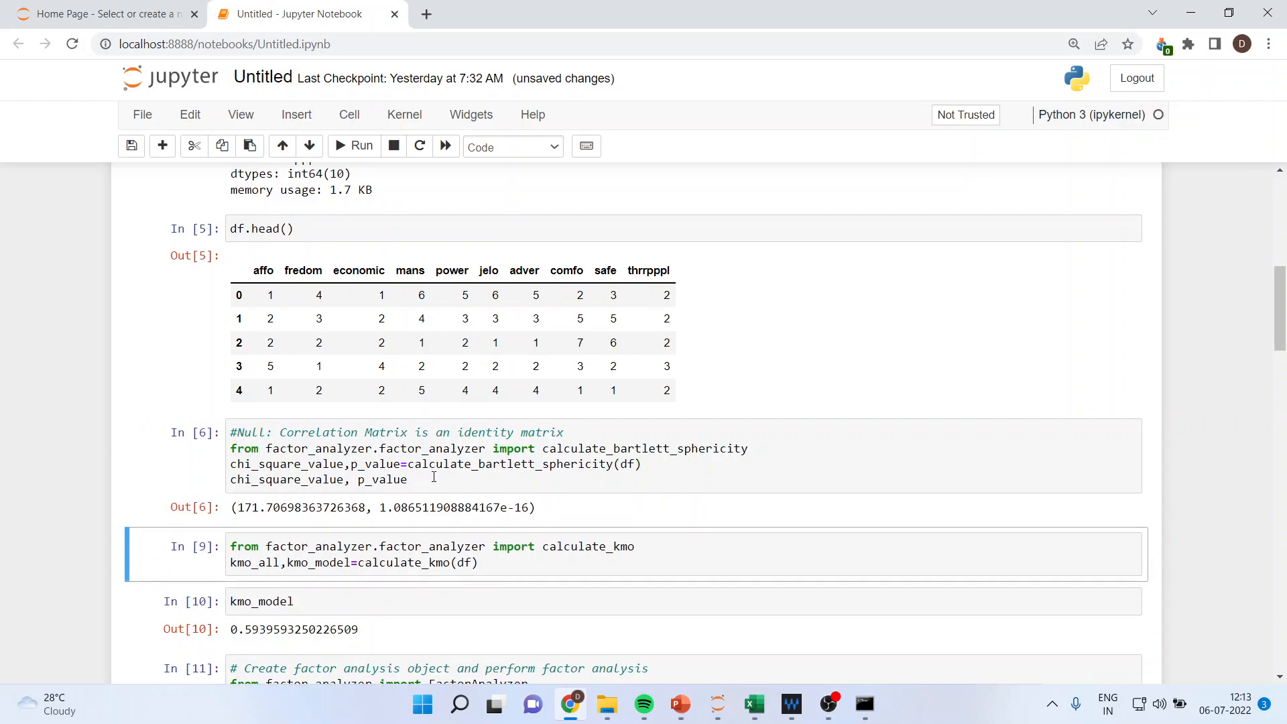
{"action": "left_click_drag", "start_coordinate": [236, 508], "coordinate": [336, 507]}
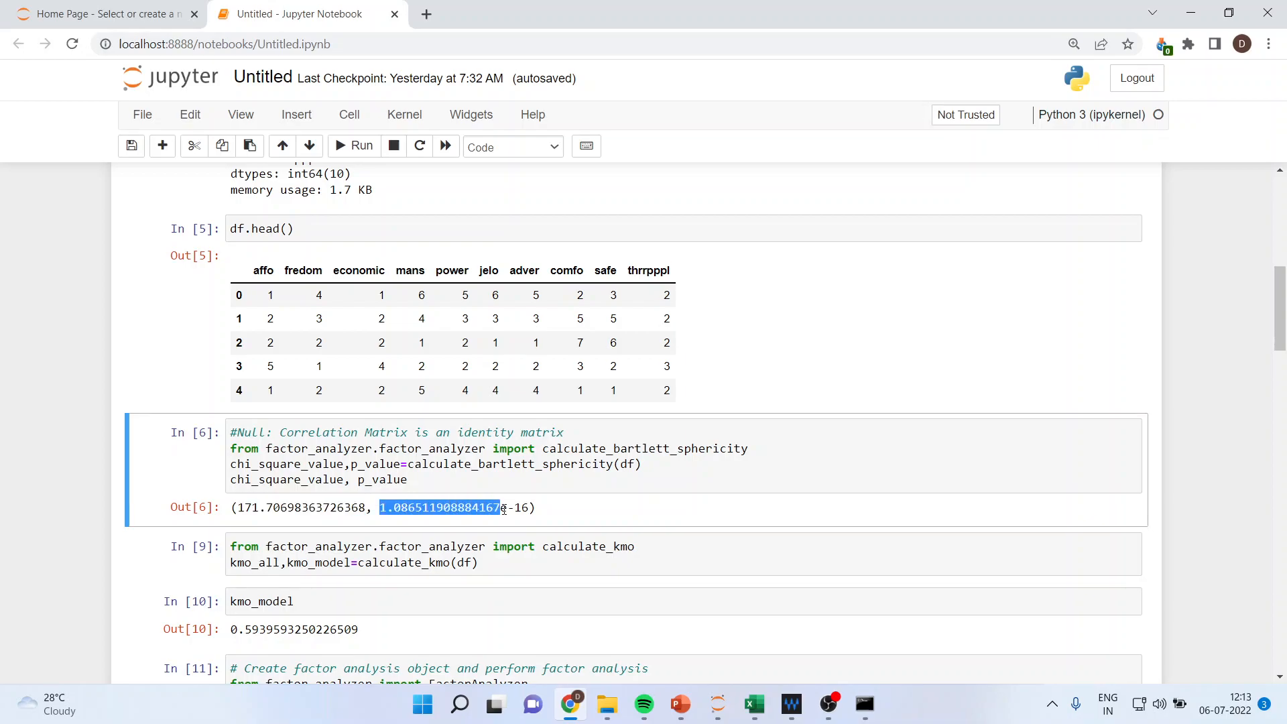
{"action": "left_click_drag", "start_coordinate": [499, 508], "coordinate": [532, 507]}
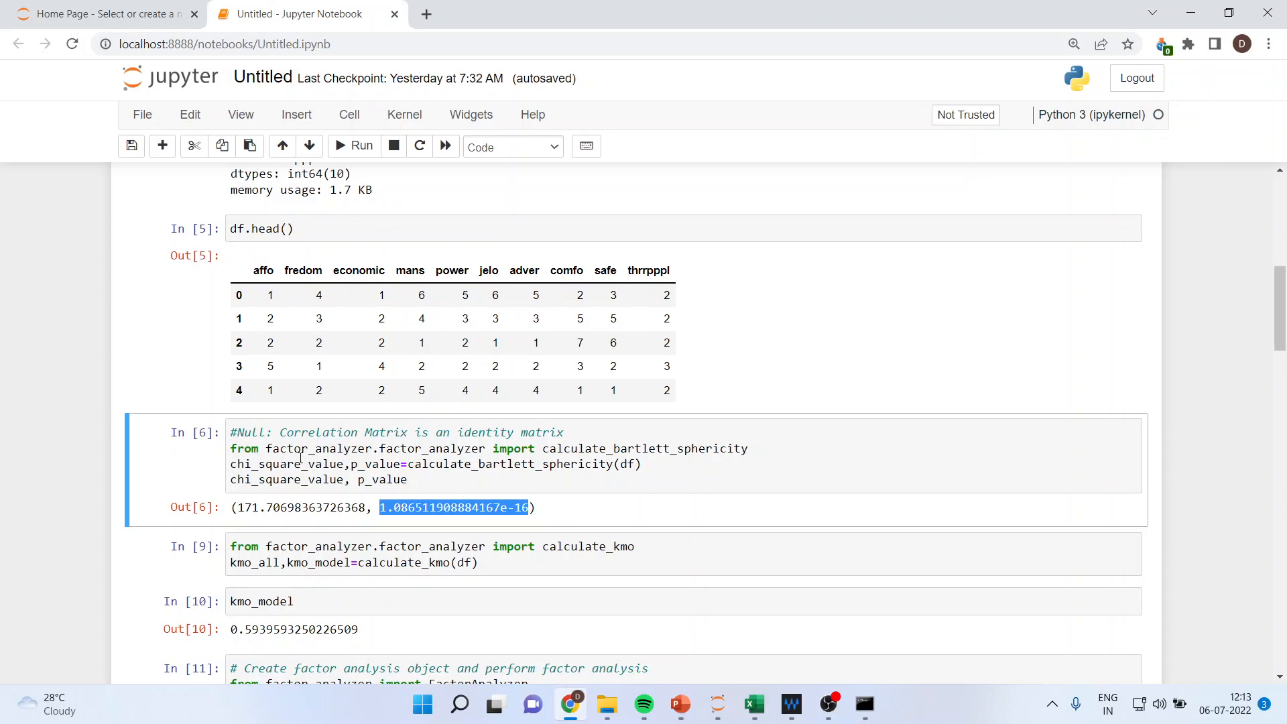
{"action": "left_click_drag", "start_coordinate": [282, 432], "coordinate": [564, 432]}
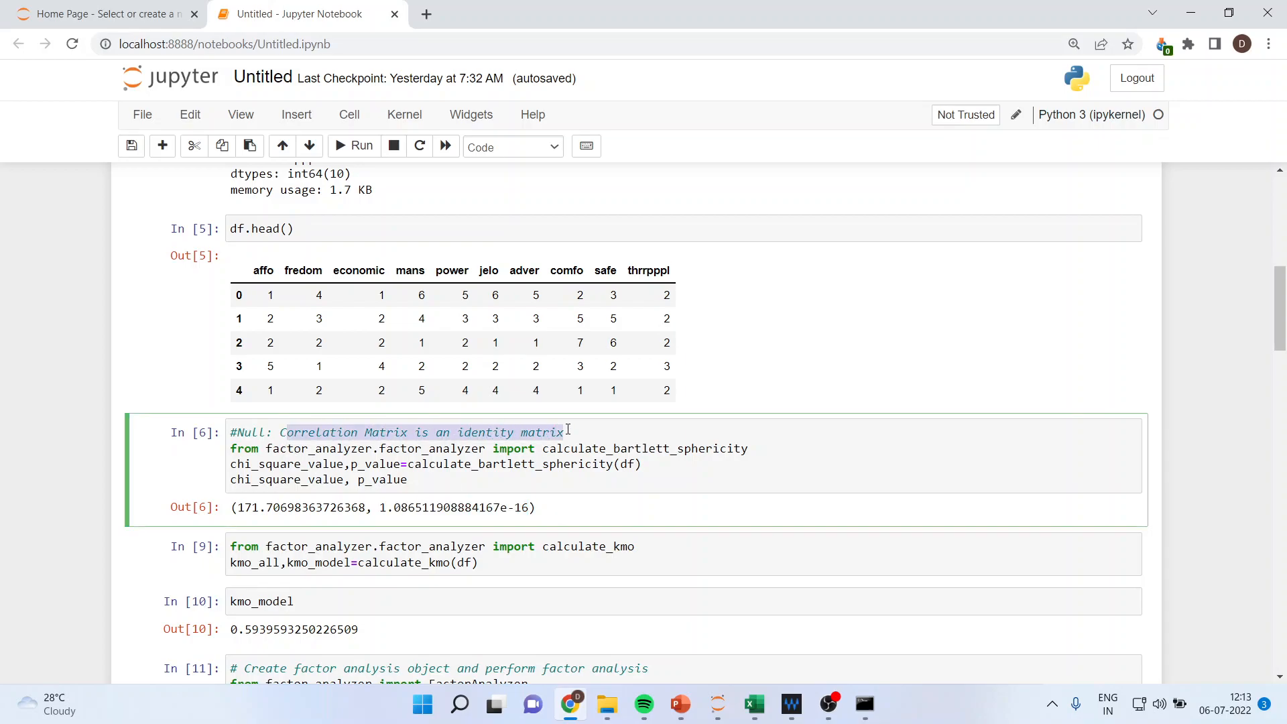
{"action": "mouse_move", "coordinate": [572, 431]}
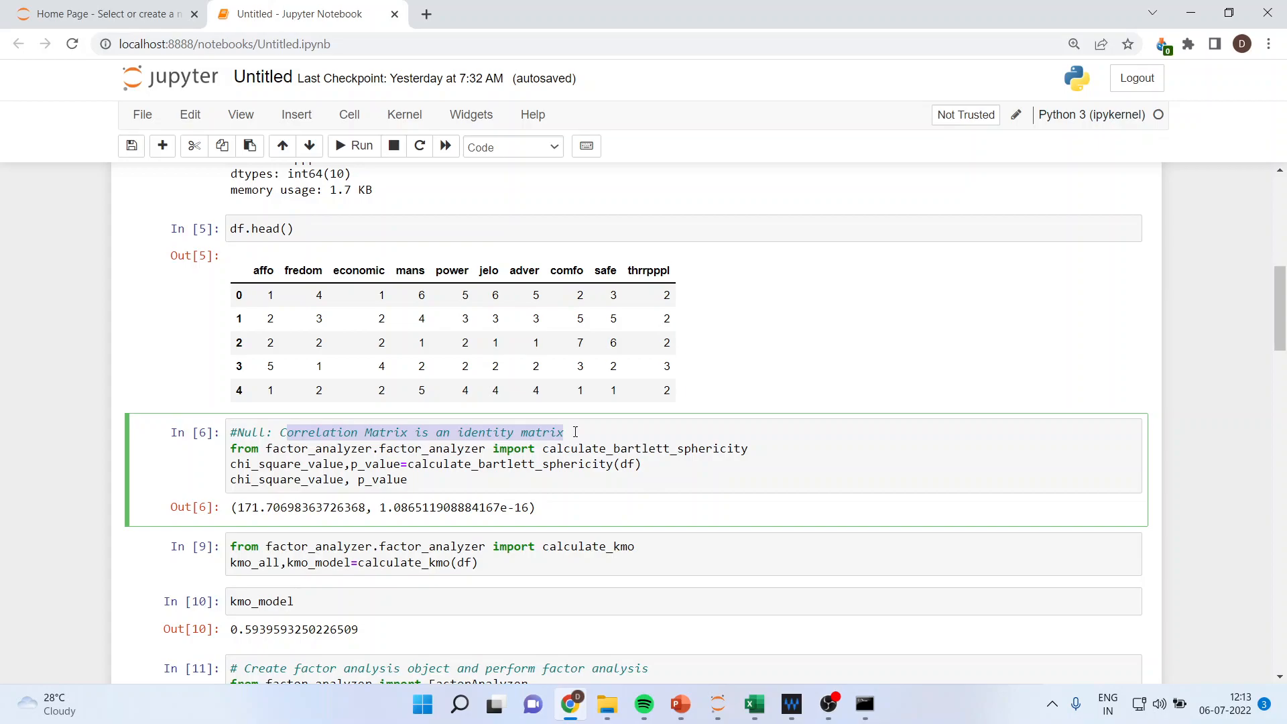
Show the KMO sampling-adequacy slide in PowerPoint, then return to the notebook's KMO cell.
{"action": "left_click", "coordinate": [678, 703]}
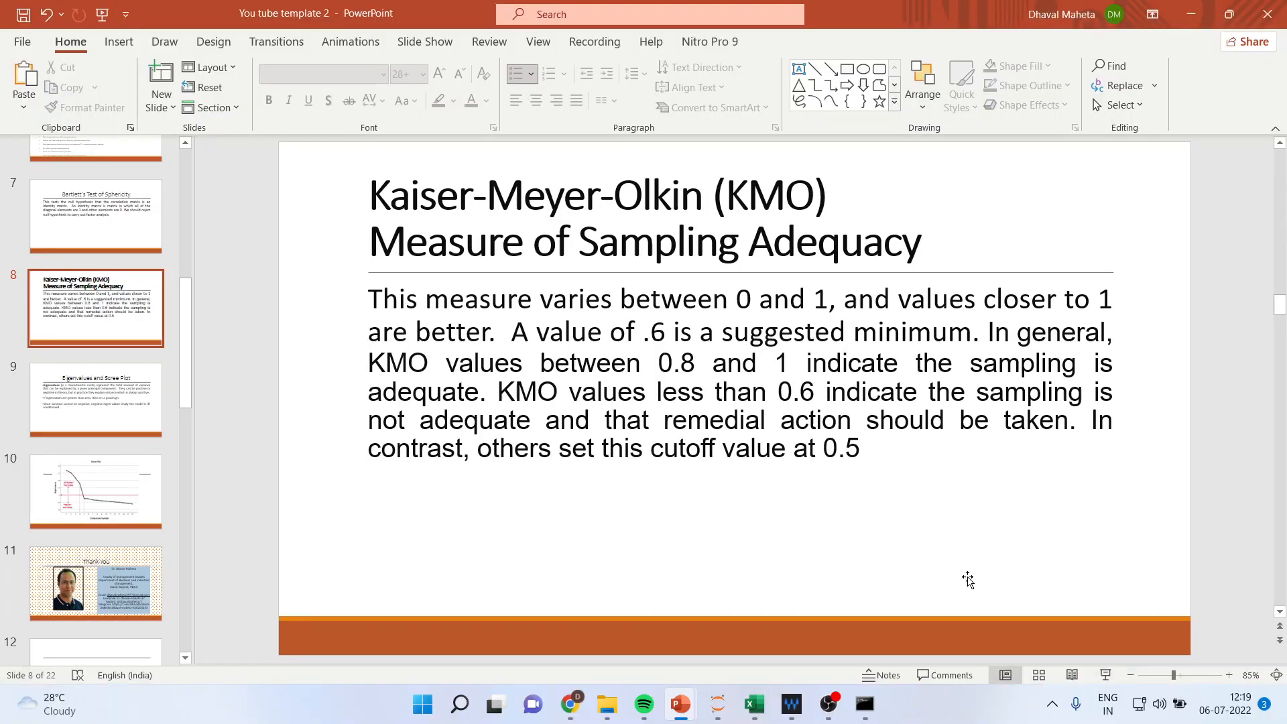
{"action": "left_click", "coordinate": [570, 703]}
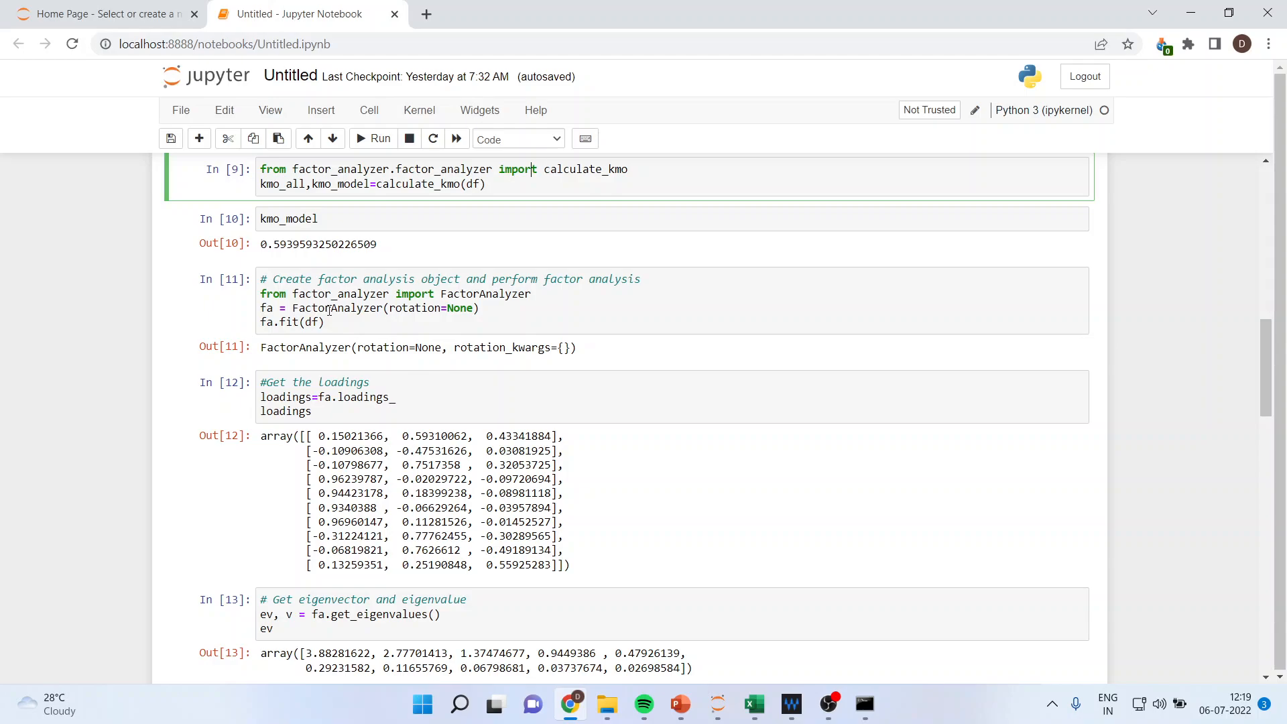
{"action": "mouse_move", "coordinate": [292, 297]}
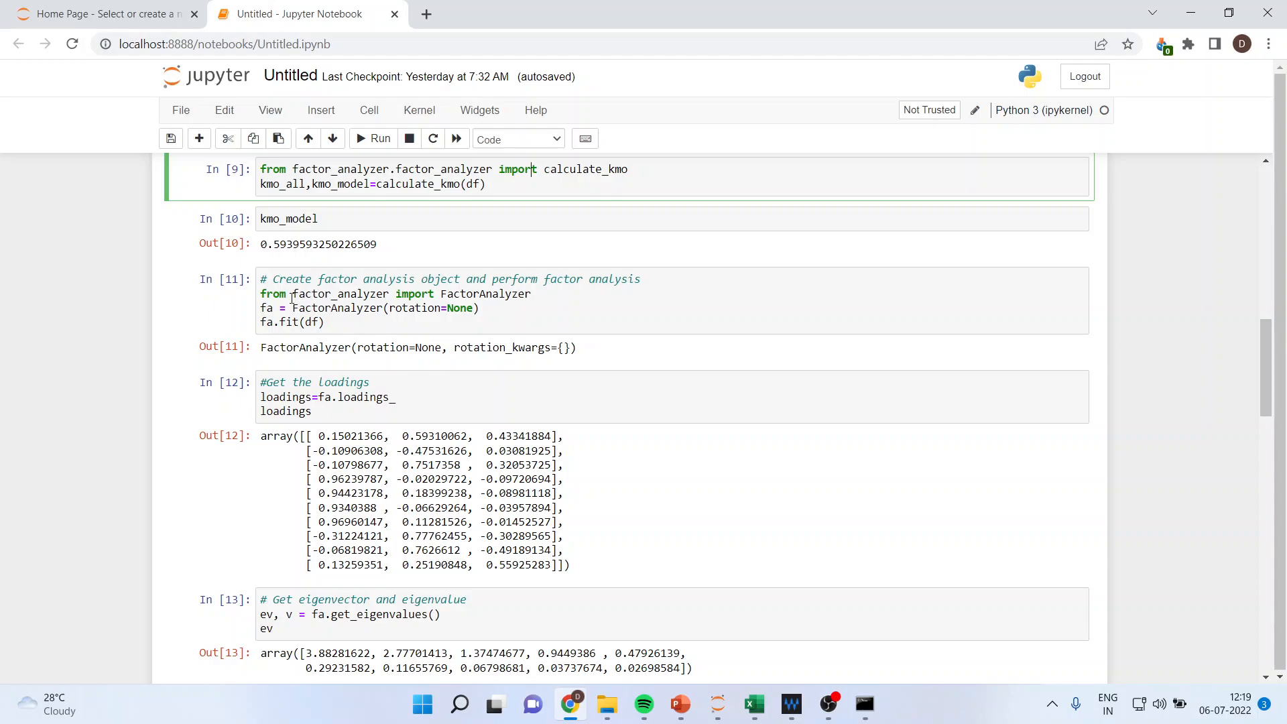
Scroll to the kmo_model cell and highlight its overall KMO value of 0.594.
{"action": "scroll", "scroll_direction": "up", "scroll_amount": 3}
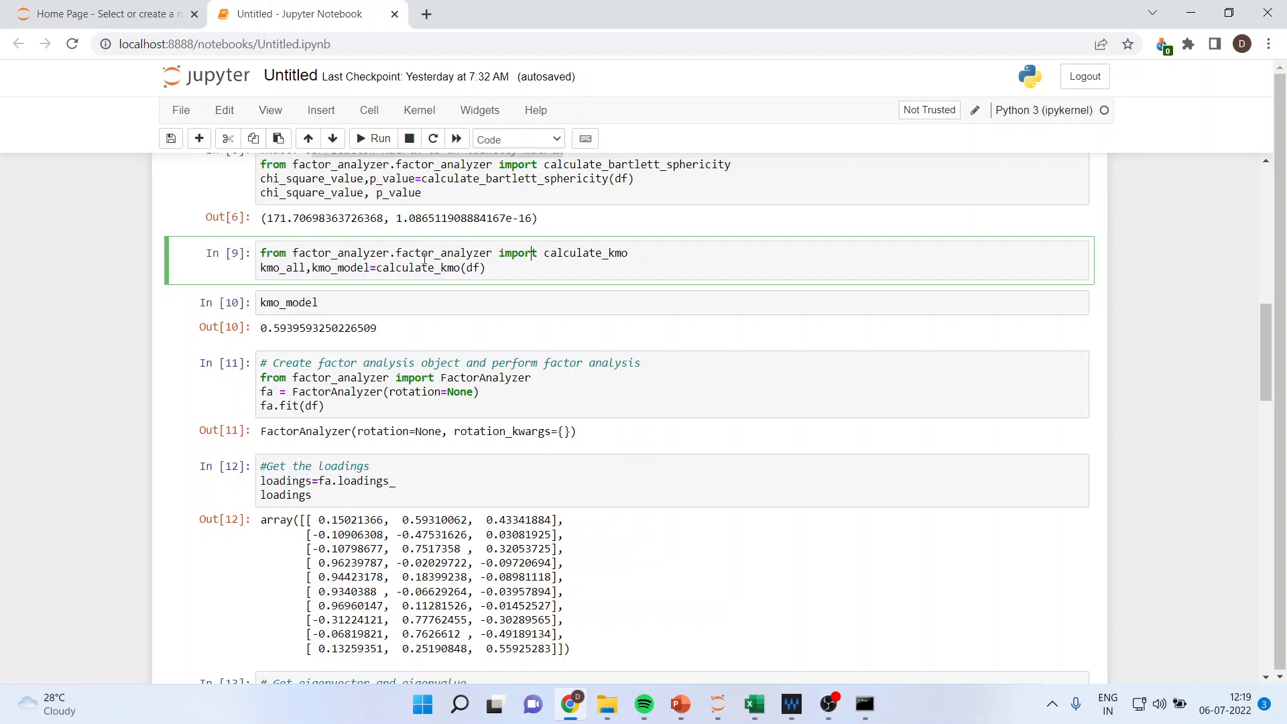
{"action": "scroll", "scroll_direction": "up", "scroll_amount": 3}
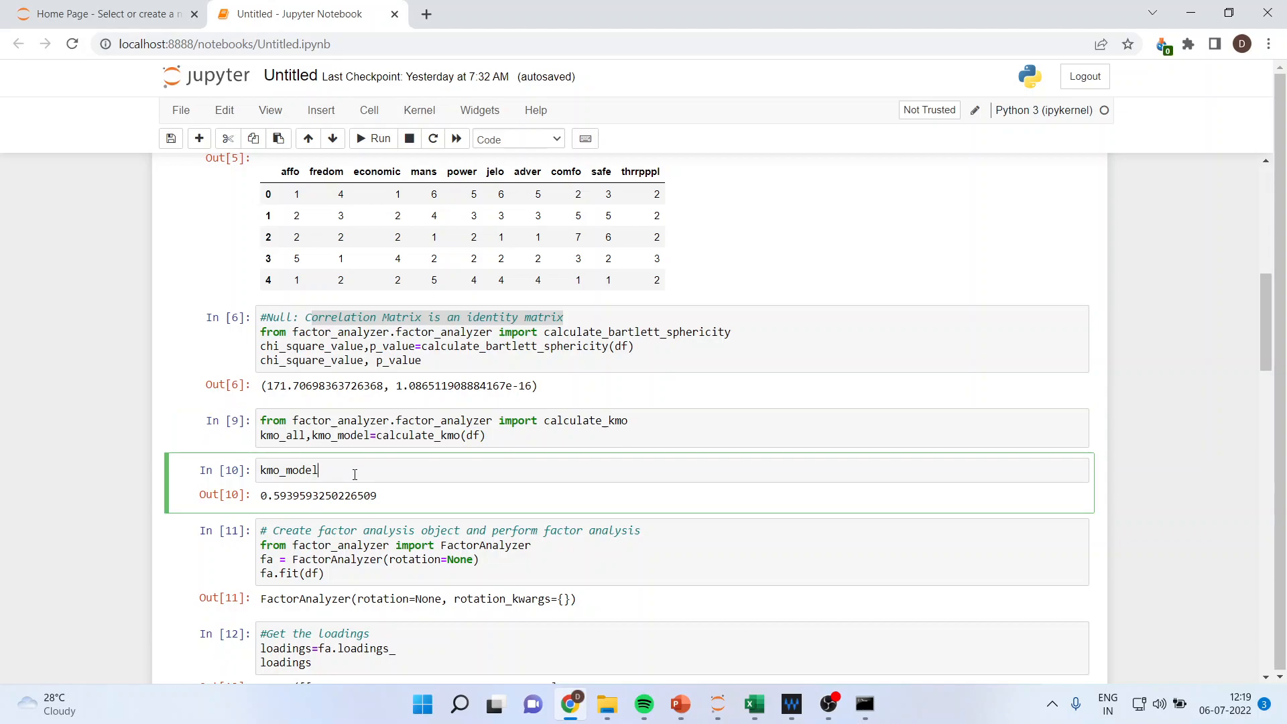
{"action": "left_click_drag", "start_coordinate": [260, 495], "coordinate": [321, 494]}
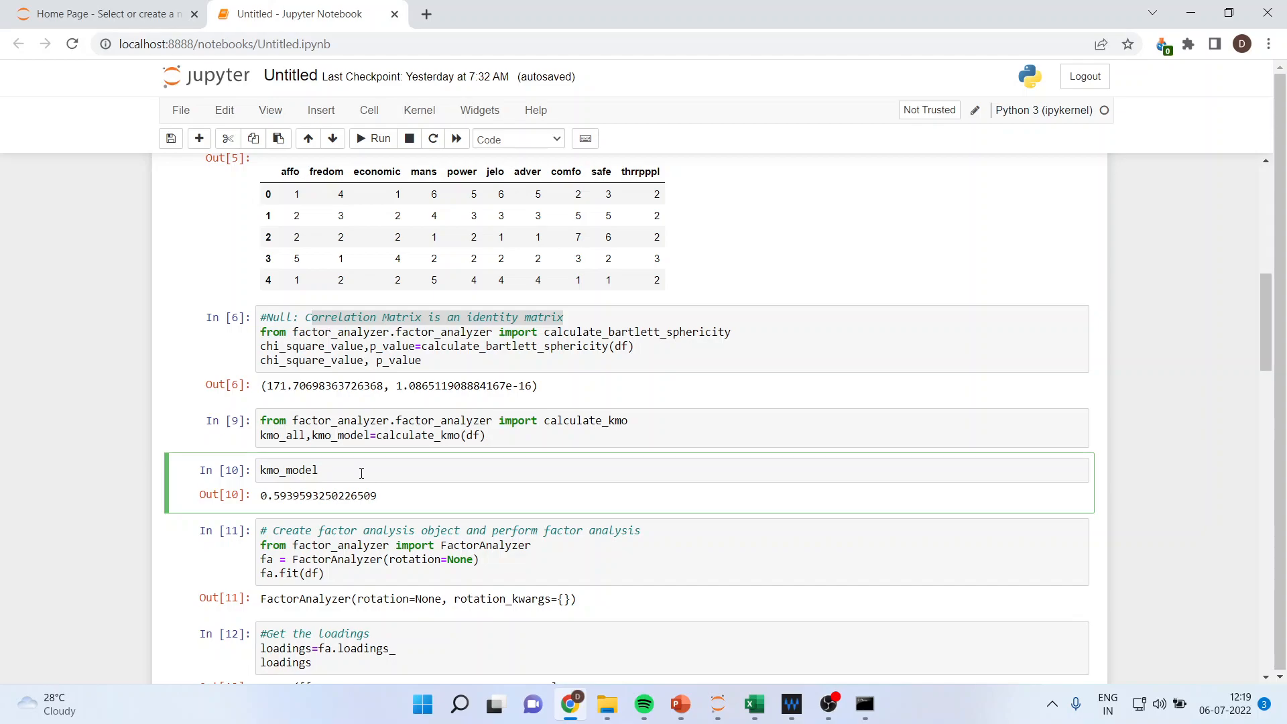
{"action": "left_click", "coordinate": [320, 470]}
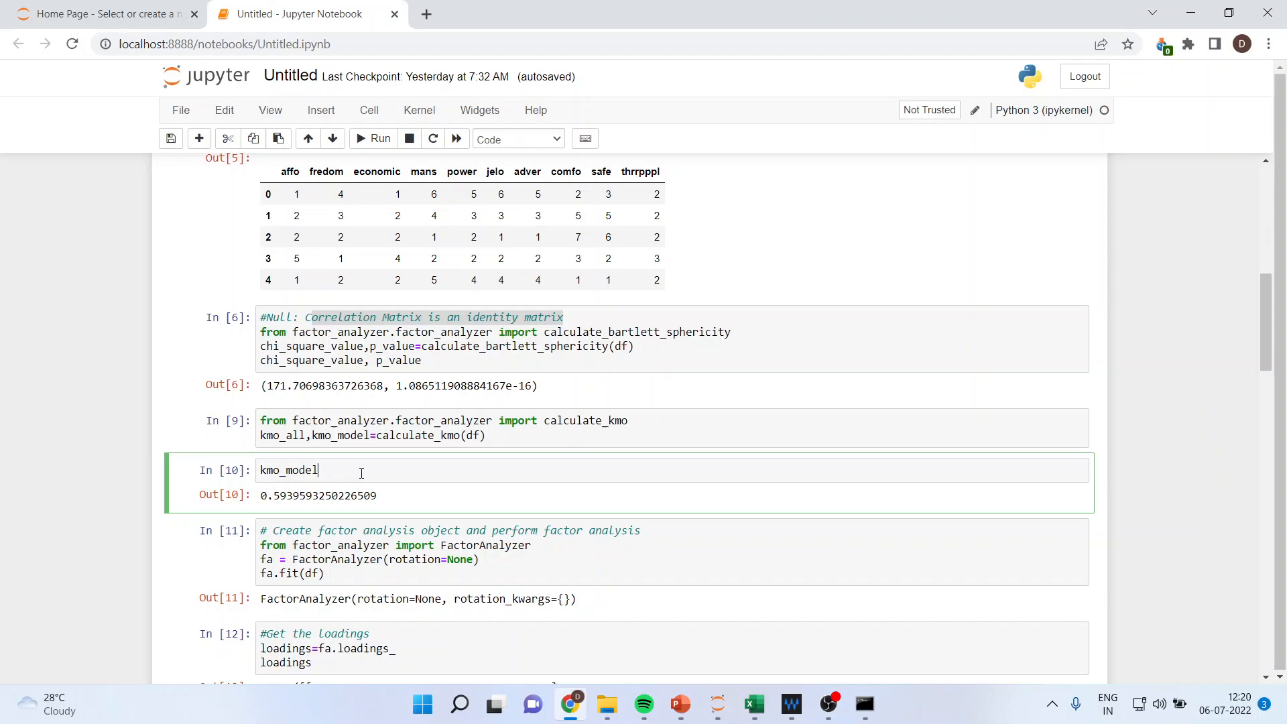
{"action": "mouse_move", "coordinate": [567, 429]}
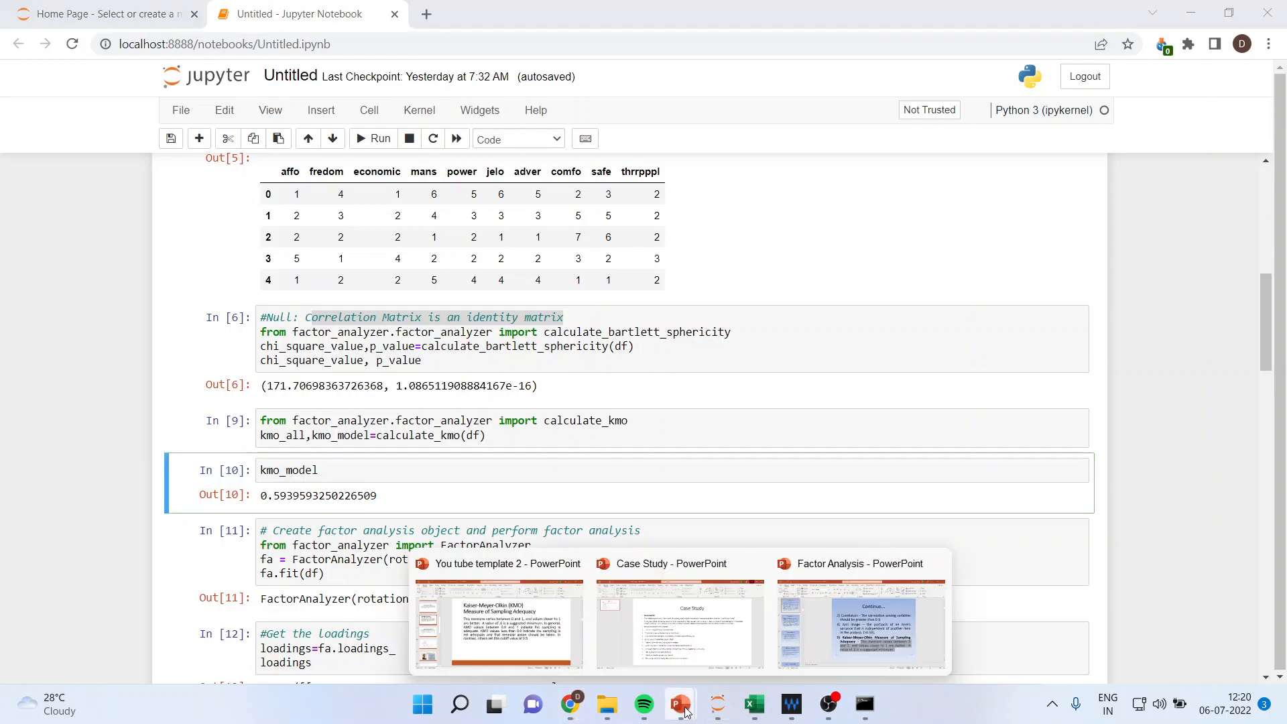
Bring up the 'You tube template 2' presentation and start the slide show at the KMO slide.
{"action": "left_click", "coordinate": [498, 563]}
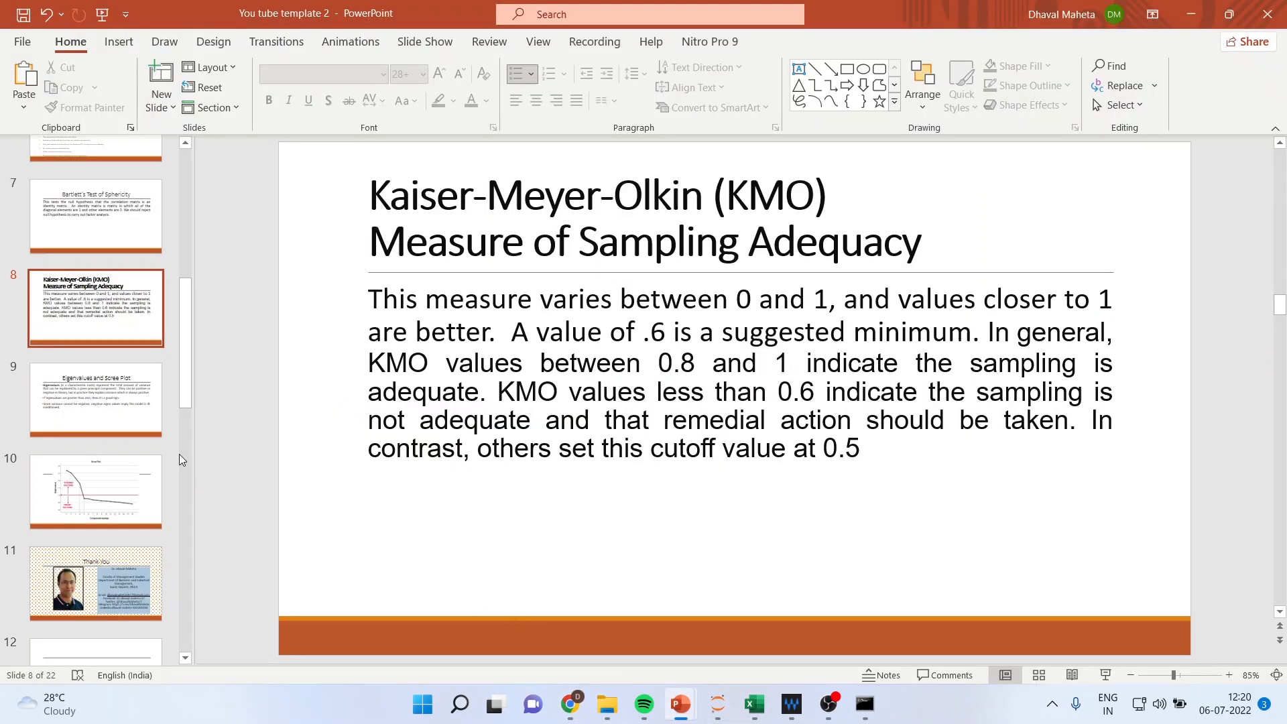
{"action": "left_click", "coordinate": [95, 400]}
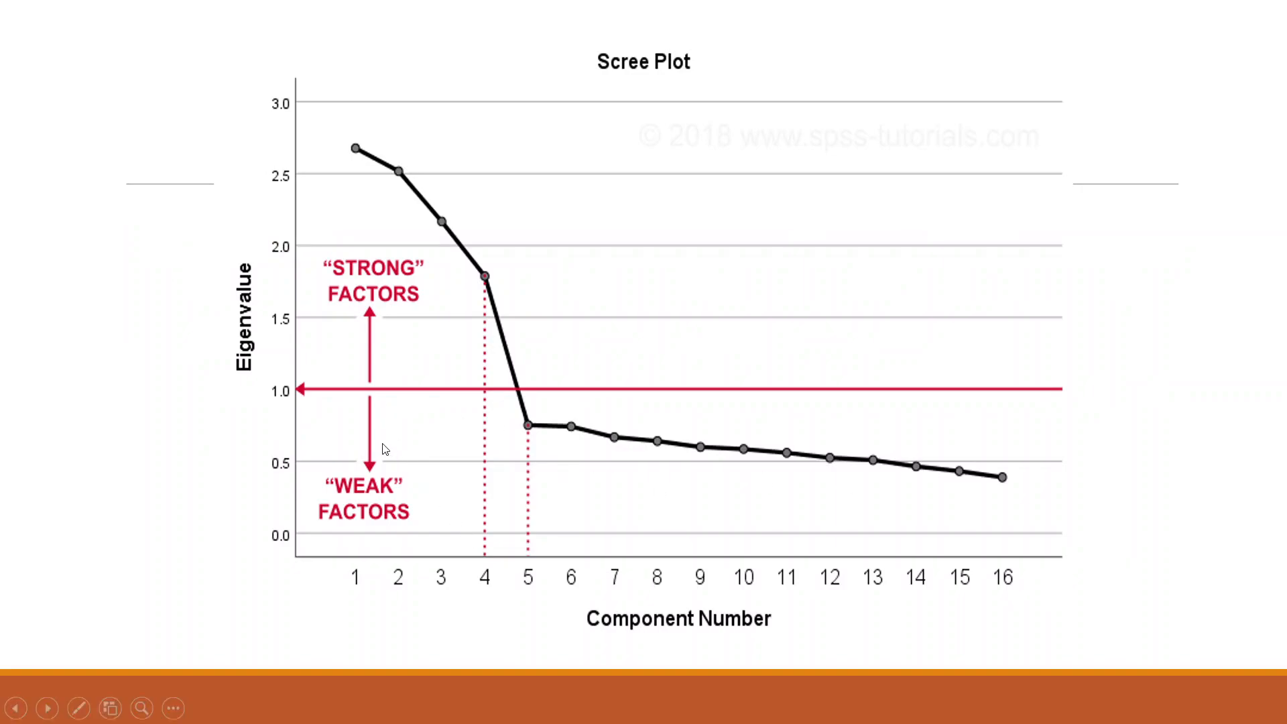
{"action": "mouse_move", "coordinate": [507, 412]}
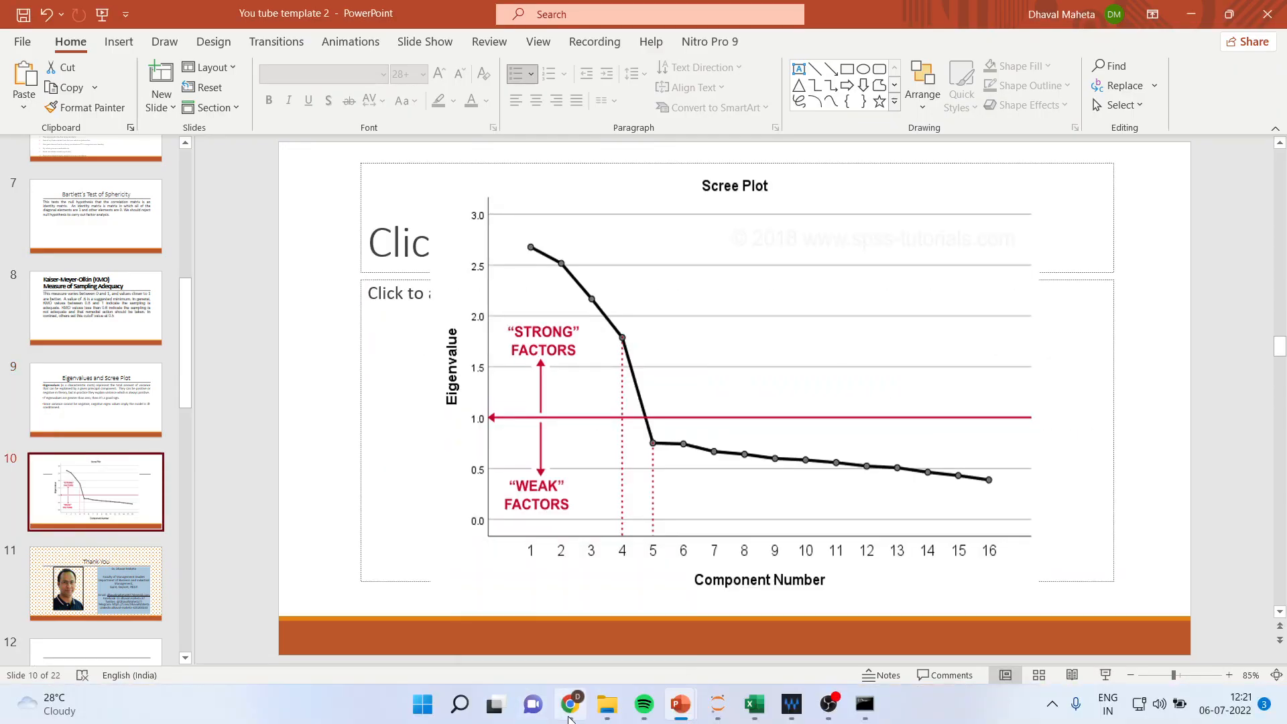
Rerun the FactorAnalyzer and loadings cells in the notebook.
{"action": "left_click", "coordinate": [570, 703]}
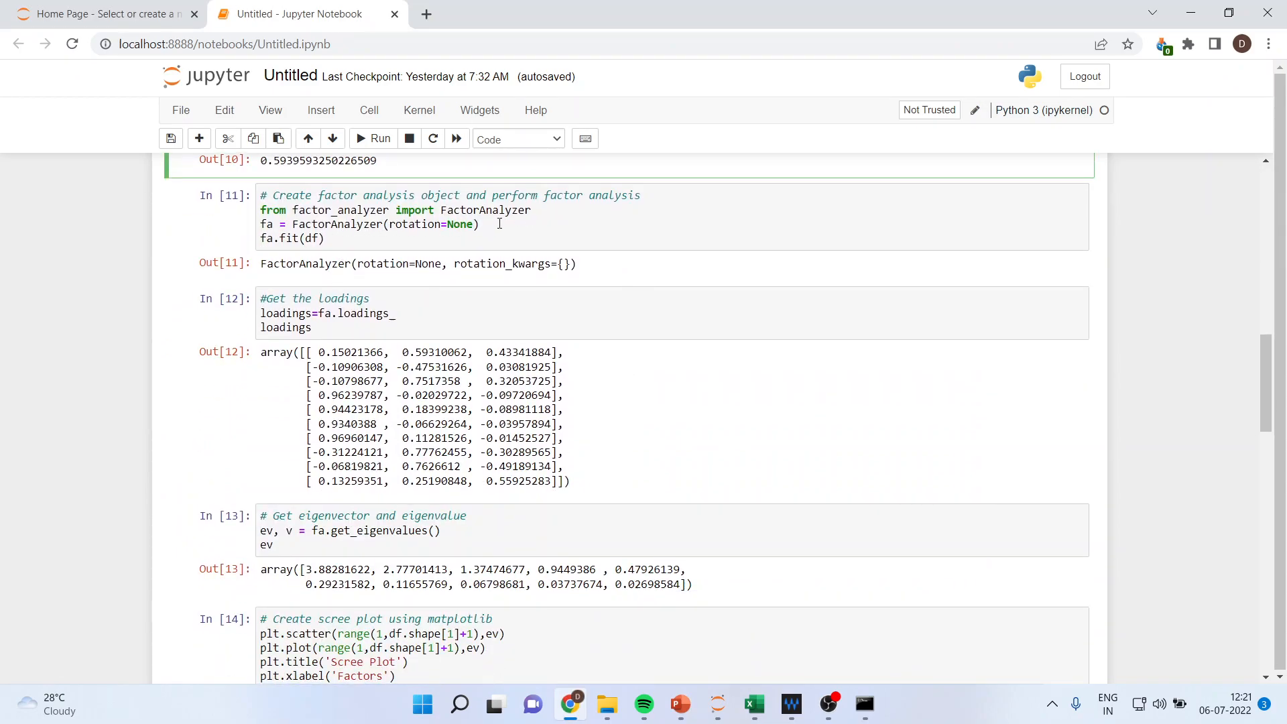
{"action": "left_click", "coordinate": [480, 224]}
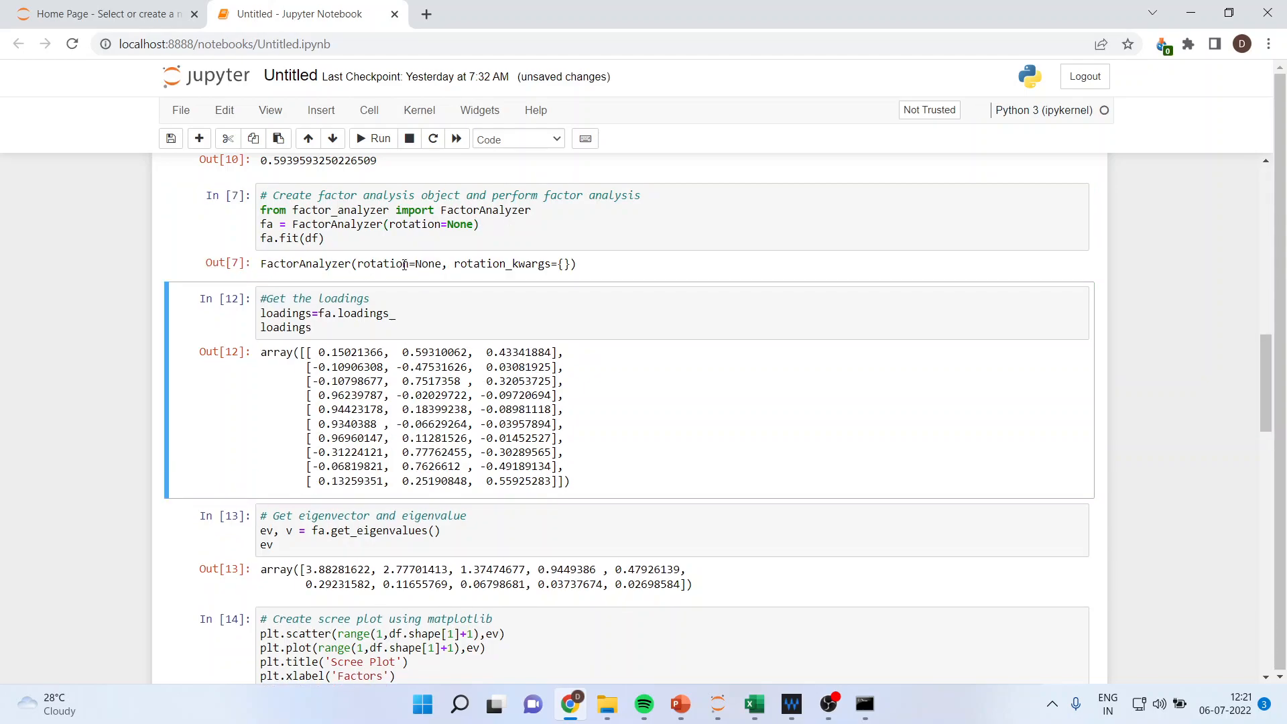
{"action": "mouse_move", "coordinate": [532, 281]}
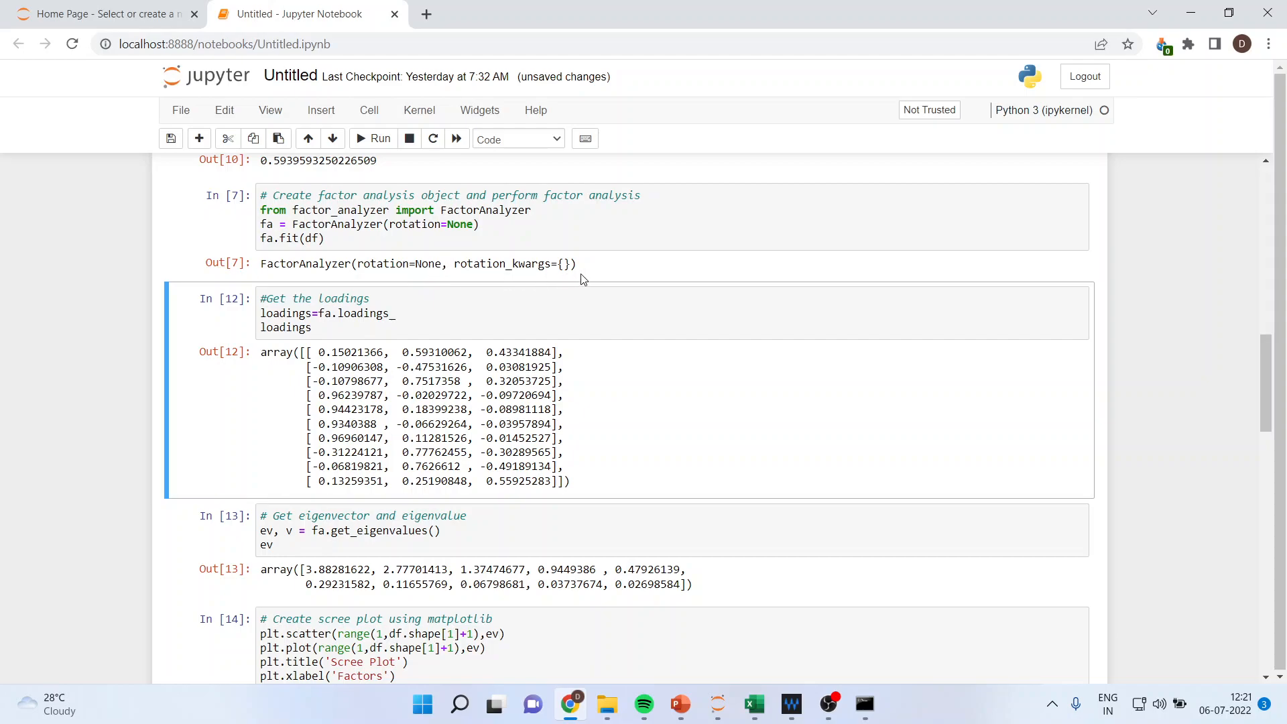
{"action": "left_click", "coordinate": [524, 321]}
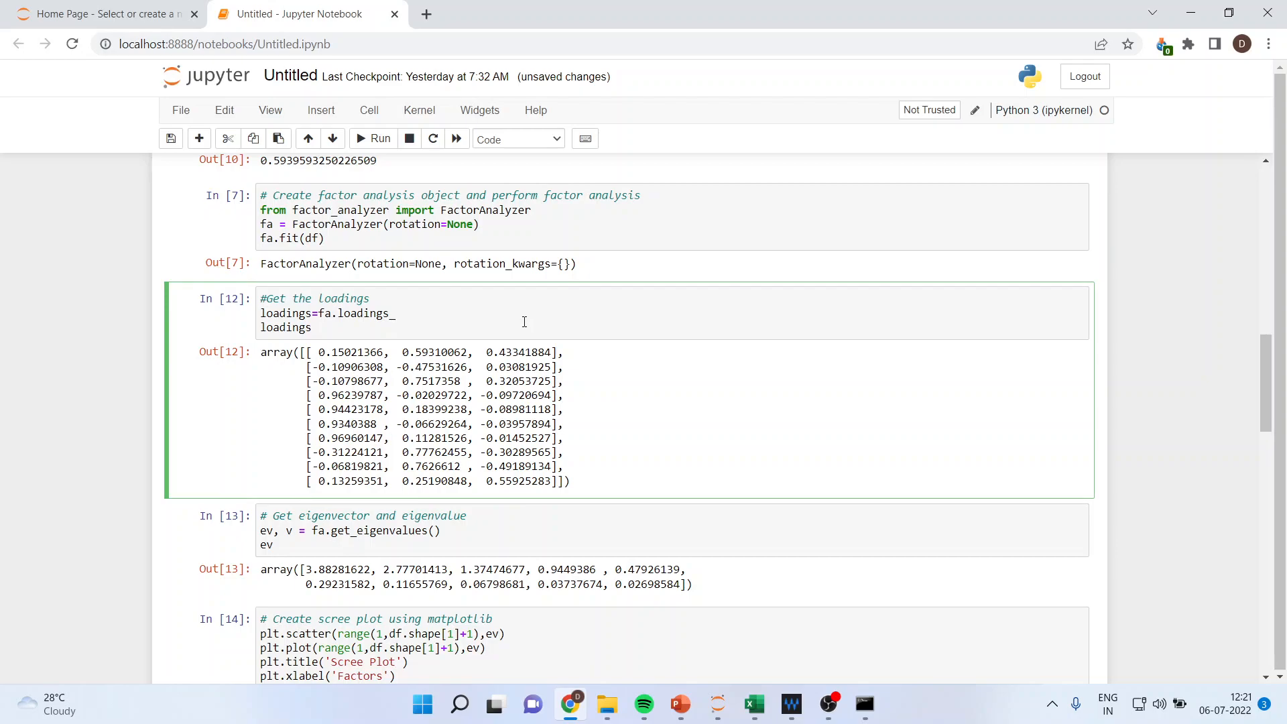
{"action": "mouse_move", "coordinate": [368, 329]}
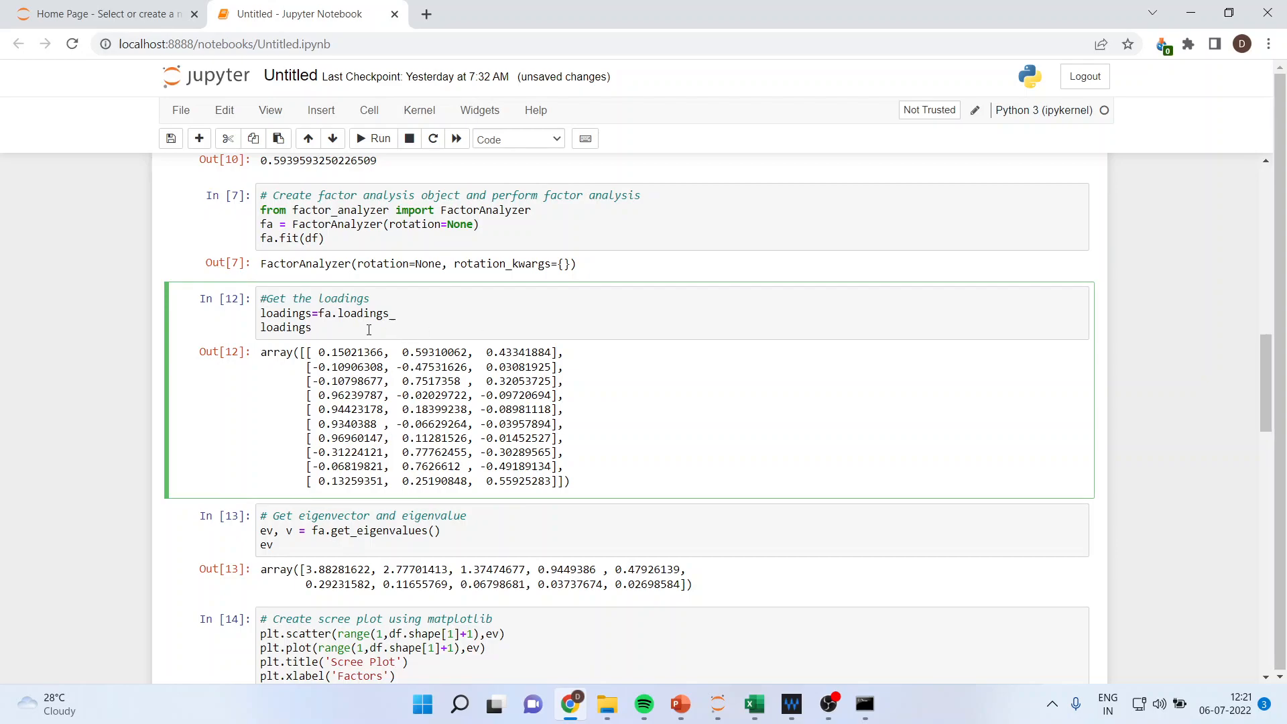
{"action": "mouse_move", "coordinate": [414, 328]}
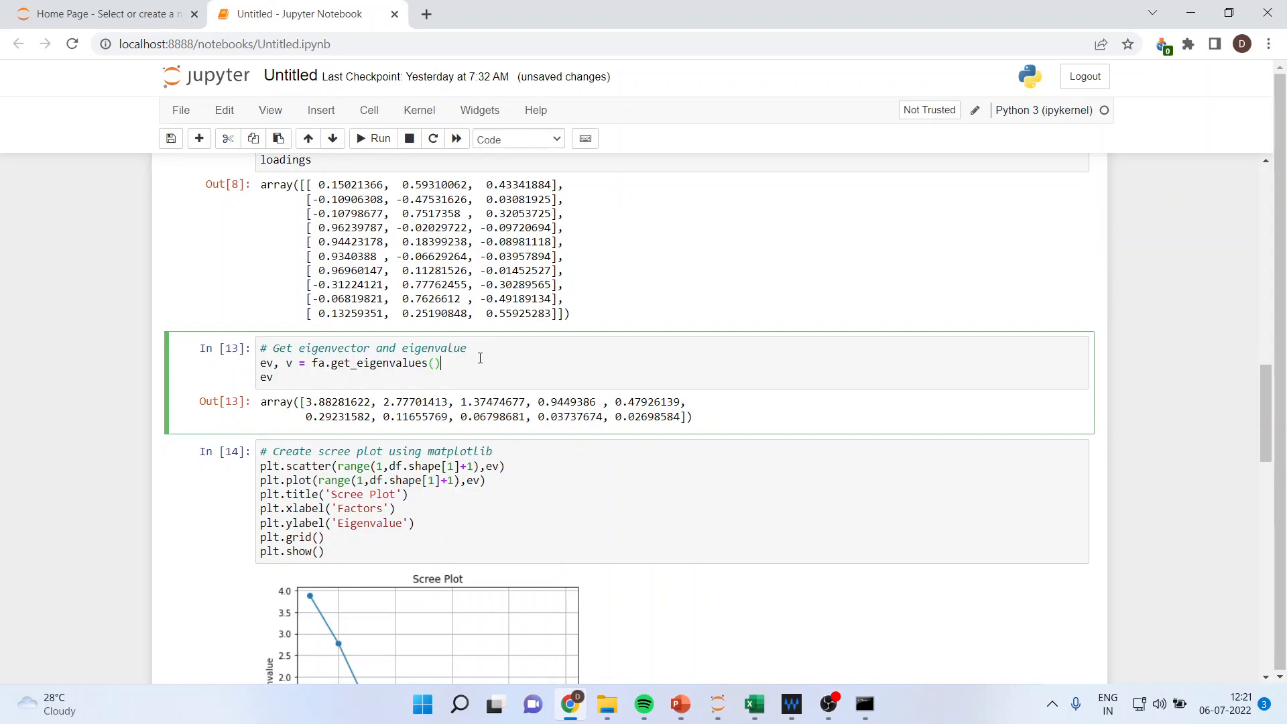
Rerun get_eigenvalues, highlighting the three eigenvalues above one: 3.88, 2.78, 1.37.
{"action": "scroll", "scroll_direction": "down", "scroll_amount": 3}
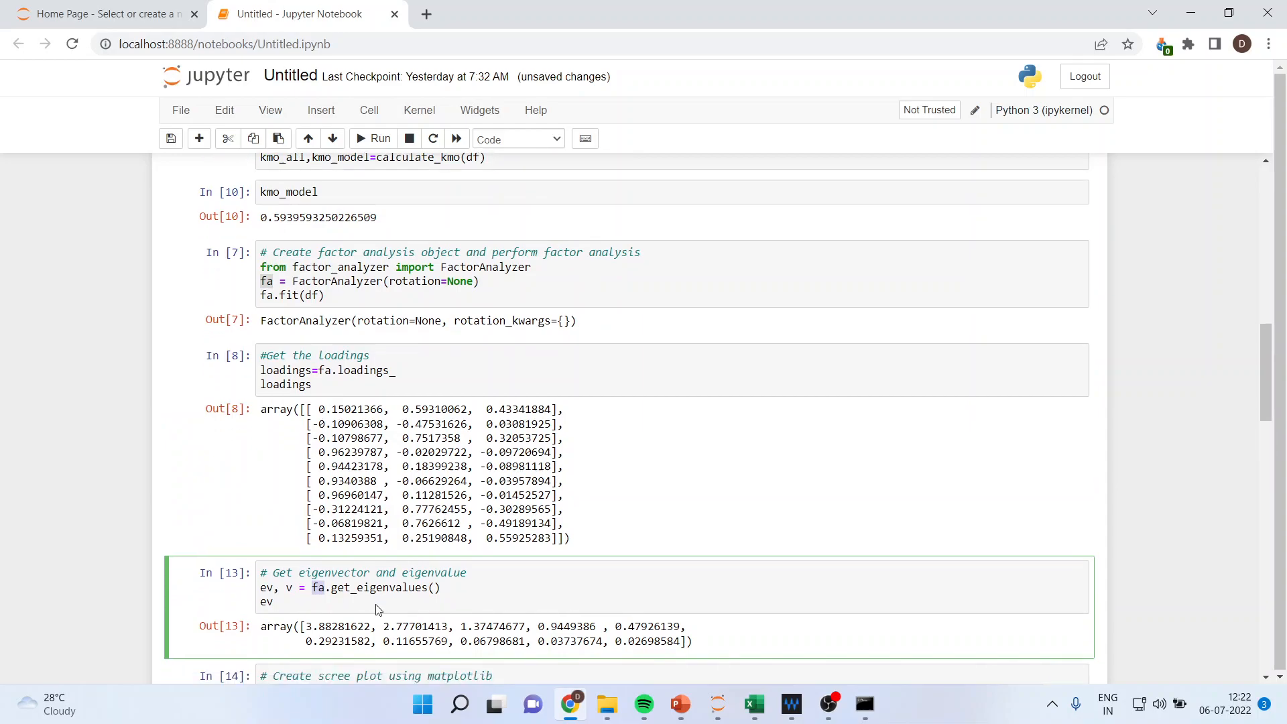
{"action": "scroll", "scroll_direction": "down", "scroll_amount": 3}
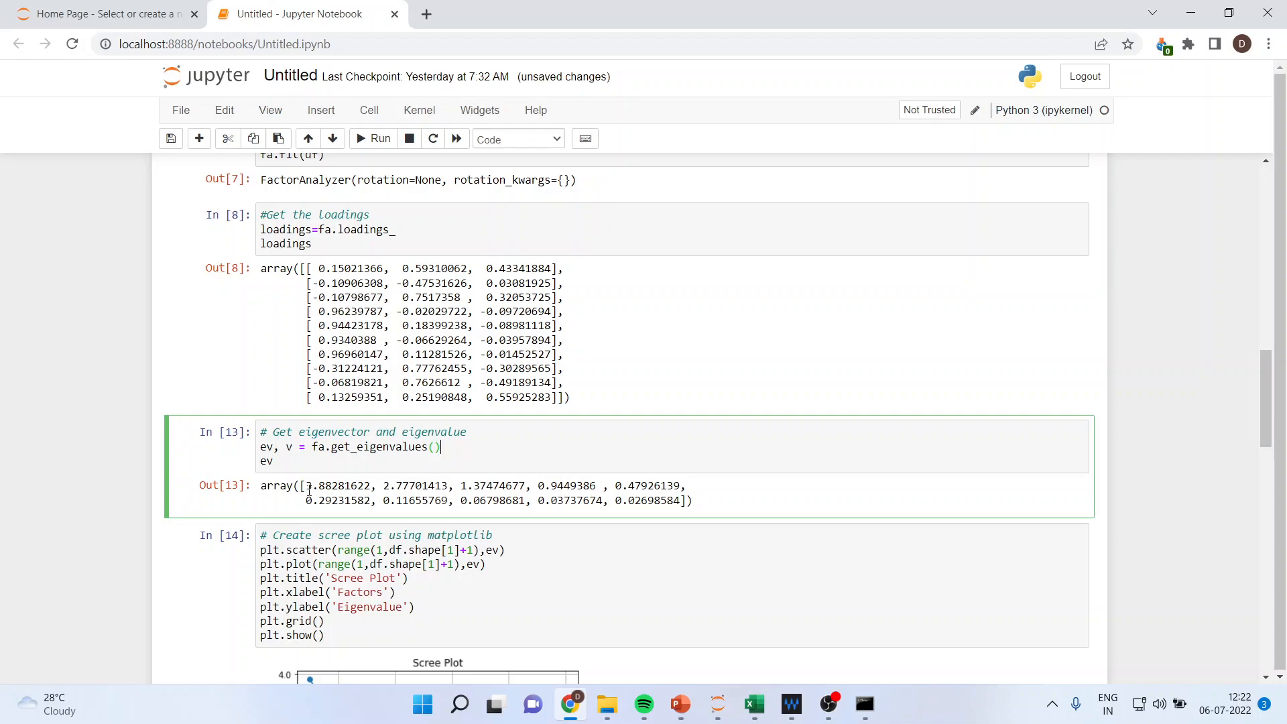
{"action": "double_click", "coordinate": [336, 485]}
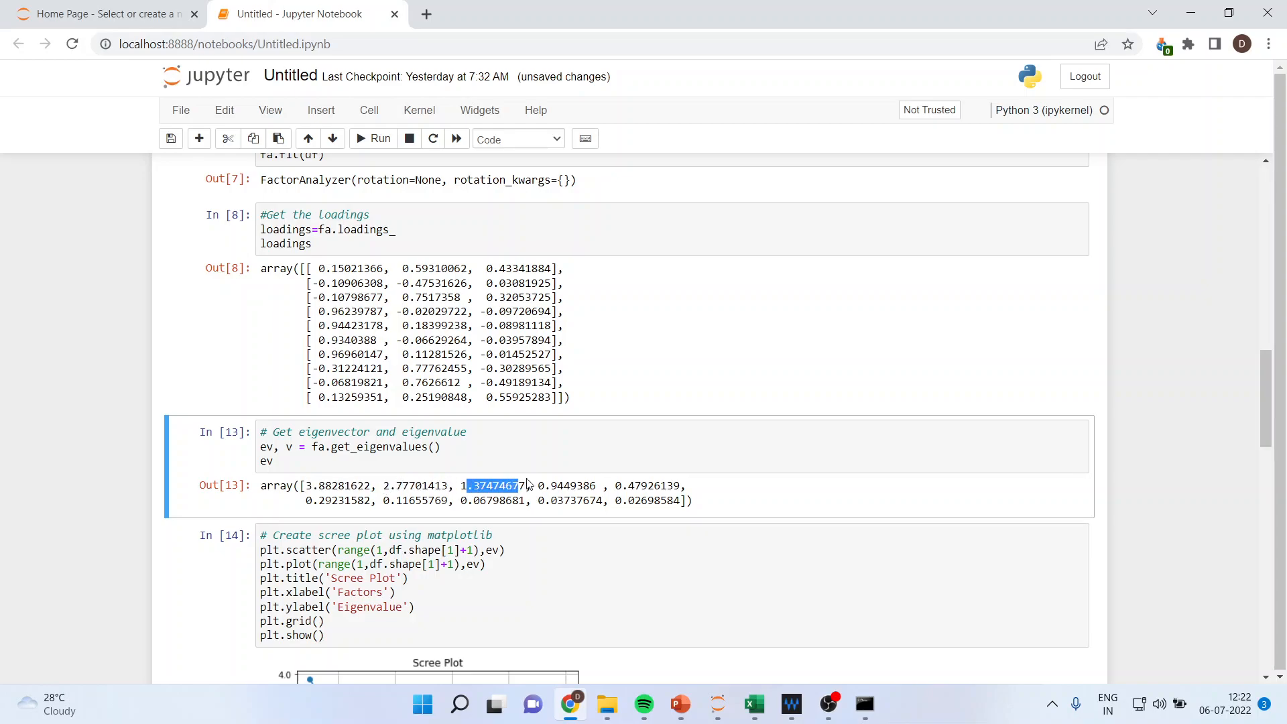
{"action": "left_click", "coordinate": [468, 432]}
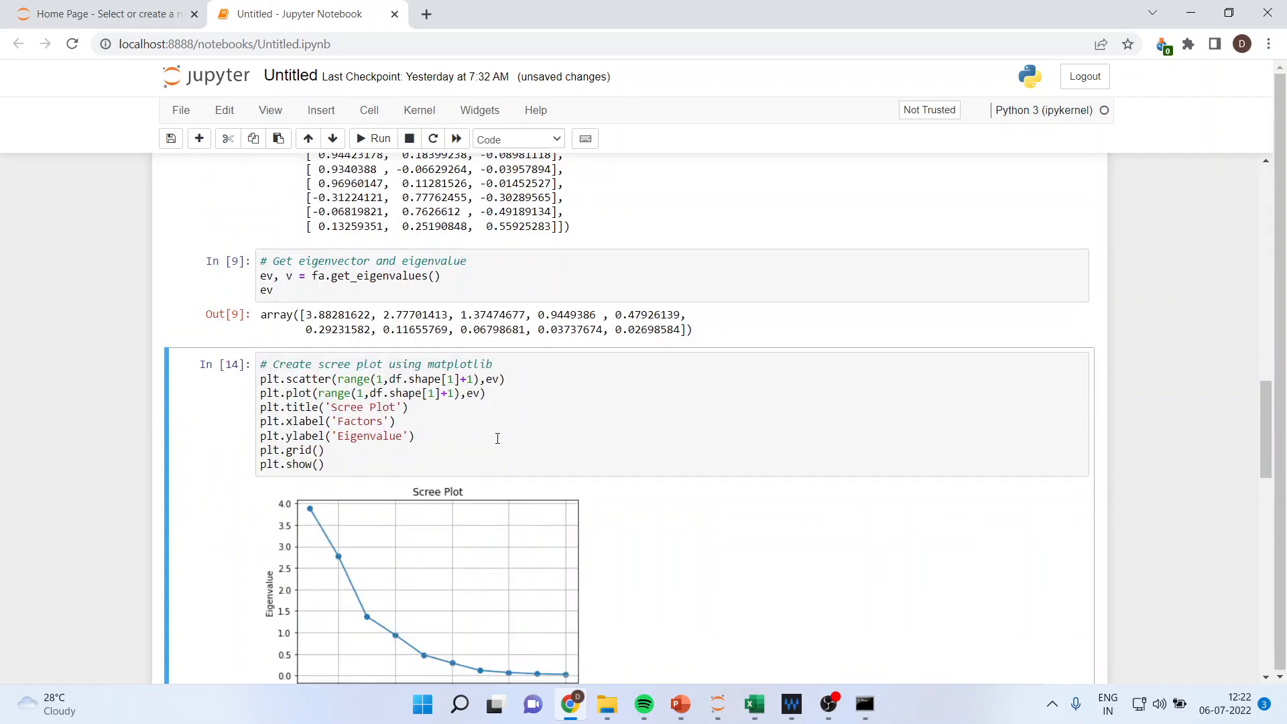
Review the scree plot cell's title and Factors axis label, then rerun it to regenerate the Eigenvalue-vs-Factors plot.
{"action": "scroll", "scroll_direction": "down", "scroll_amount": 3}
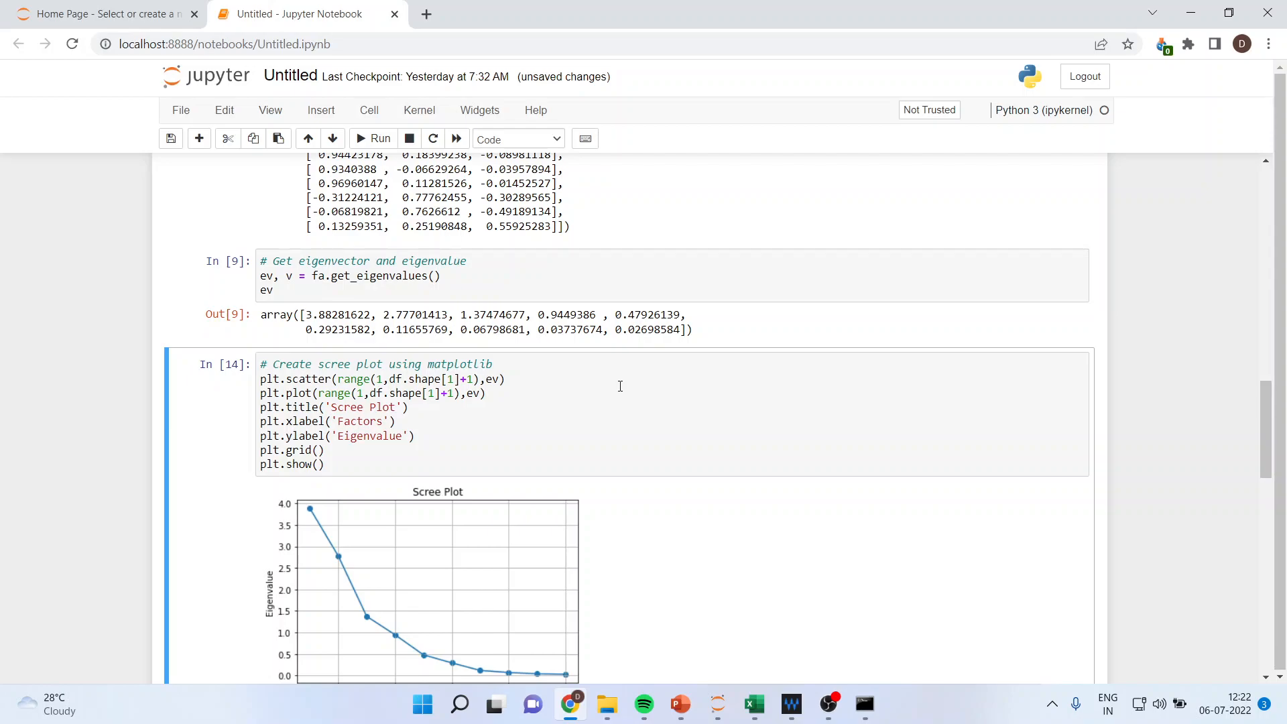
{"action": "scroll", "scroll_direction": "down", "scroll_amount": 3}
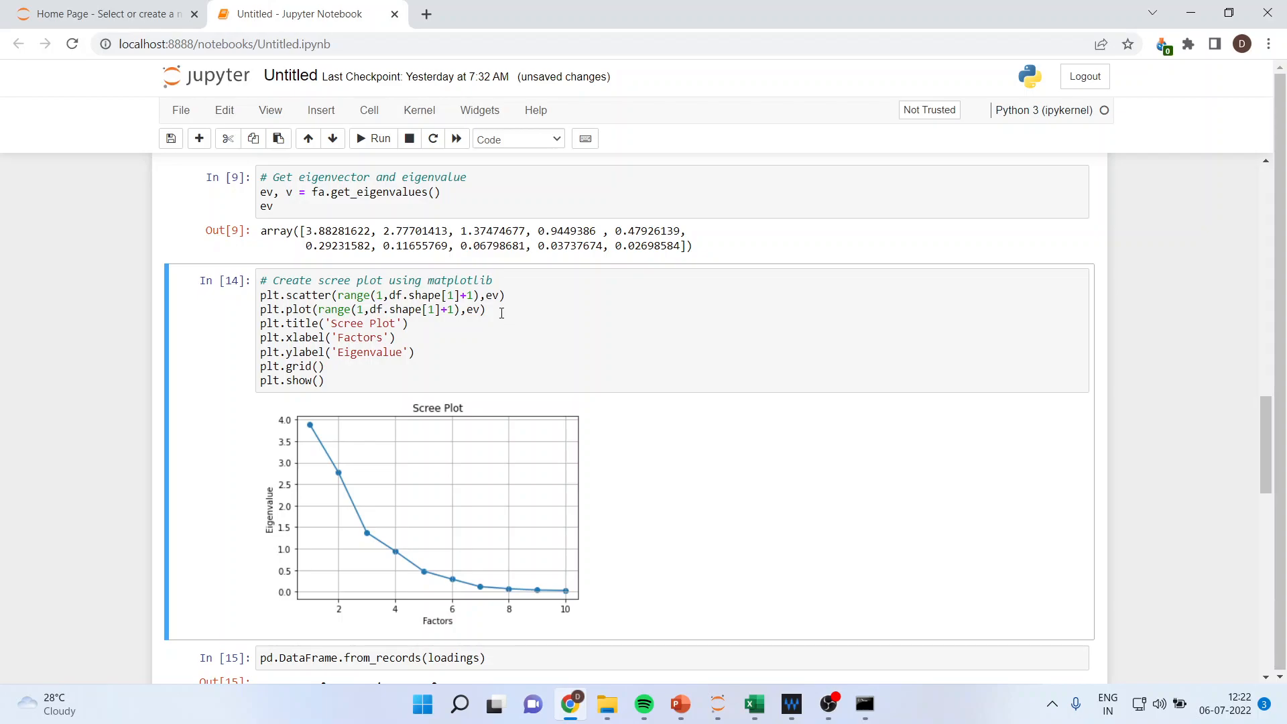
{"action": "left_click", "coordinate": [489, 310]}
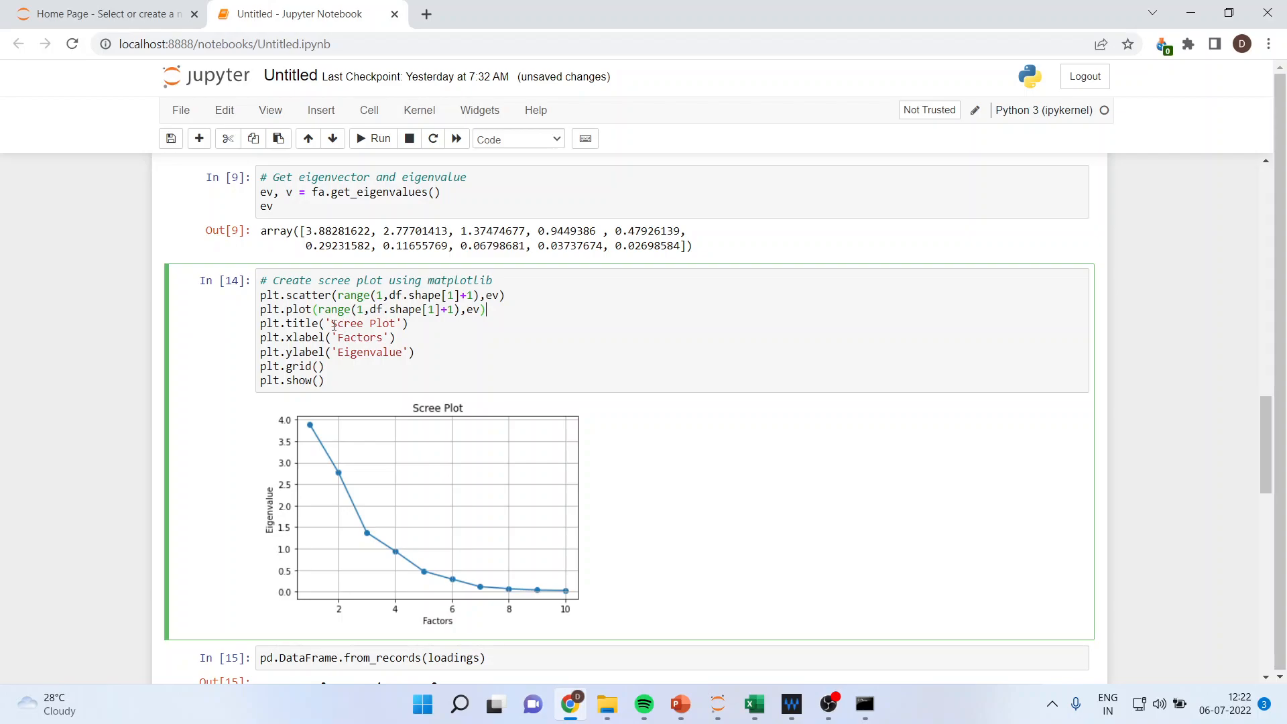
{"action": "double_click", "coordinate": [361, 322]}
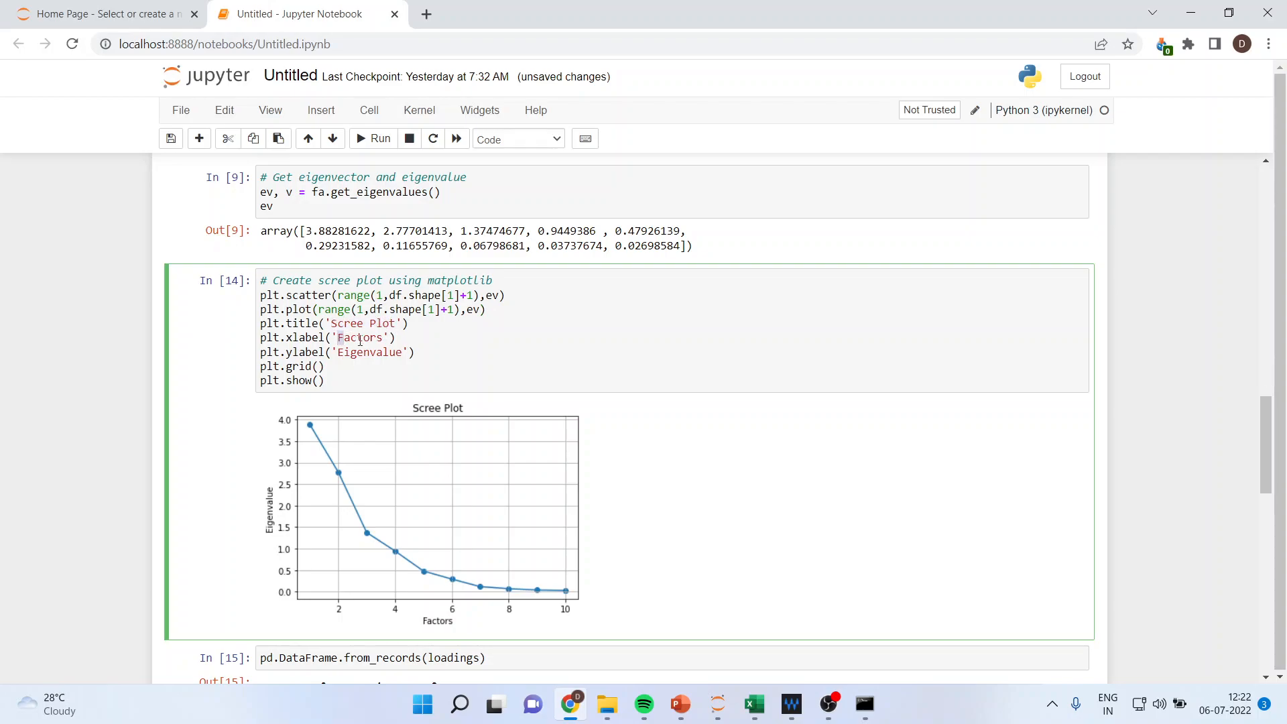
{"action": "double_click", "coordinate": [359, 337]}
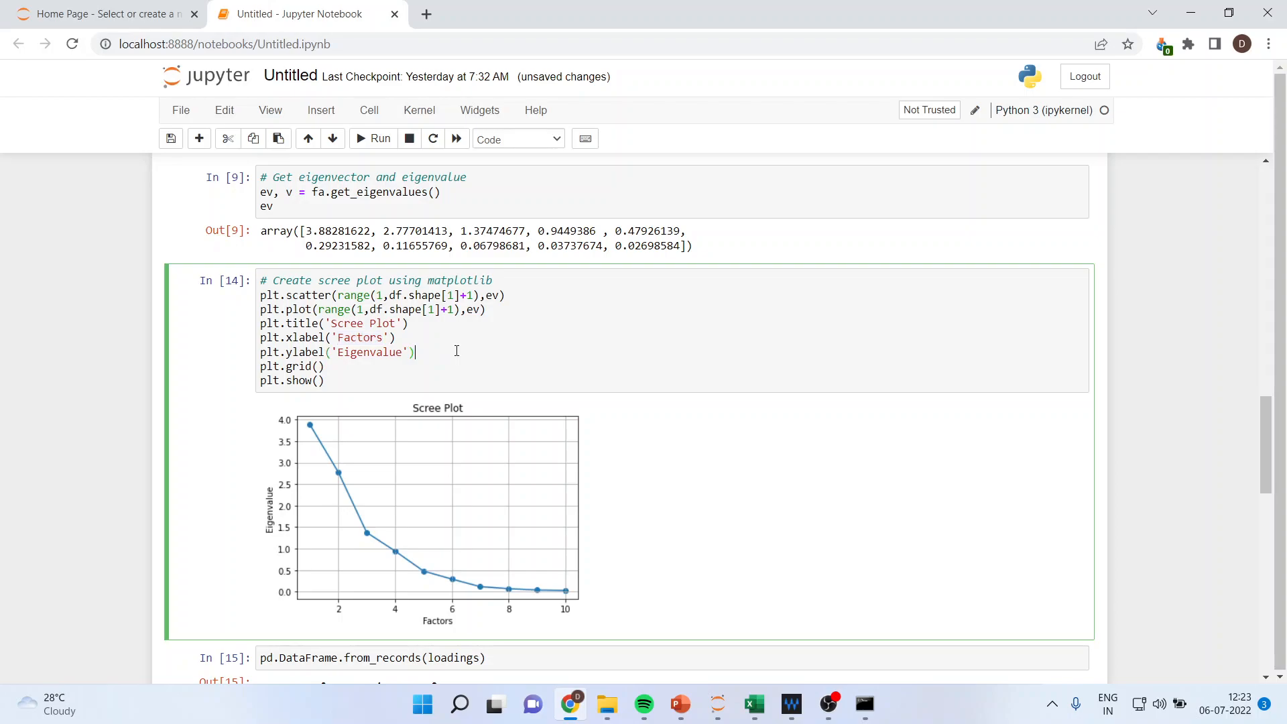
{"action": "left_click", "coordinate": [376, 138]}
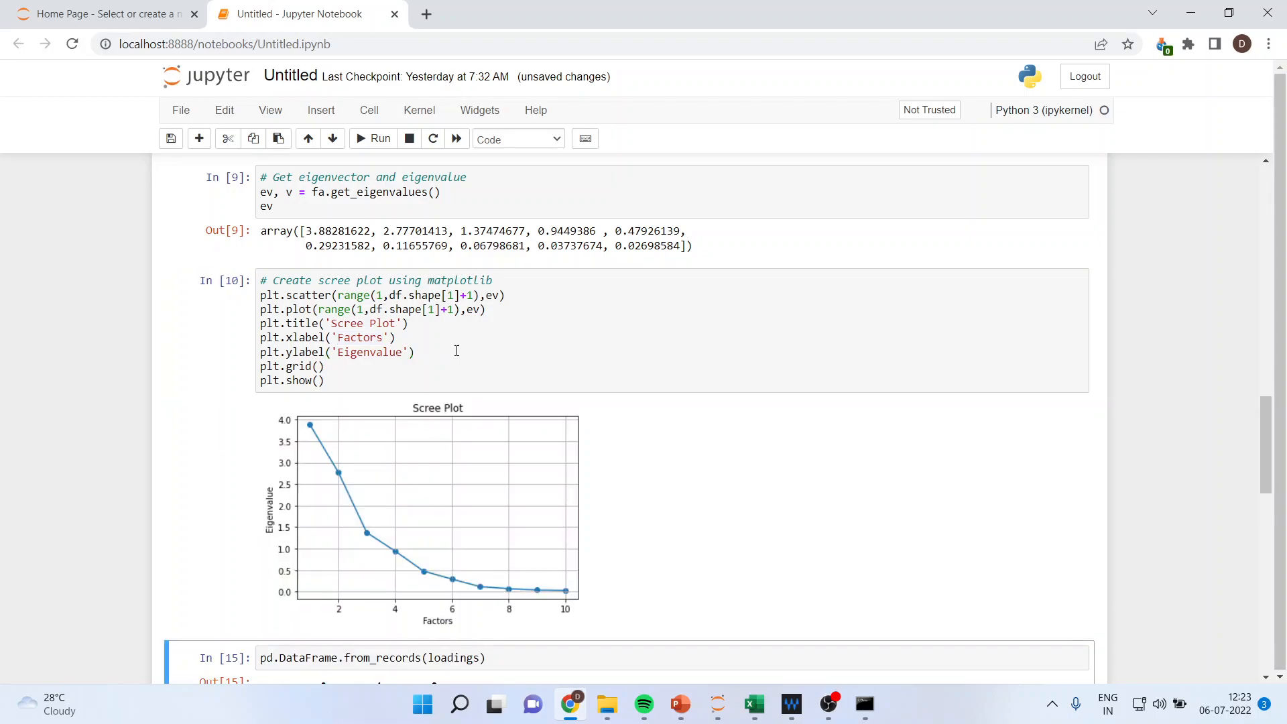
{"action": "mouse_move", "coordinate": [527, 453]}
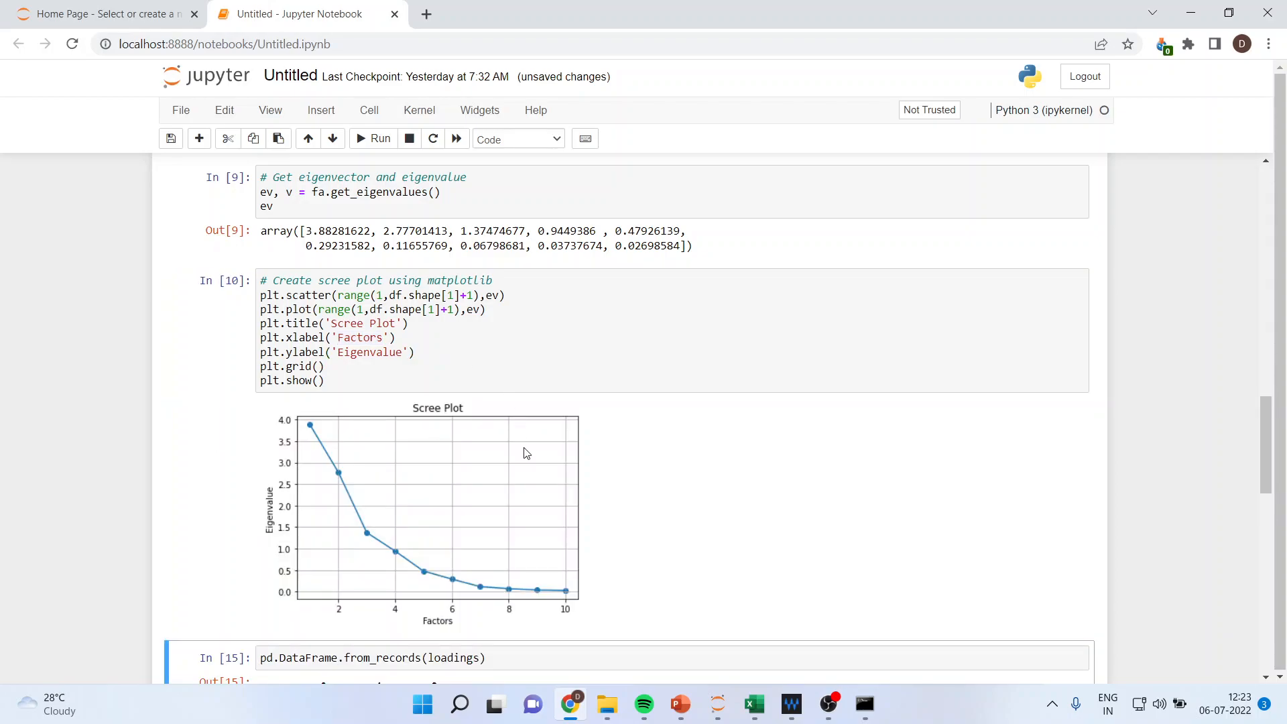
Scroll to the scree plot and the unrotated loadings table from pd.DataFrame.from_records(loadings).
{"action": "scroll", "scroll_direction": "down", "scroll_amount": 3}
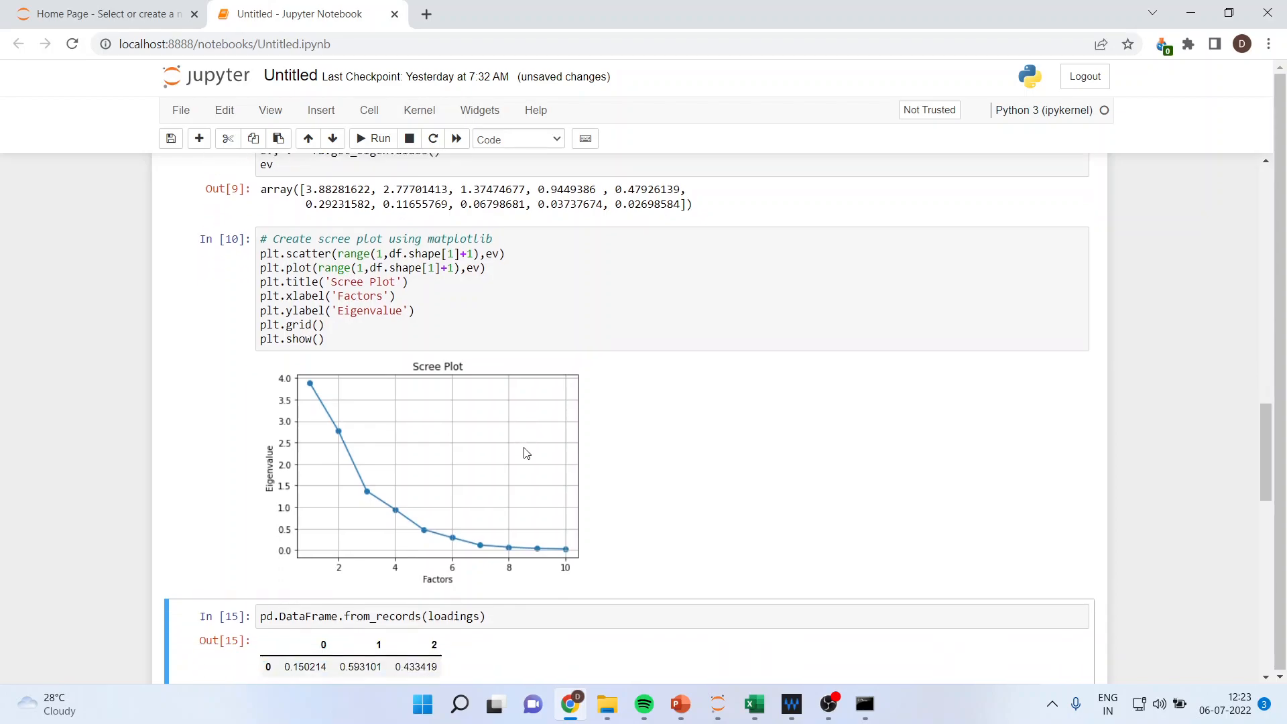
{"action": "scroll", "scroll_direction": "down", "scroll_amount": 3}
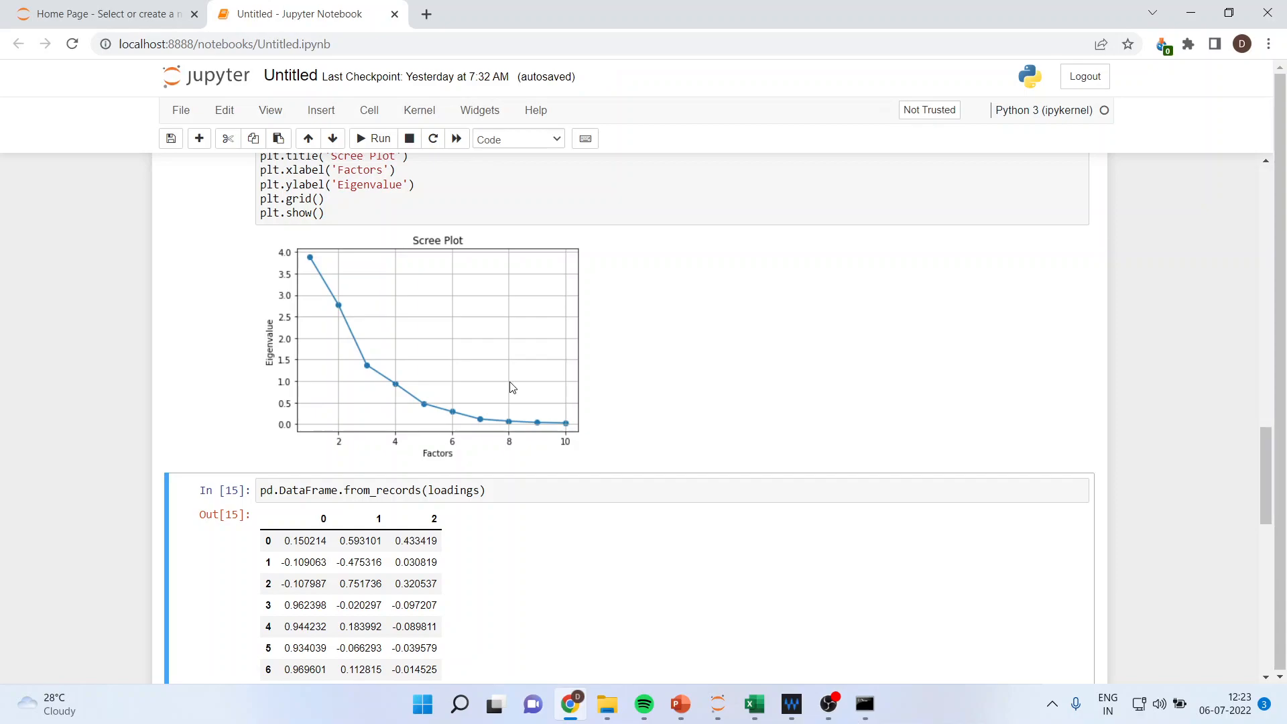
{"action": "mouse_move", "coordinate": [372, 391]}
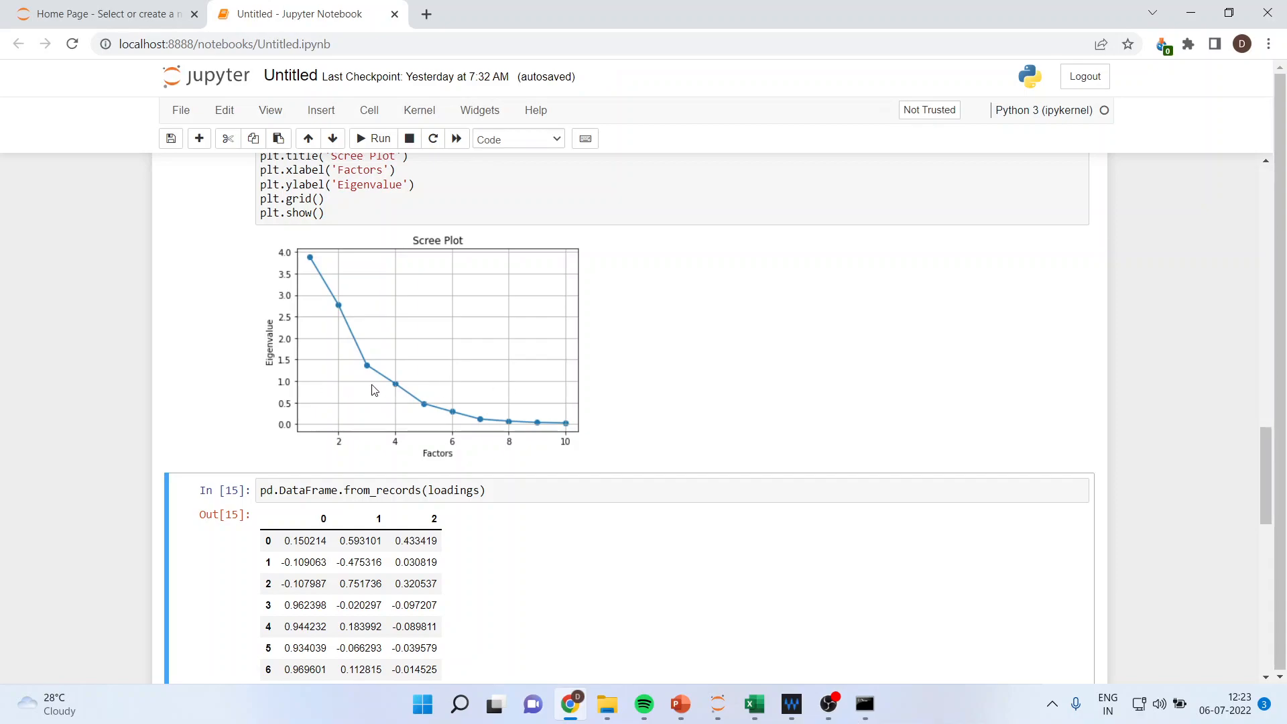
{"action": "mouse_move", "coordinate": [343, 409]}
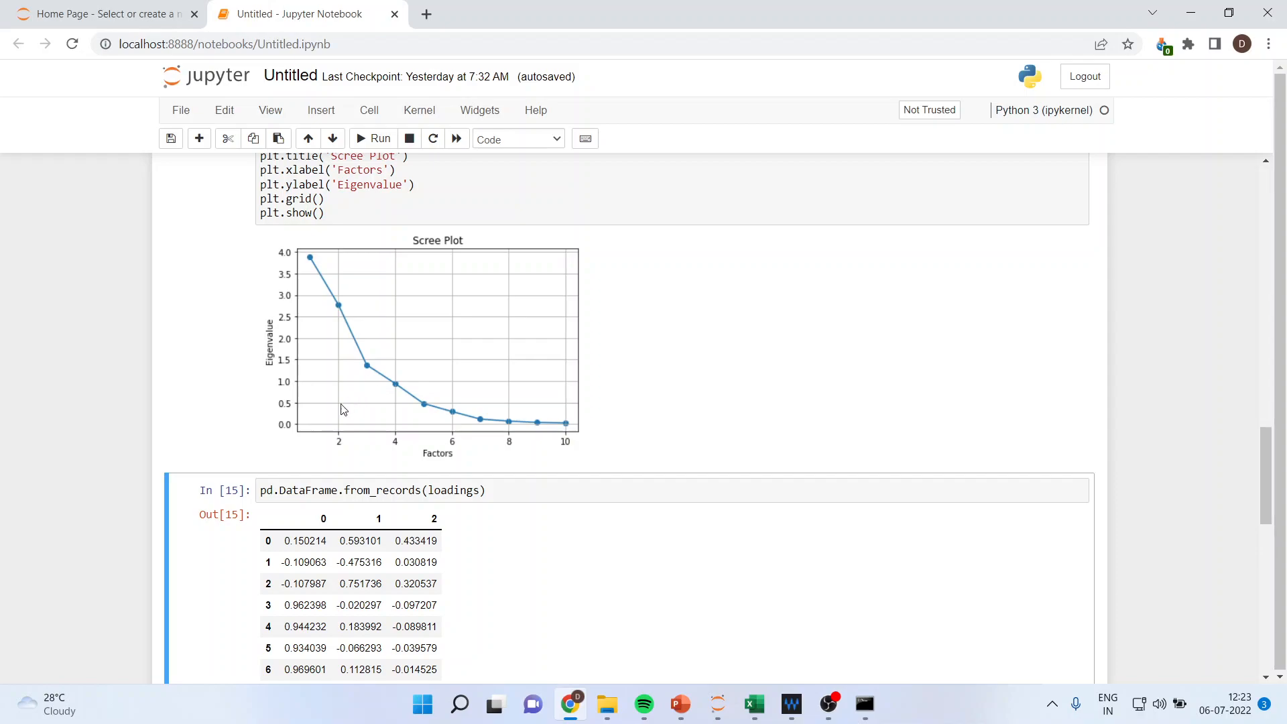
{"action": "mouse_move", "coordinate": [354, 317]}
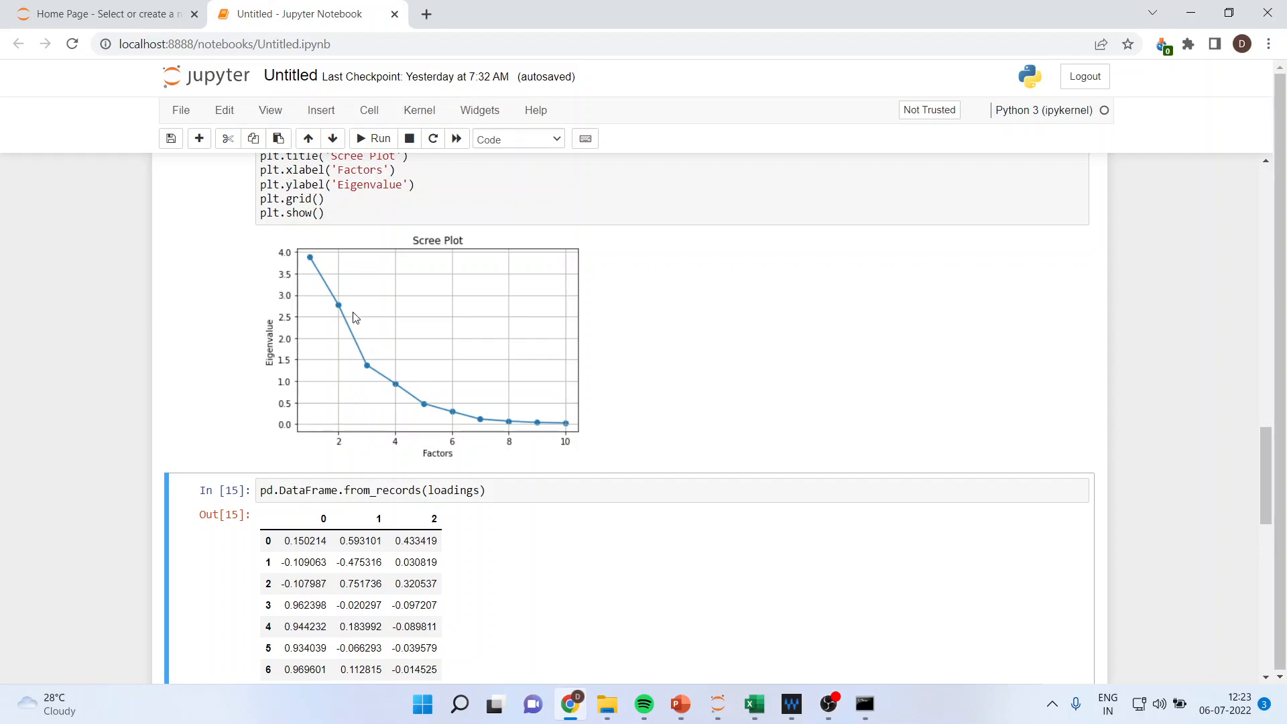
{"action": "mouse_move", "coordinate": [371, 370]}
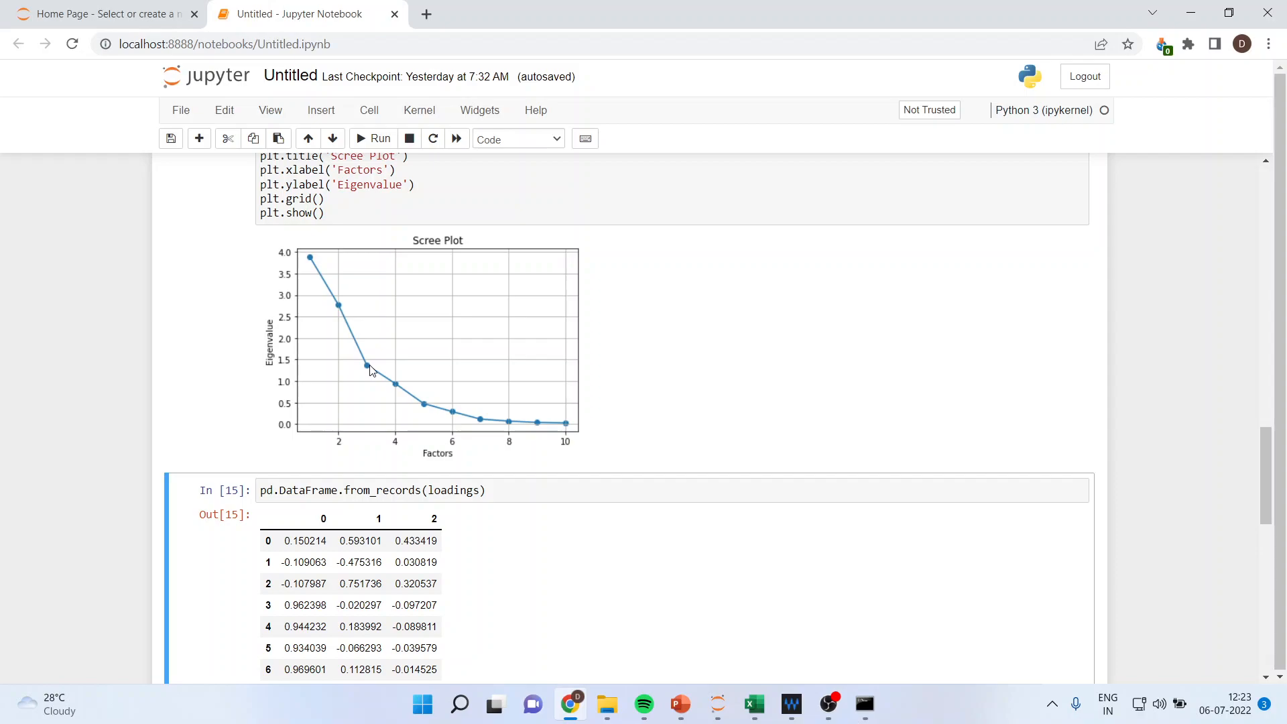
{"action": "mouse_move", "coordinate": [329, 387]}
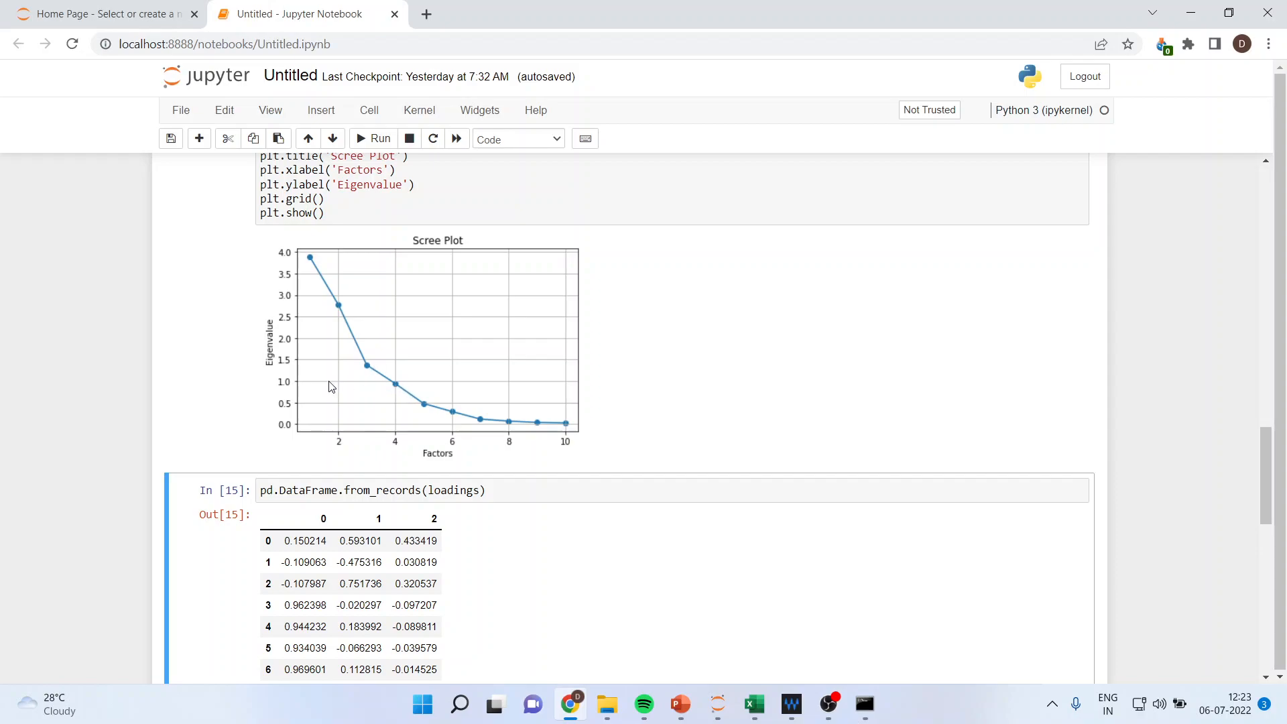
{"action": "mouse_move", "coordinate": [410, 388]}
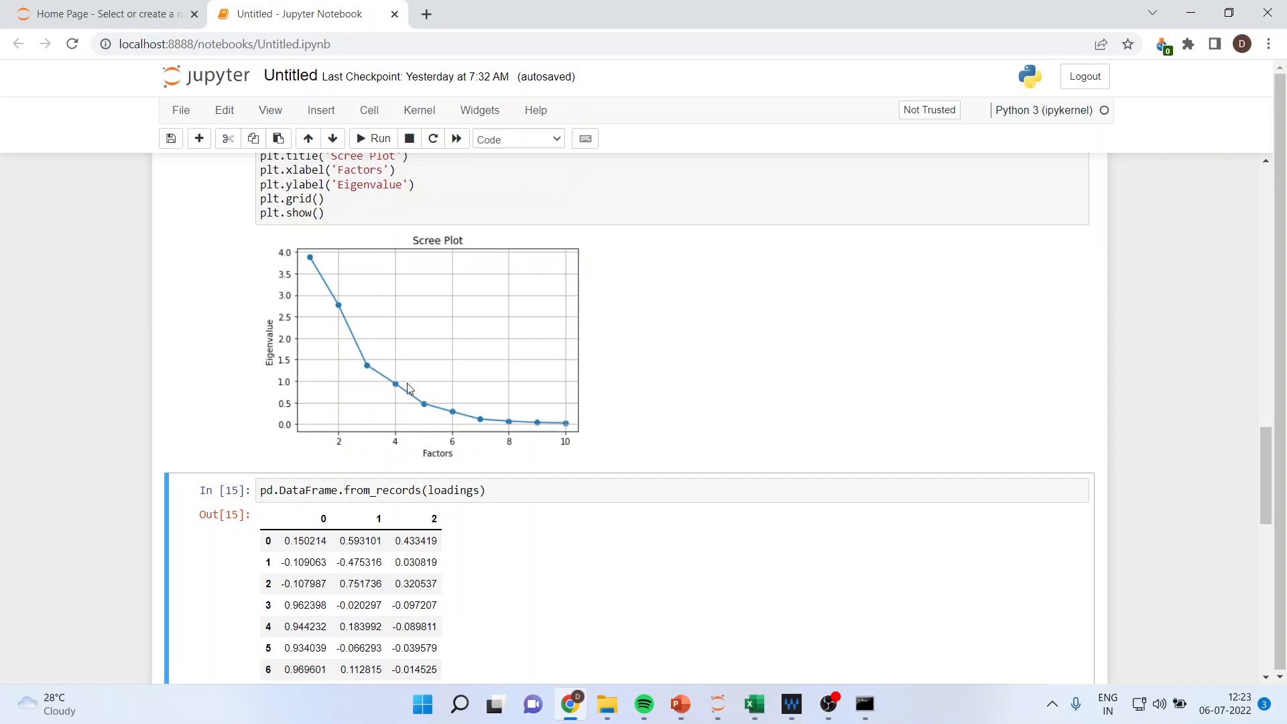
{"action": "mouse_move", "coordinate": [402, 389]}
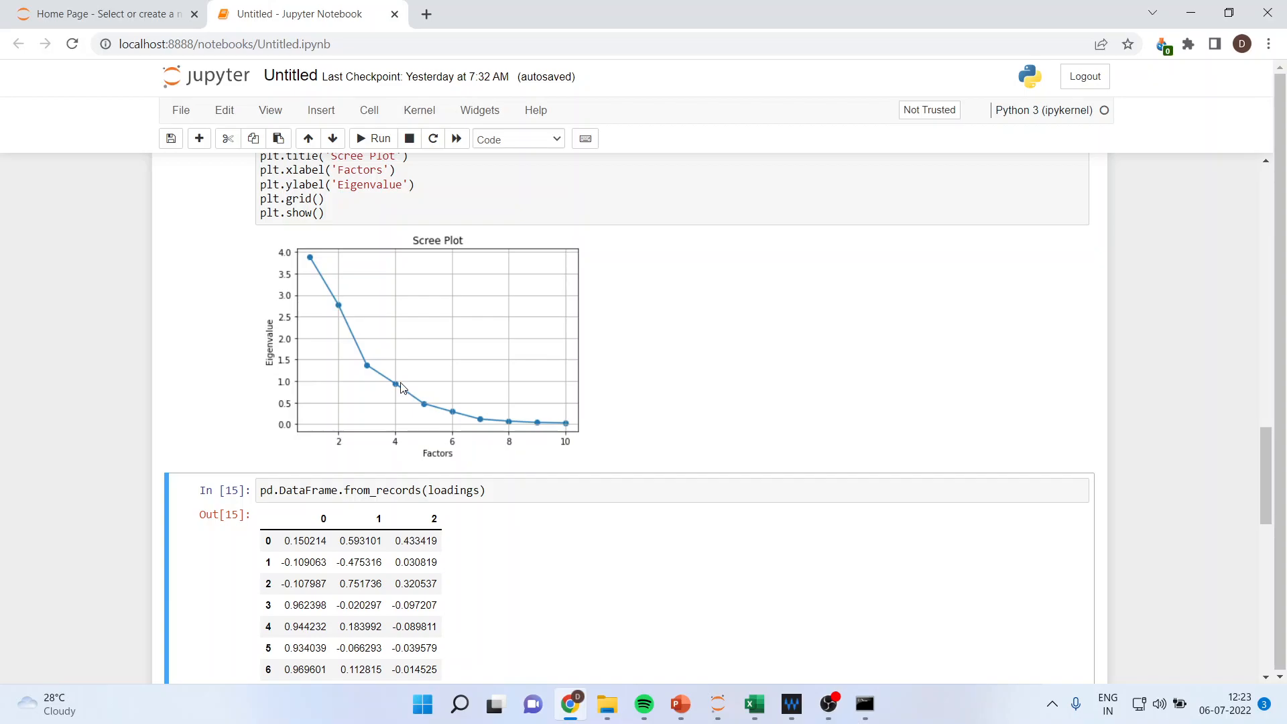
Rerun the loadings table for all ten variables across three factors and return to the FactorAnalyzer(rotation=None) cell.
{"action": "scroll", "scroll_direction": "down", "scroll_amount": 3}
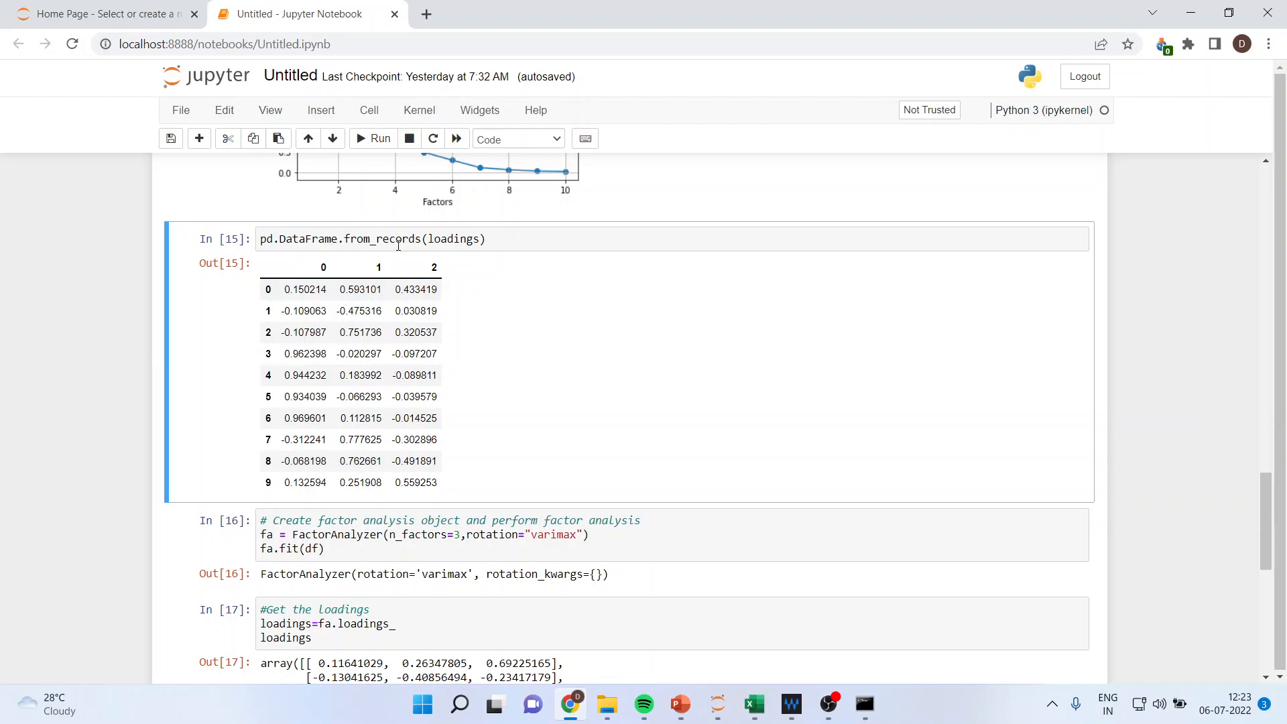
{"action": "left_click", "coordinate": [513, 239]}
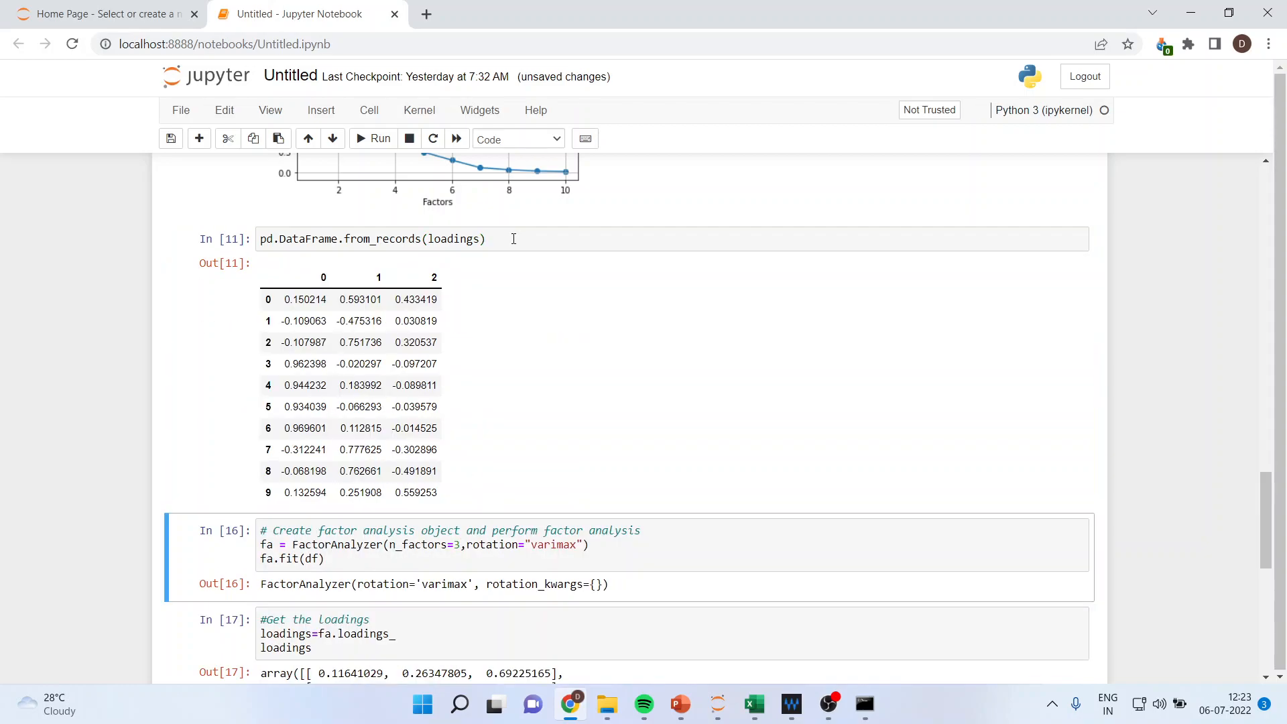
{"action": "mouse_move", "coordinate": [566, 311]}
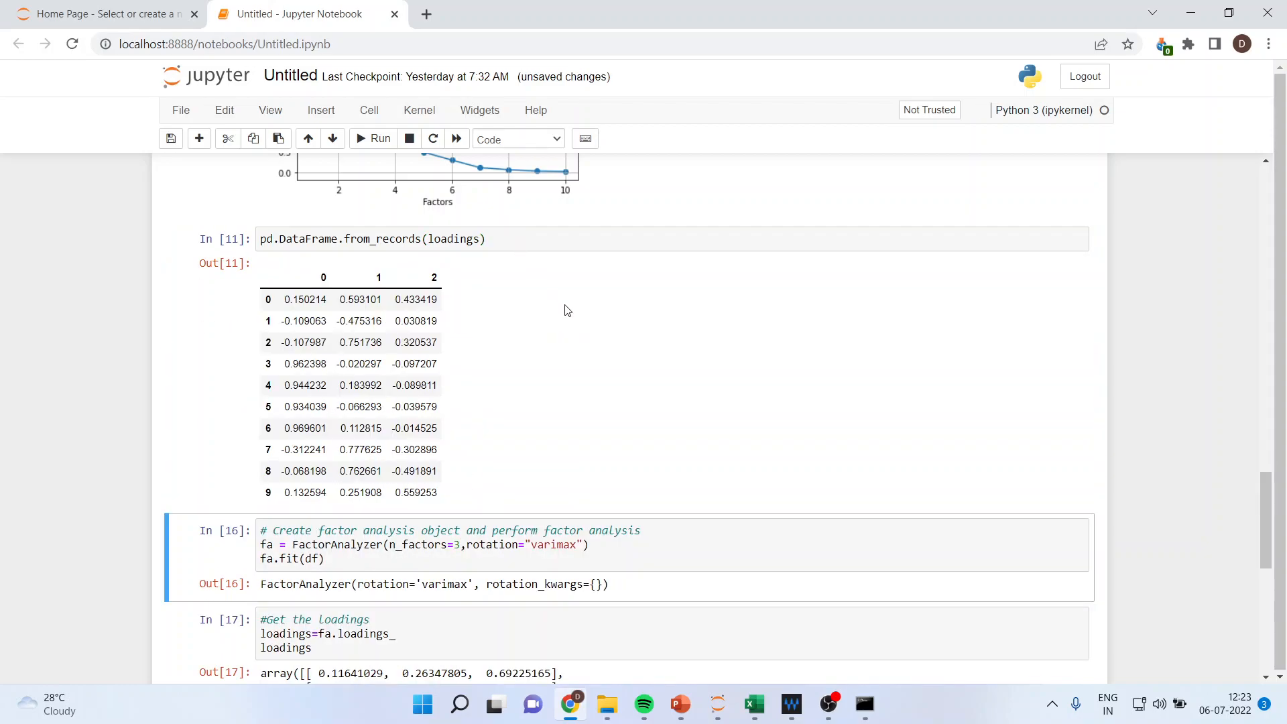
{"action": "left_click", "coordinate": [310, 321]}
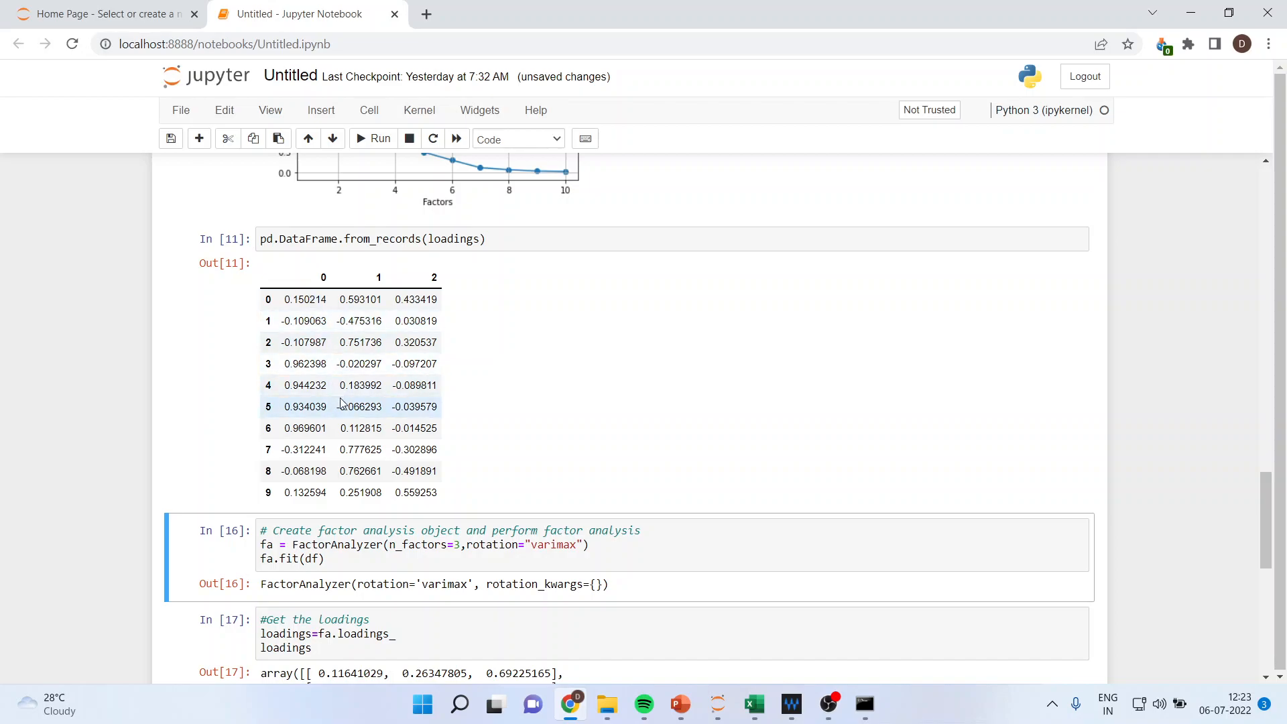
{"action": "mouse_move", "coordinate": [343, 385]}
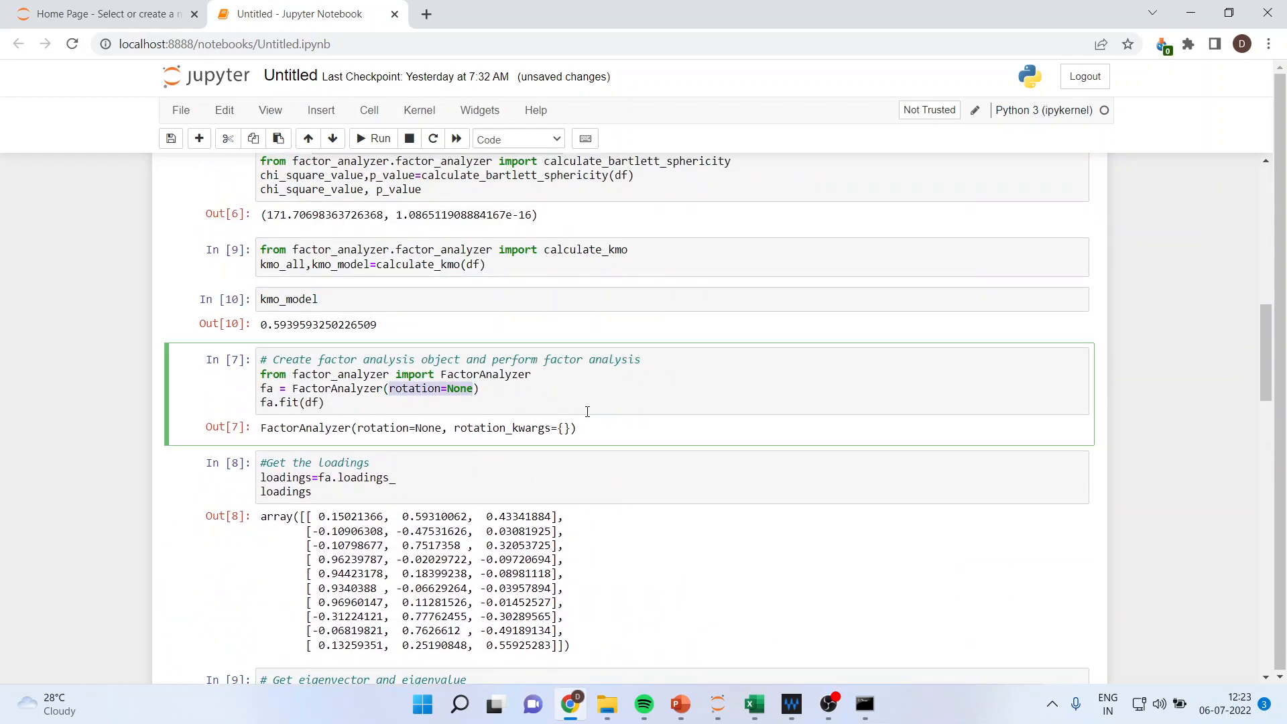
Highlight n_factors=3 and the three eigenvalues above one, then show the varimax cell.
{"action": "scroll", "scroll_direction": "down", "scroll_amount": 3}
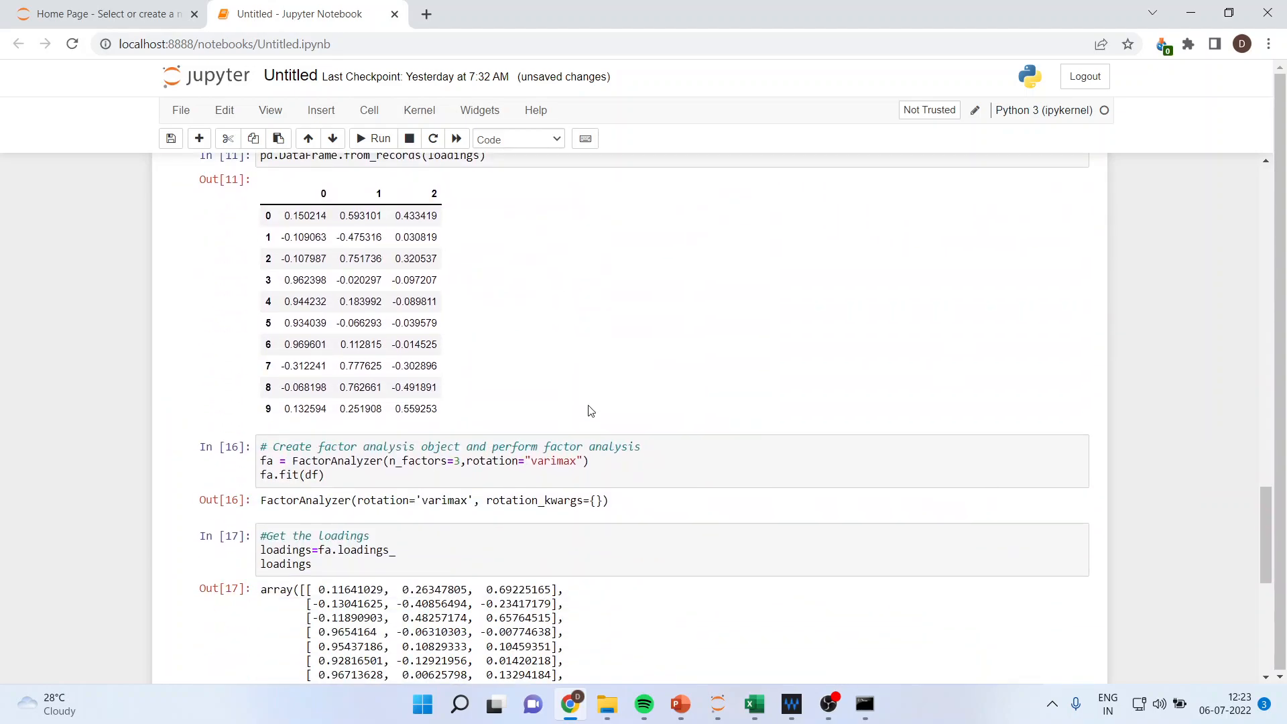
{"action": "scroll", "scroll_direction": "down", "scroll_amount": 3}
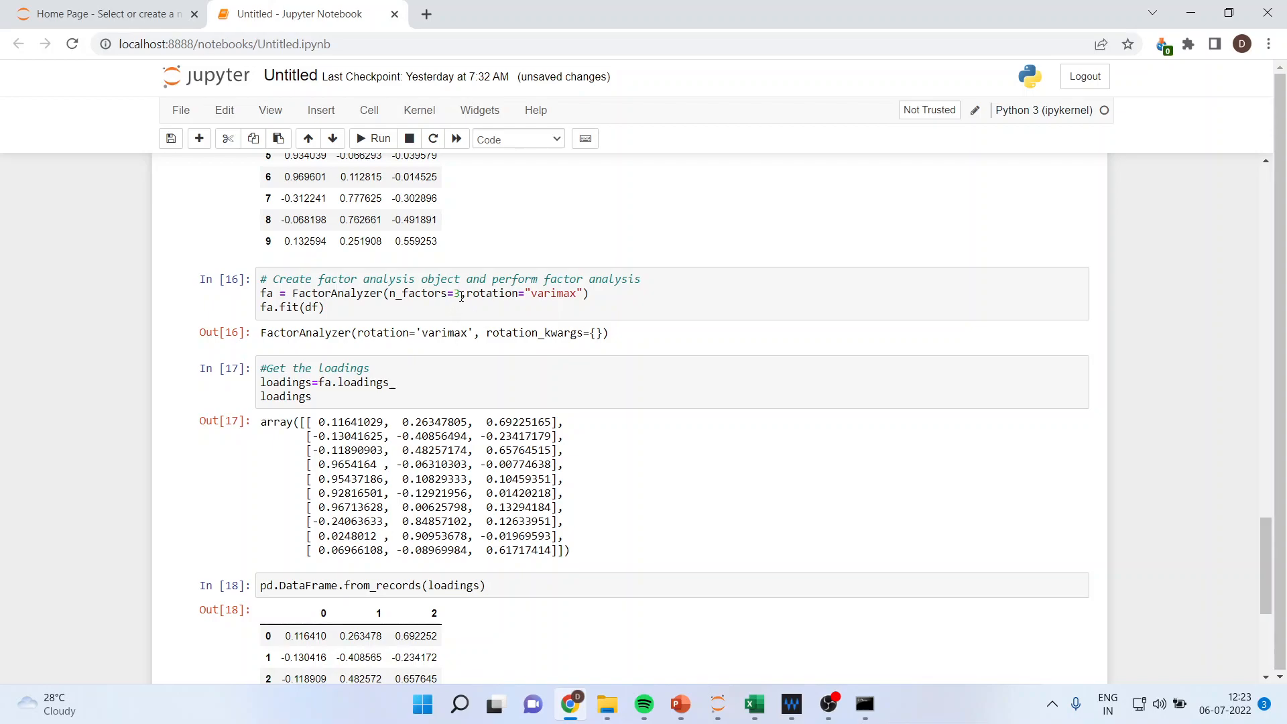
{"action": "double_click", "coordinate": [423, 293]}
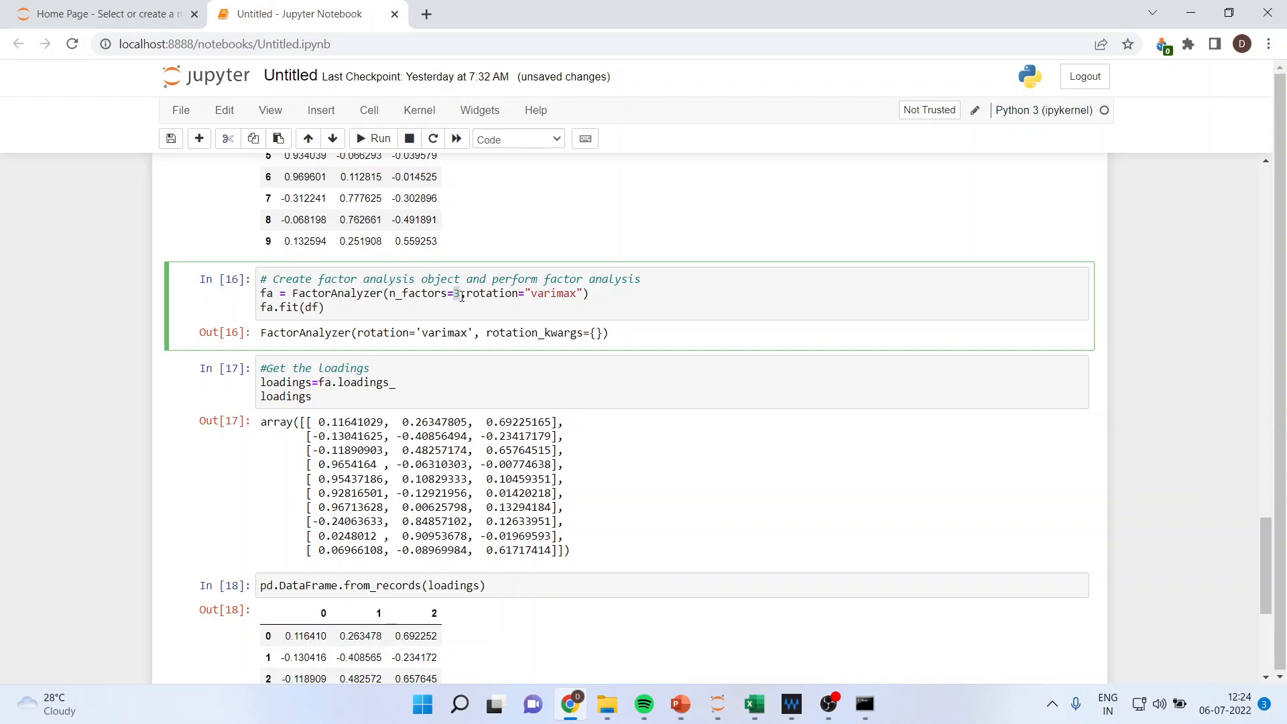
{"action": "mouse_move", "coordinate": [509, 302]}
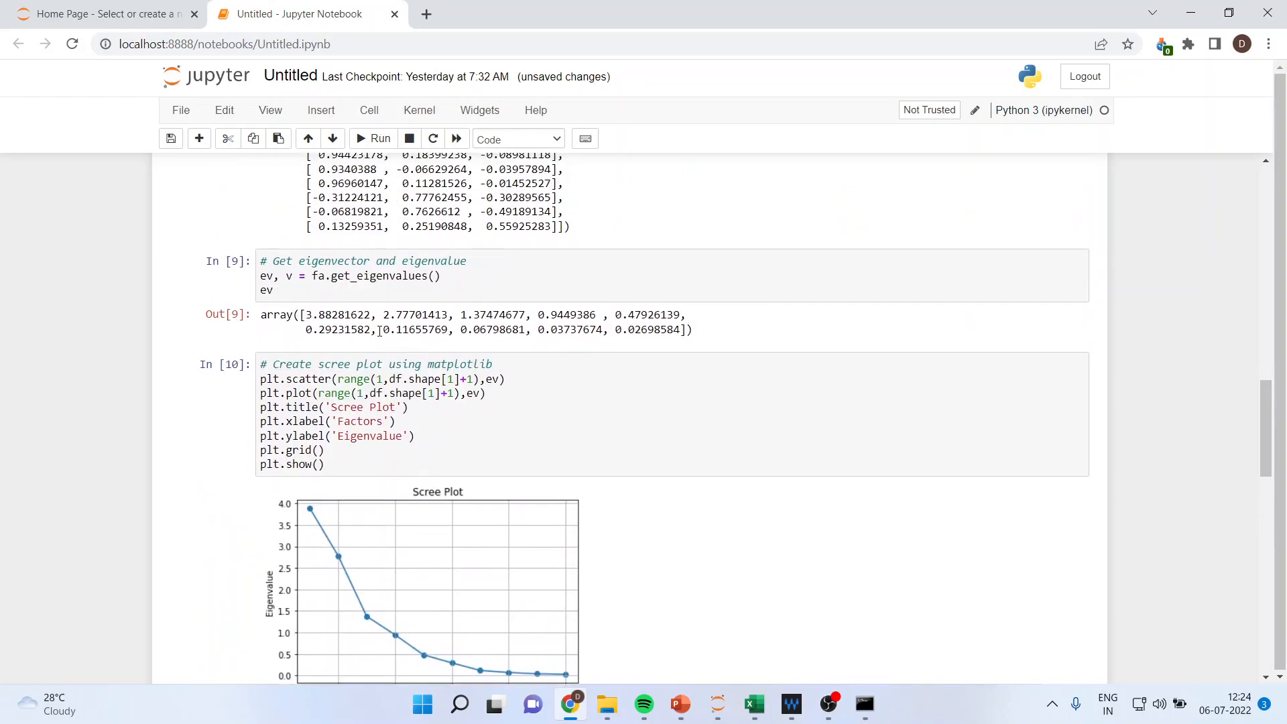
{"action": "left_click_drag", "start_coordinate": [306, 314], "coordinate": [526, 315]}
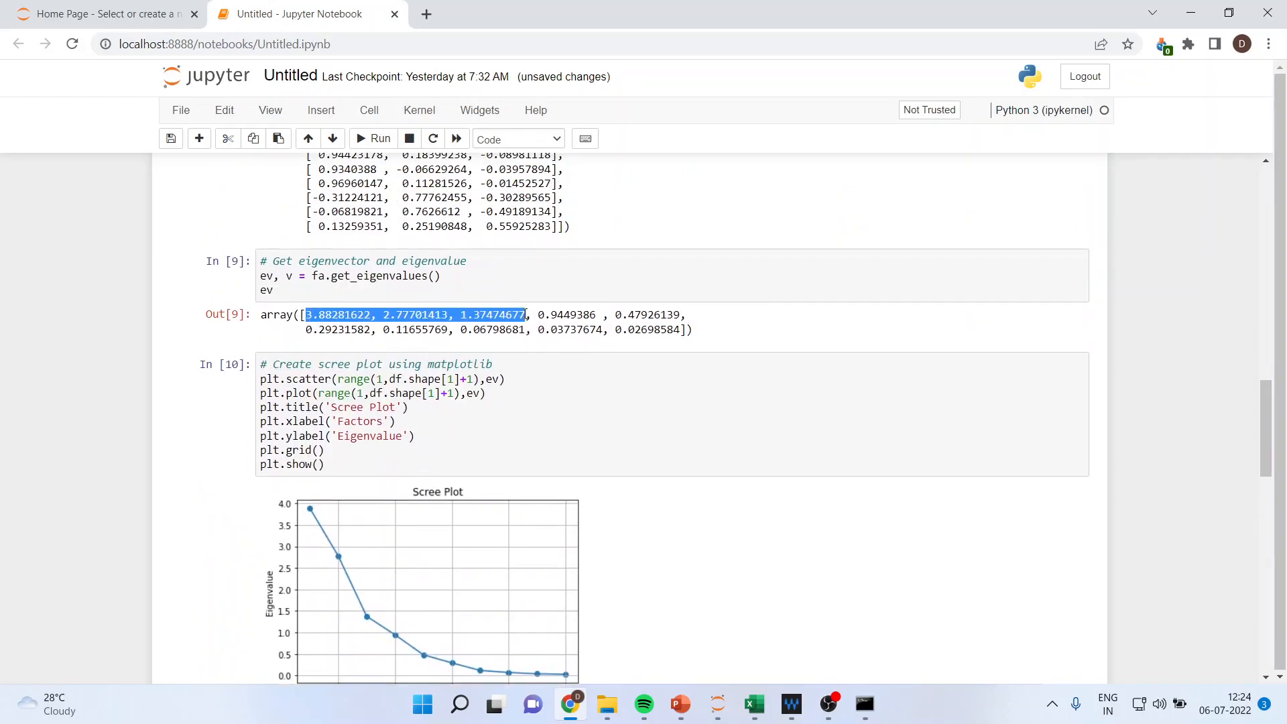
{"action": "scroll", "scroll_direction": "down", "scroll_amount": 3}
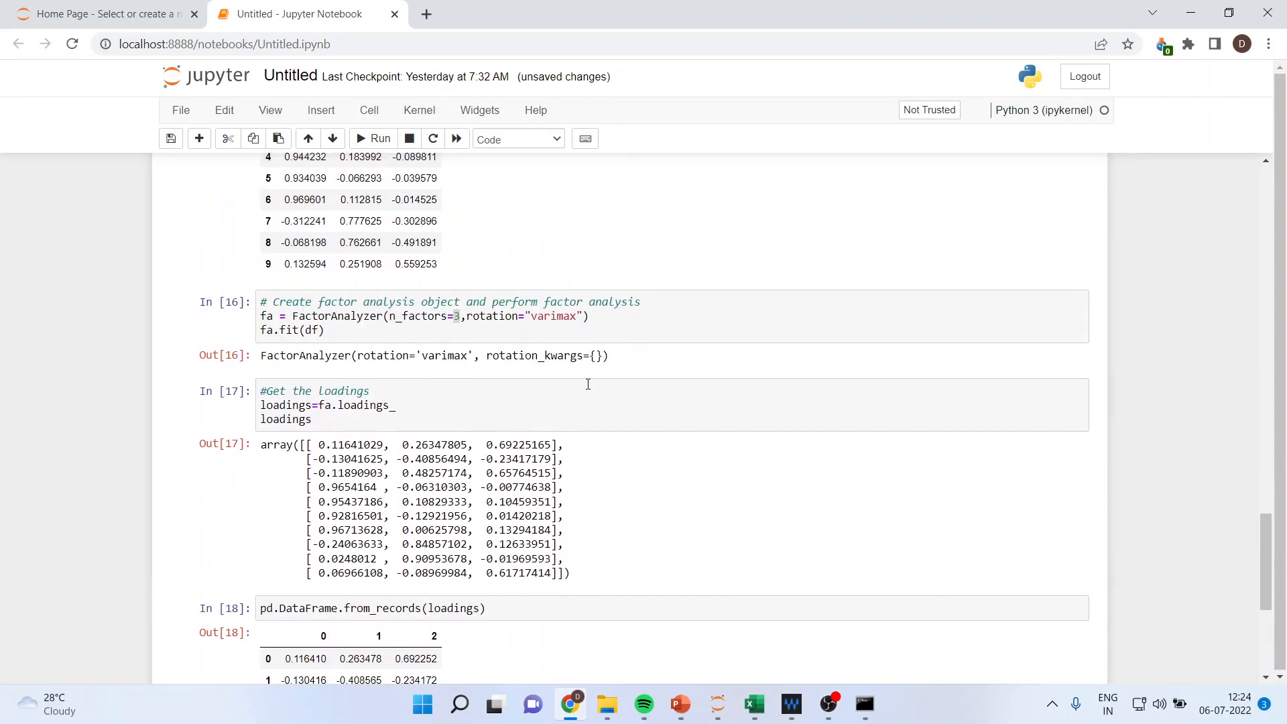
Rerun the varimax analysis to get rotated loadings, then check statement 1's empty factor 1 cell in Excel.
{"action": "left_click", "coordinate": [594, 316]}
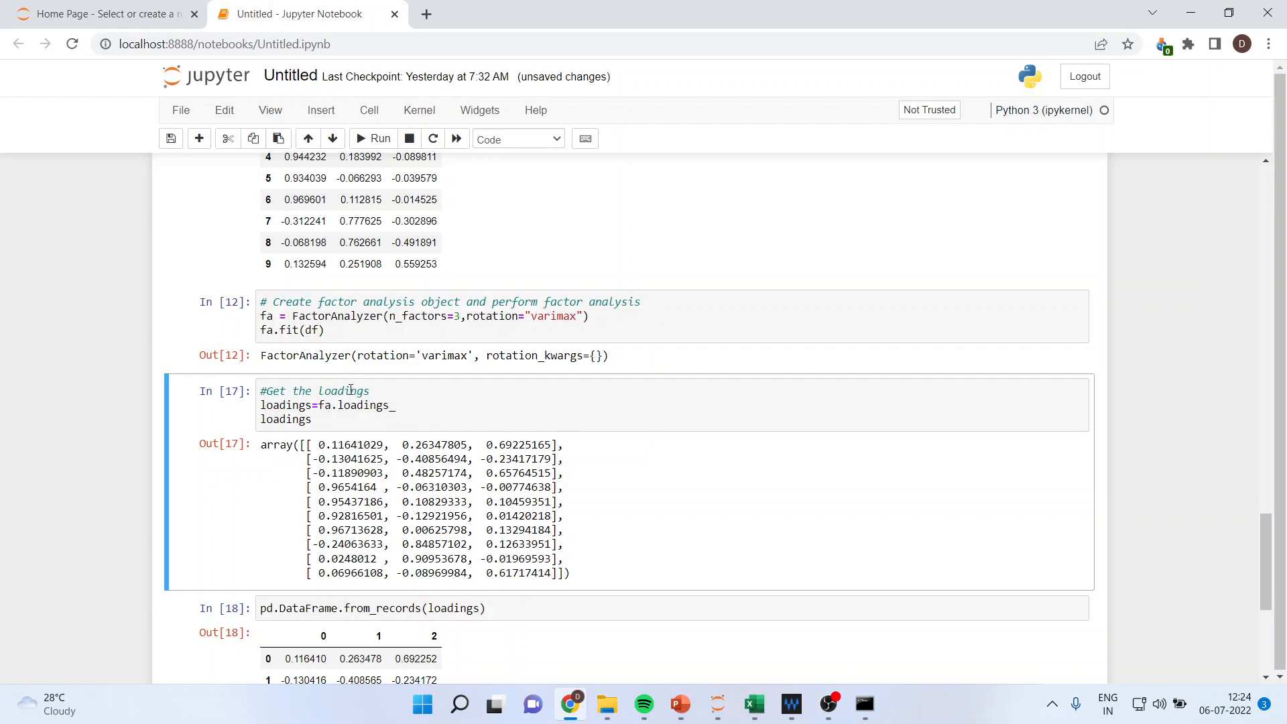
{"action": "mouse_move", "coordinate": [383, 418]}
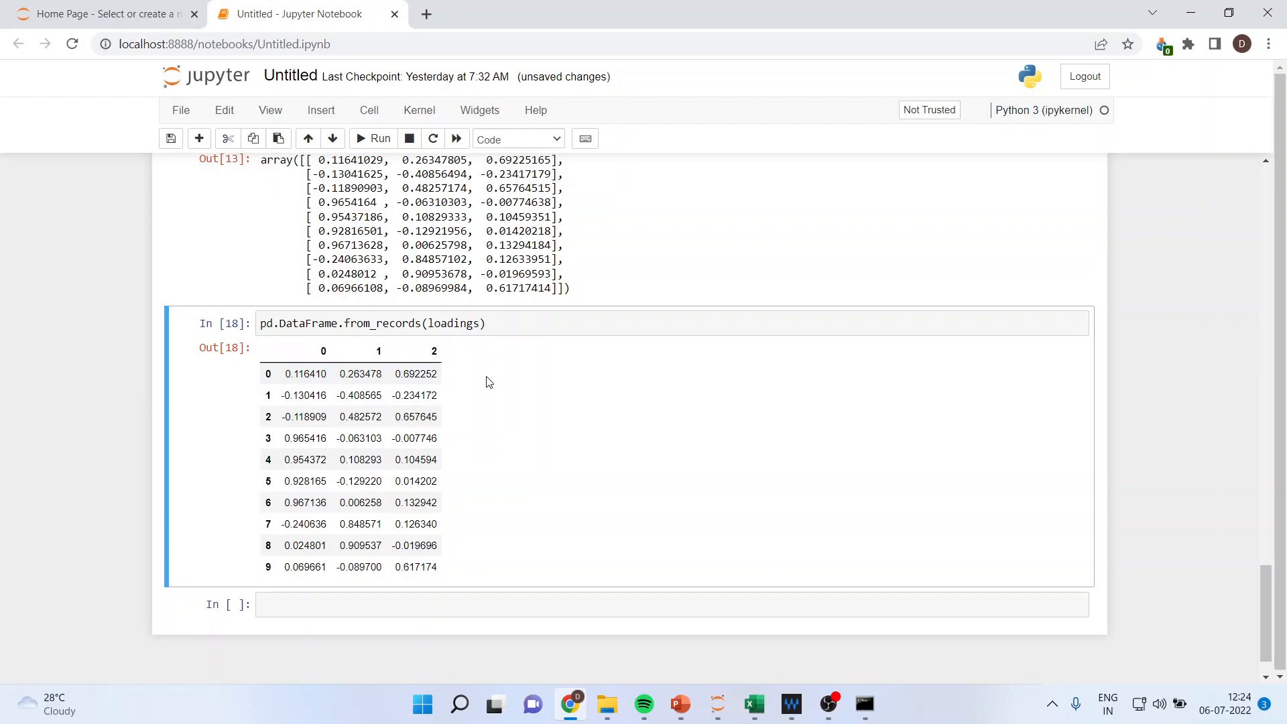
{"action": "mouse_move", "coordinate": [386, 323]}
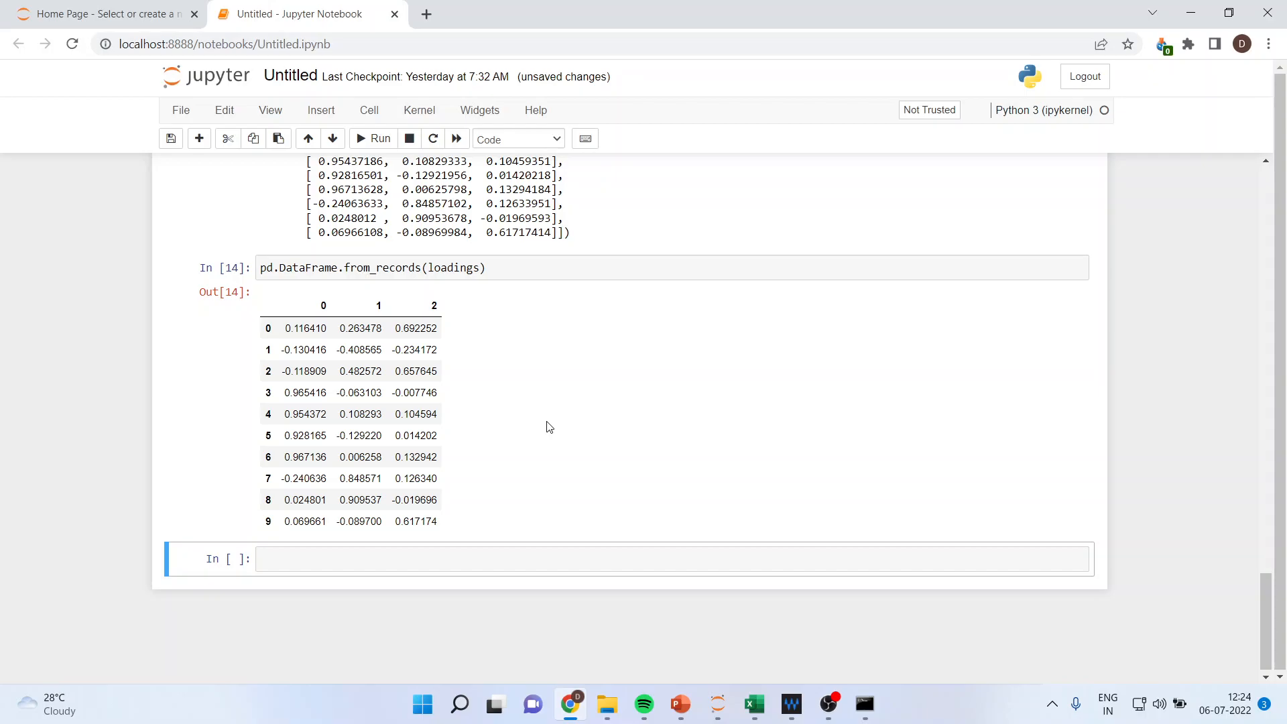
{"action": "mouse_move", "coordinate": [753, 703]}
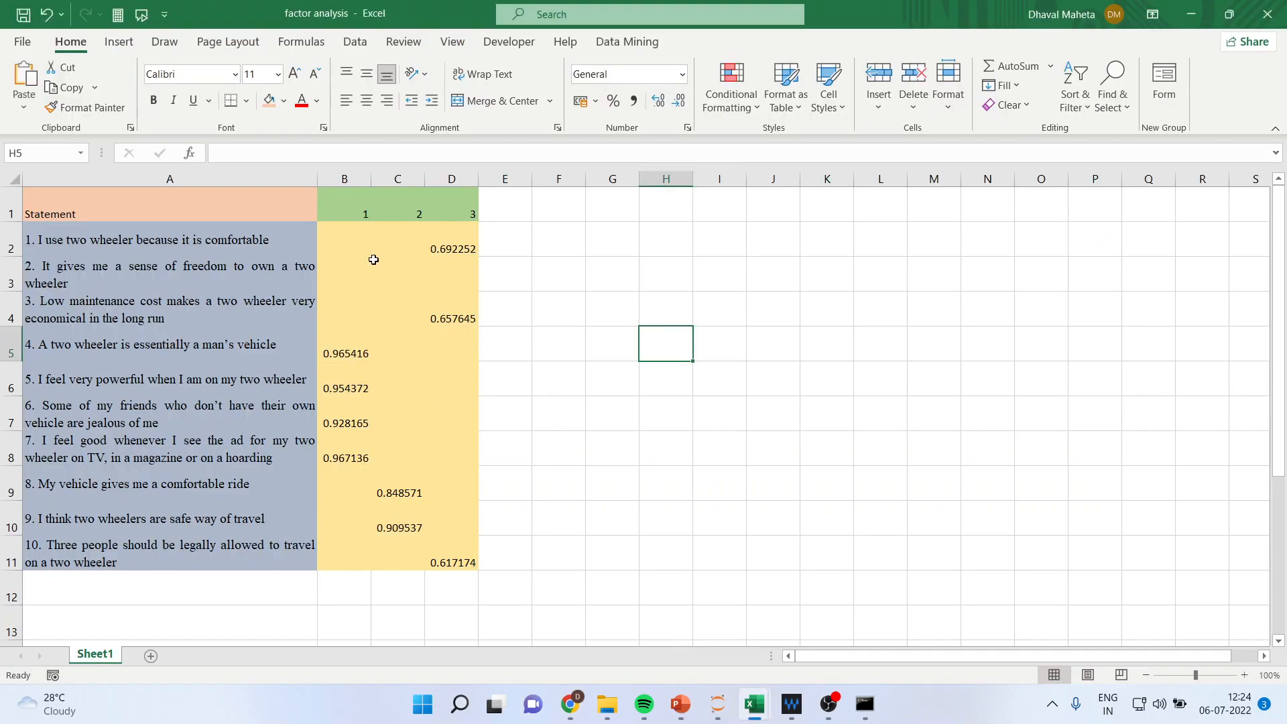
{"action": "mouse_move", "coordinate": [348, 234]}
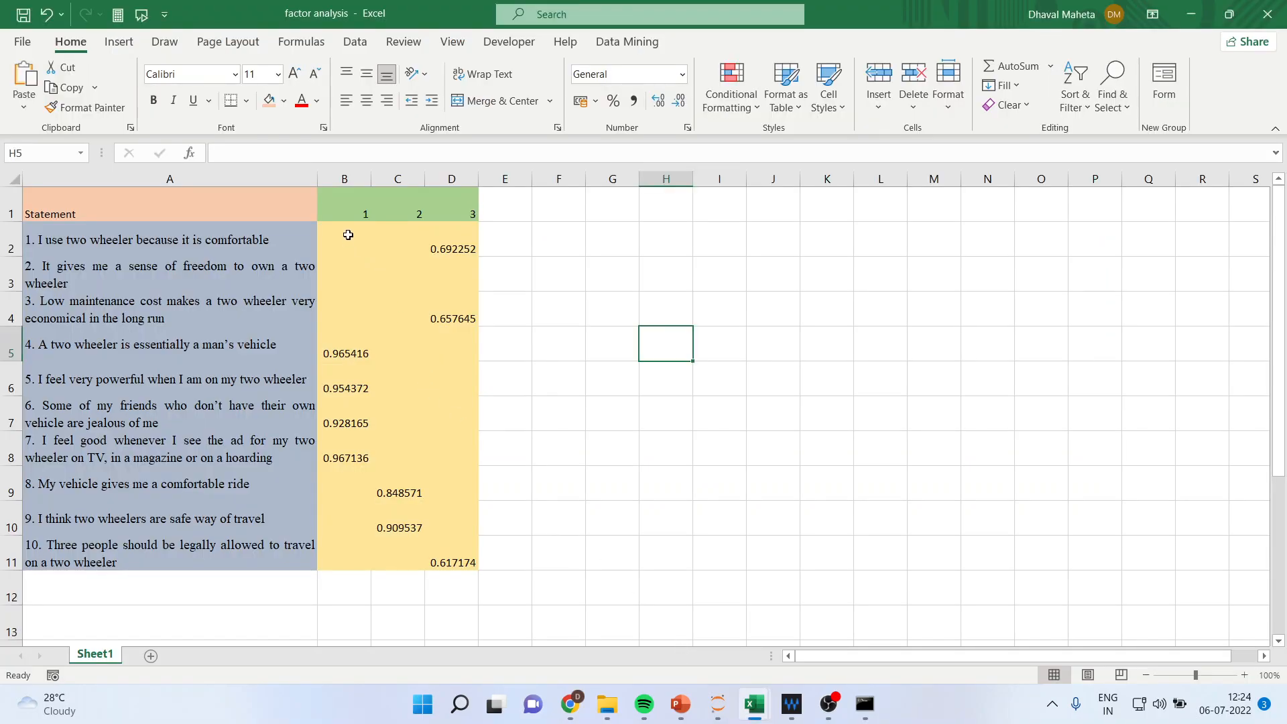
{"action": "left_click", "coordinate": [344, 238]}
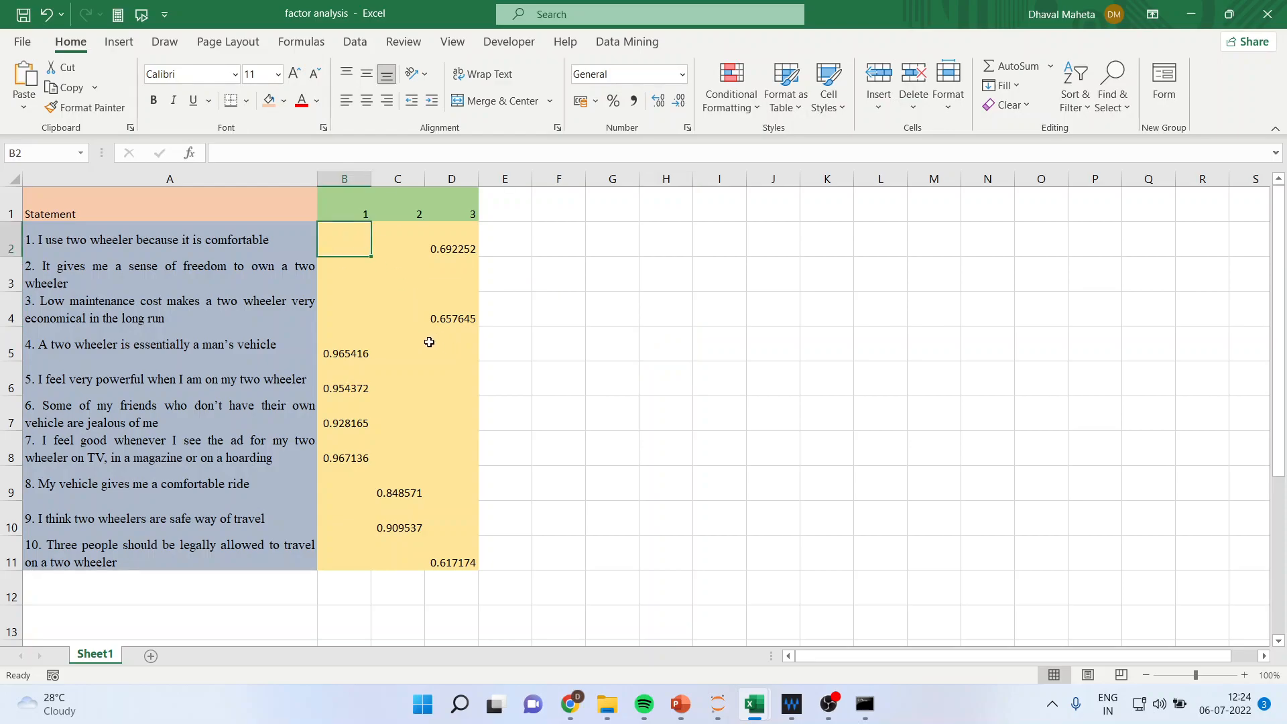
{"action": "mouse_move", "coordinate": [717, 703]}
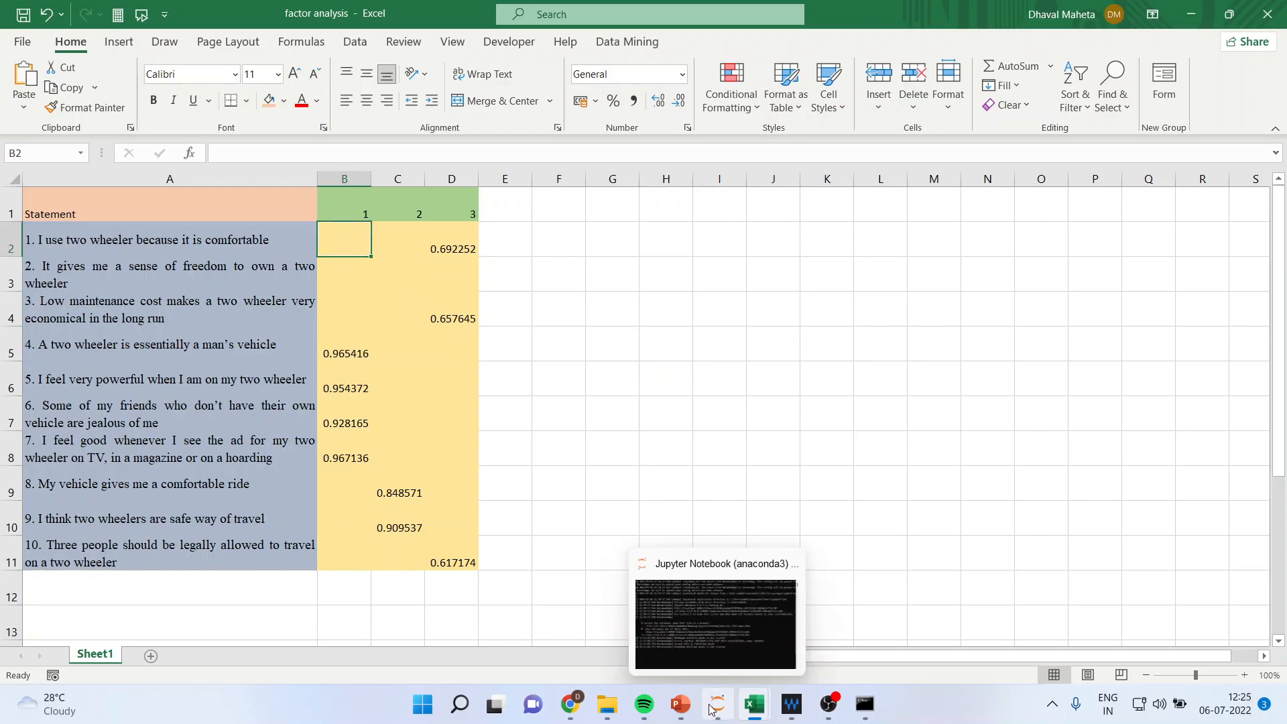
Back in the notebook, mark the low first-factor loadings -0.130416 and -0.118909 for statements 2 and 3.
{"action": "left_click", "coordinate": [572, 703]}
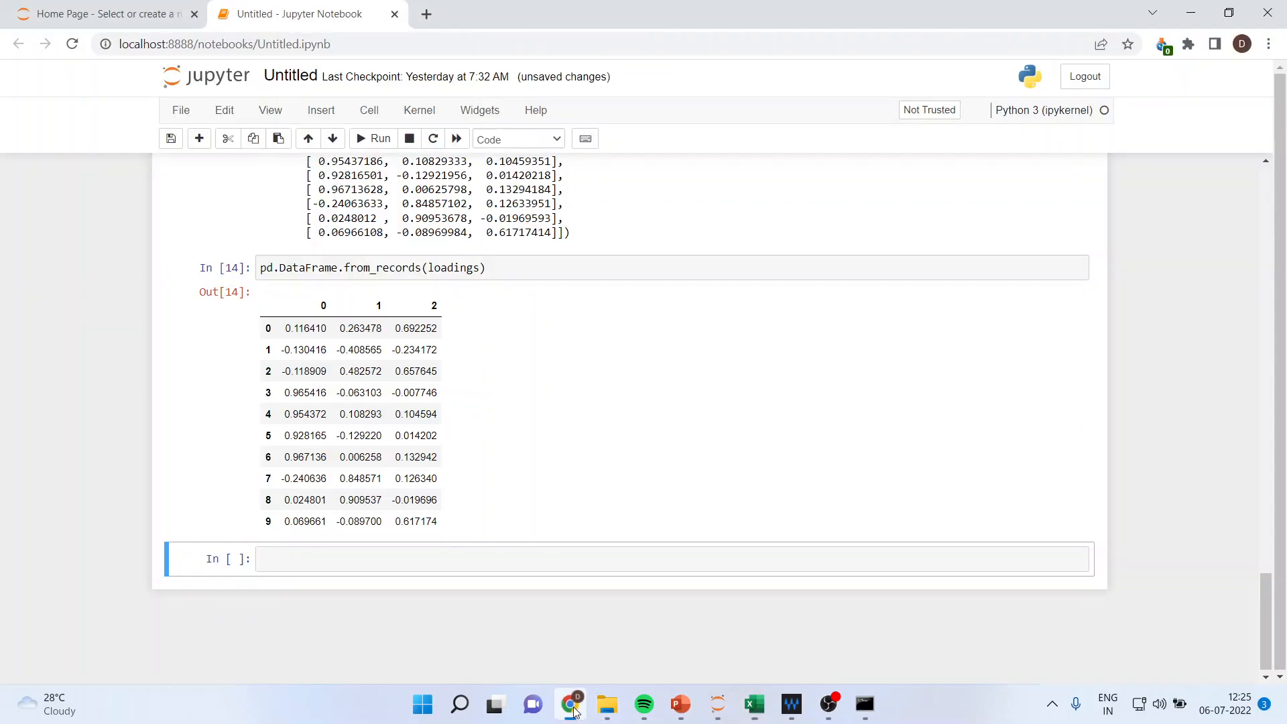
{"action": "double_click", "coordinate": [305, 328]}
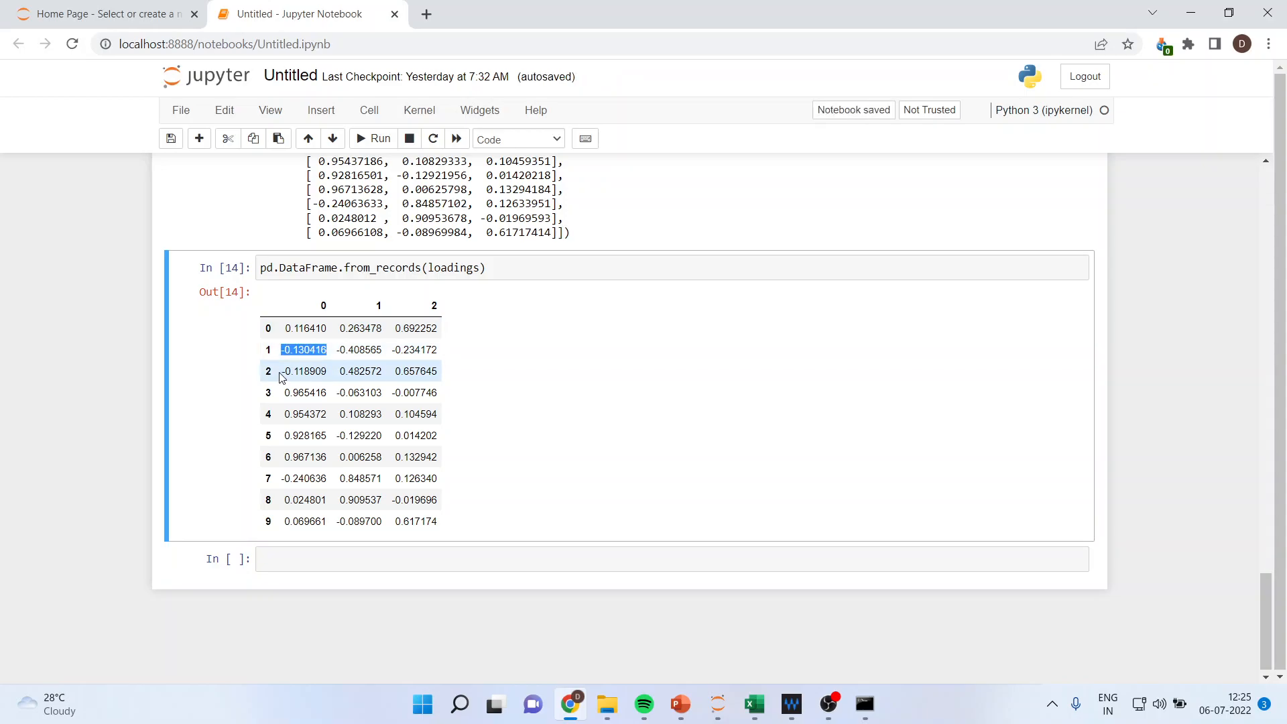
{"action": "left_click", "coordinate": [303, 370]}
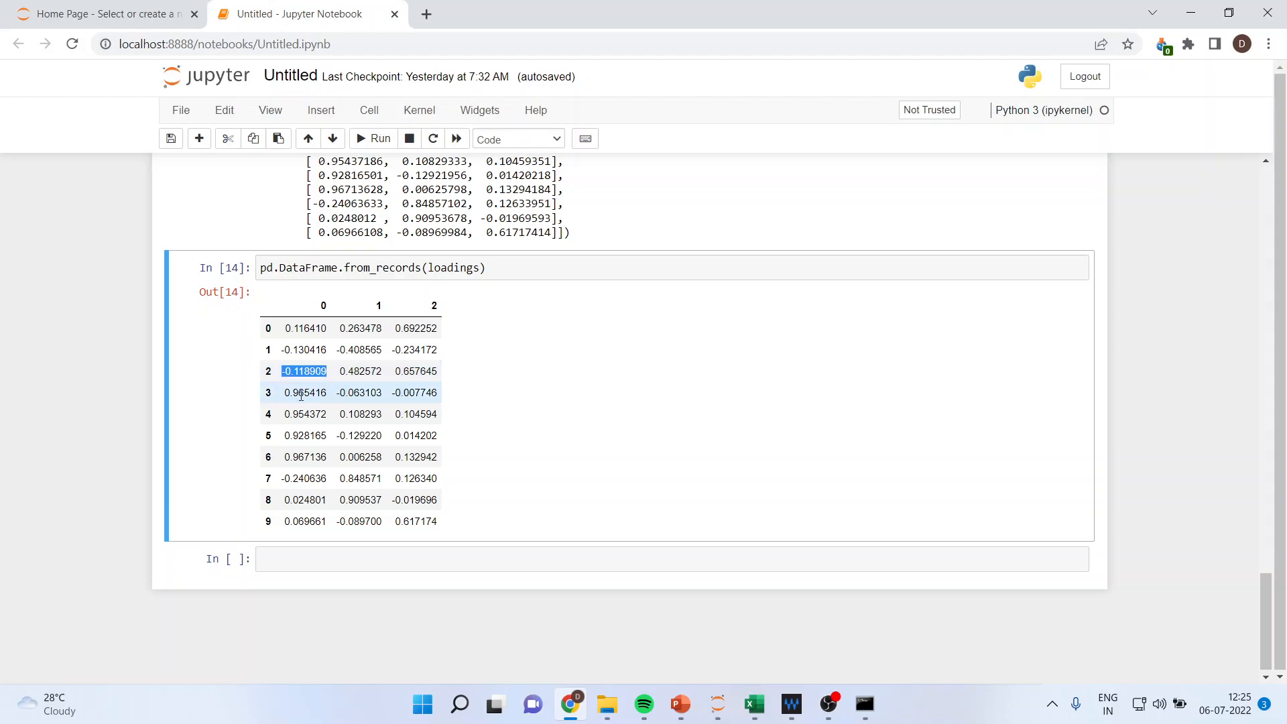
{"action": "mouse_move", "coordinate": [306, 456]}
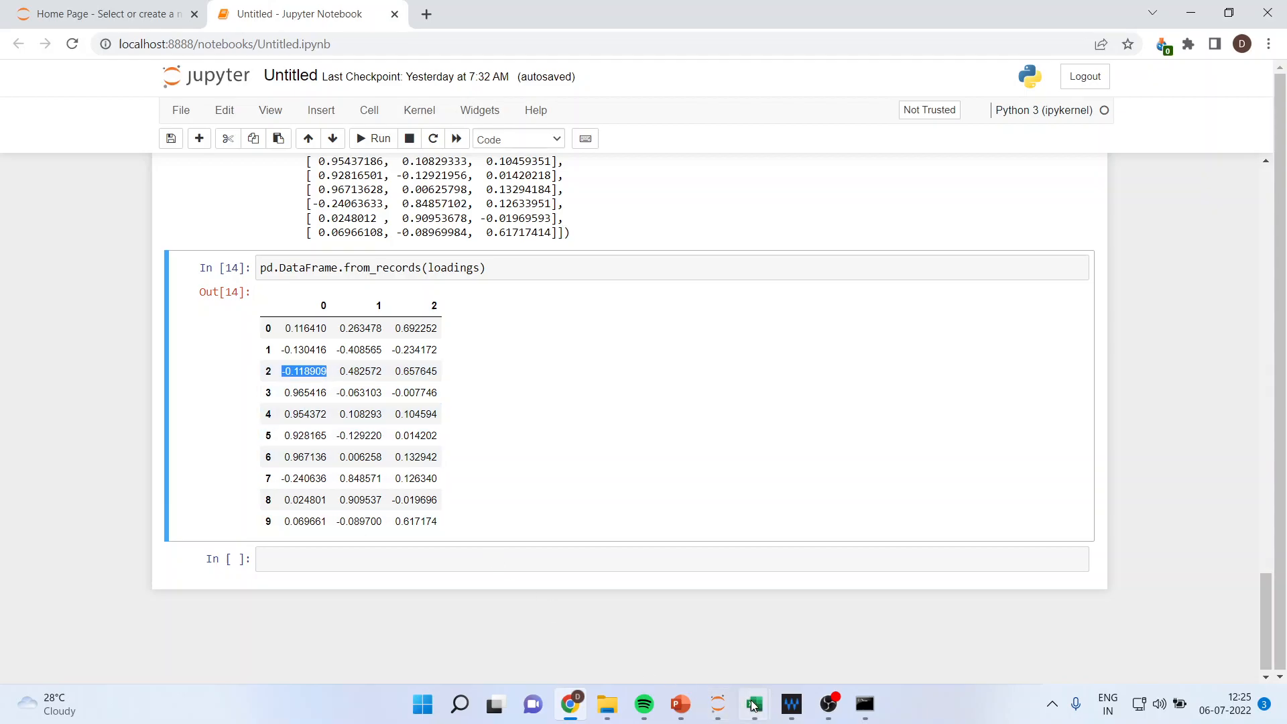
In Excel, check statements' loadings and show the retained loadings to five decimals, e.g. 0.96542.
{"action": "left_click", "coordinate": [753, 703]}
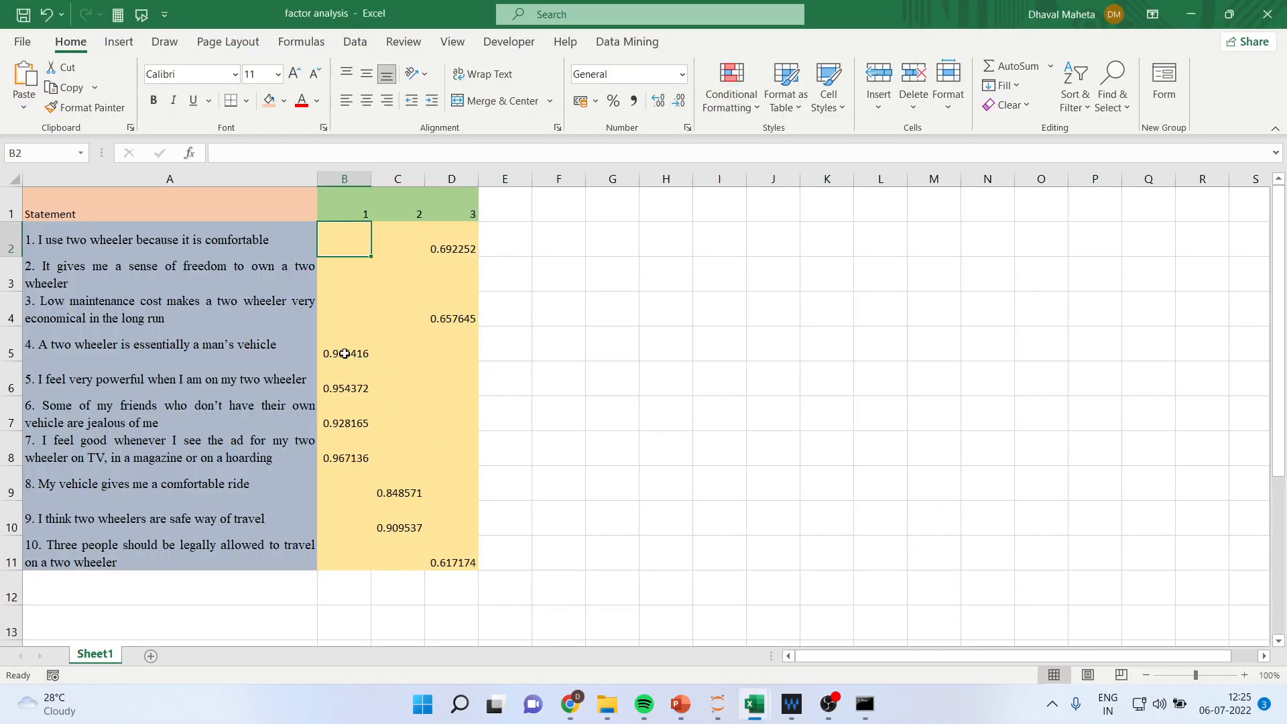
{"action": "left_click", "coordinate": [344, 353]}
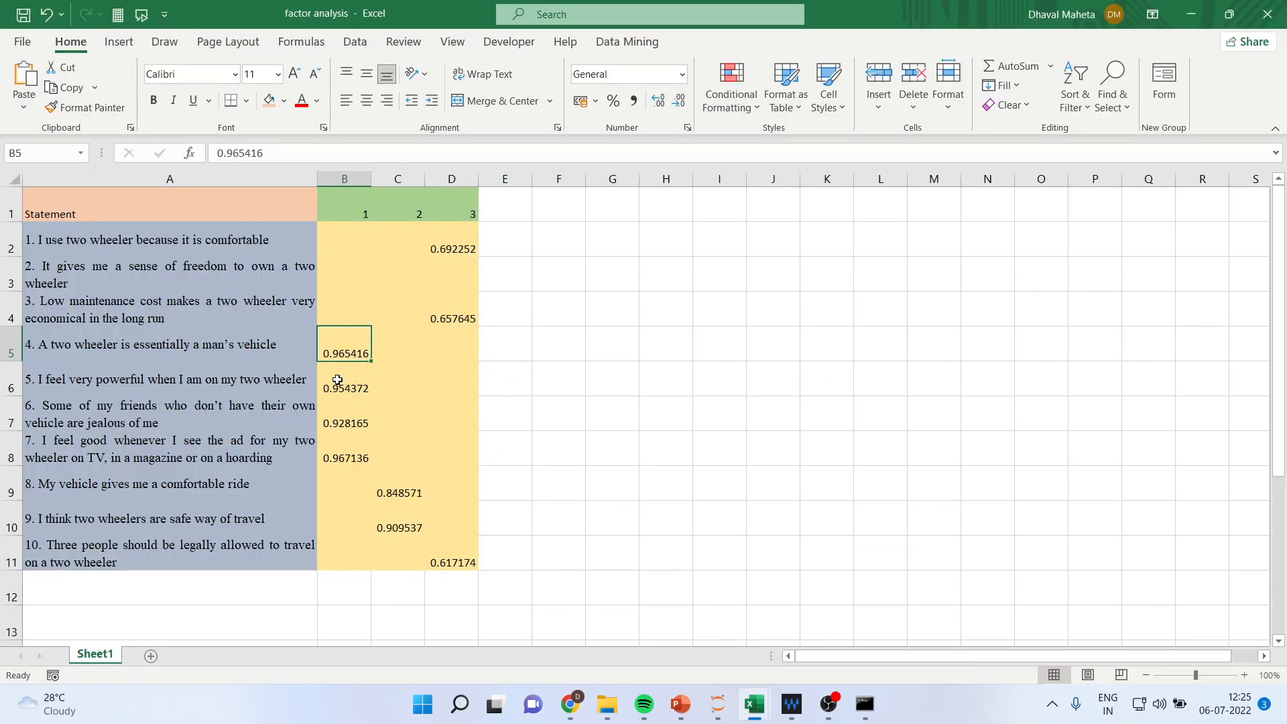
{"action": "left_click", "coordinate": [344, 423]}
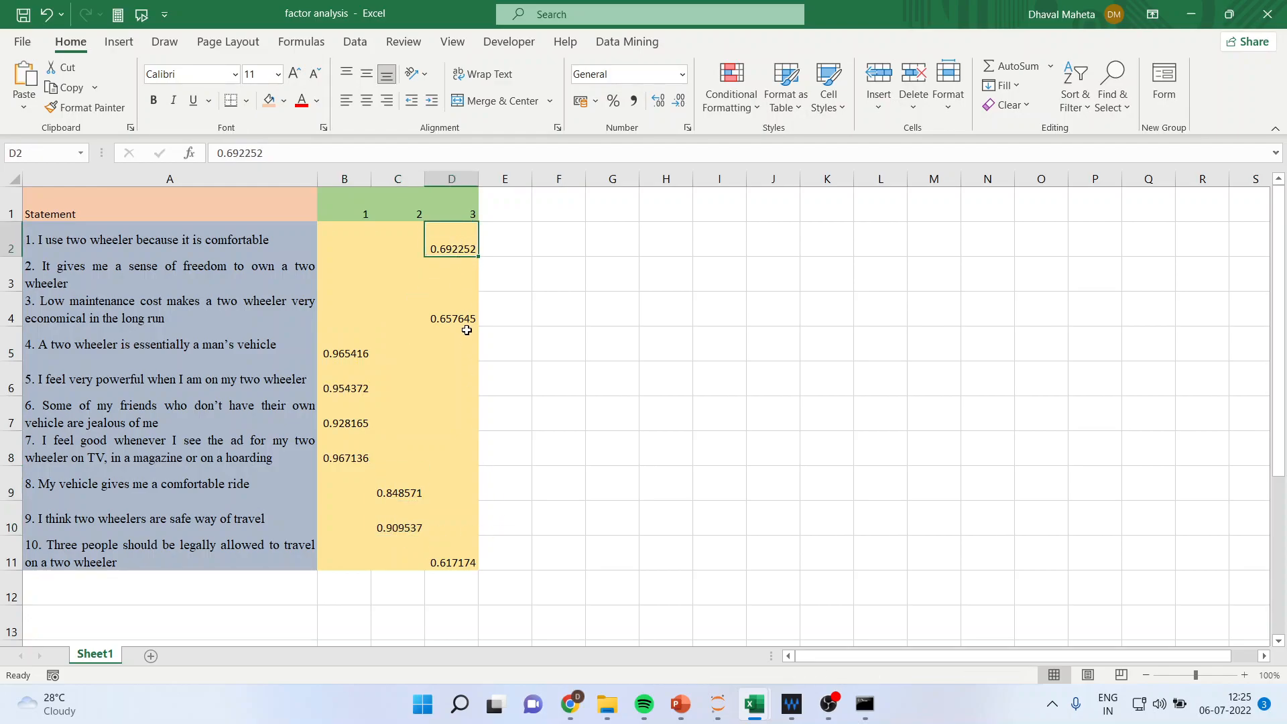
{"action": "left_click", "coordinate": [451, 561]}
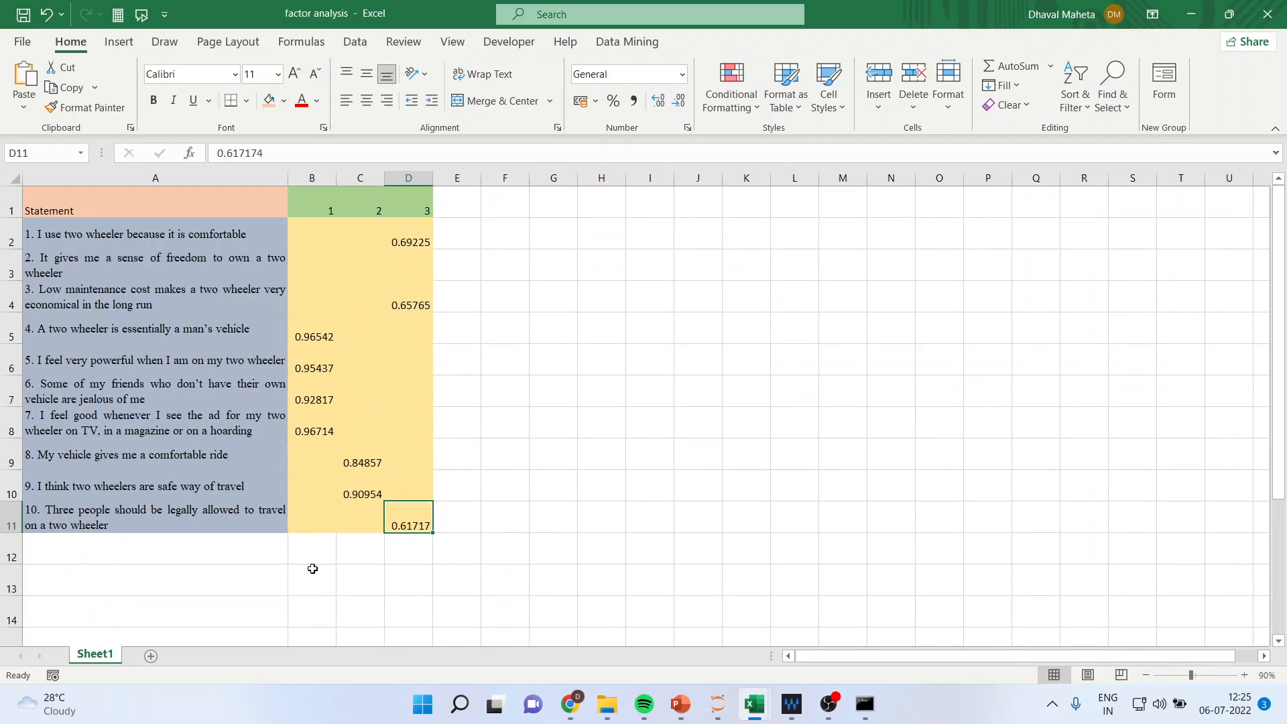
{"action": "left_click", "coordinate": [311, 557]}
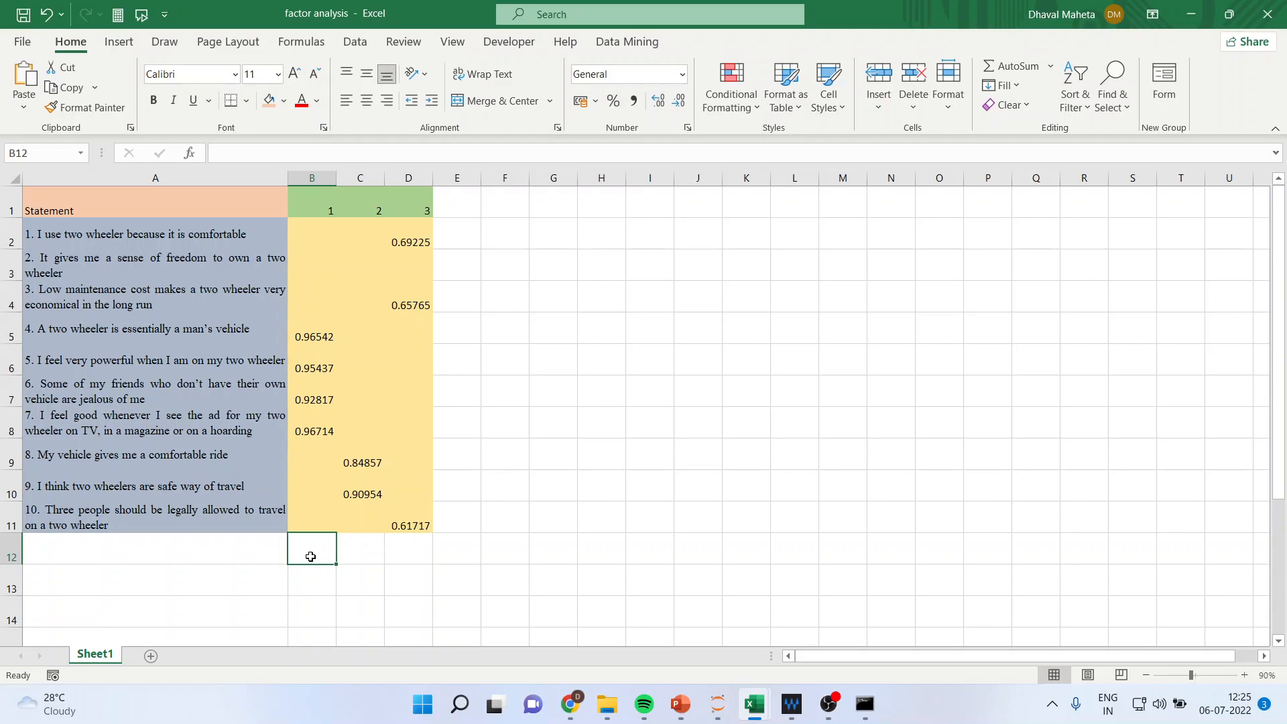
{"action": "mouse_move", "coordinate": [296, 340]}
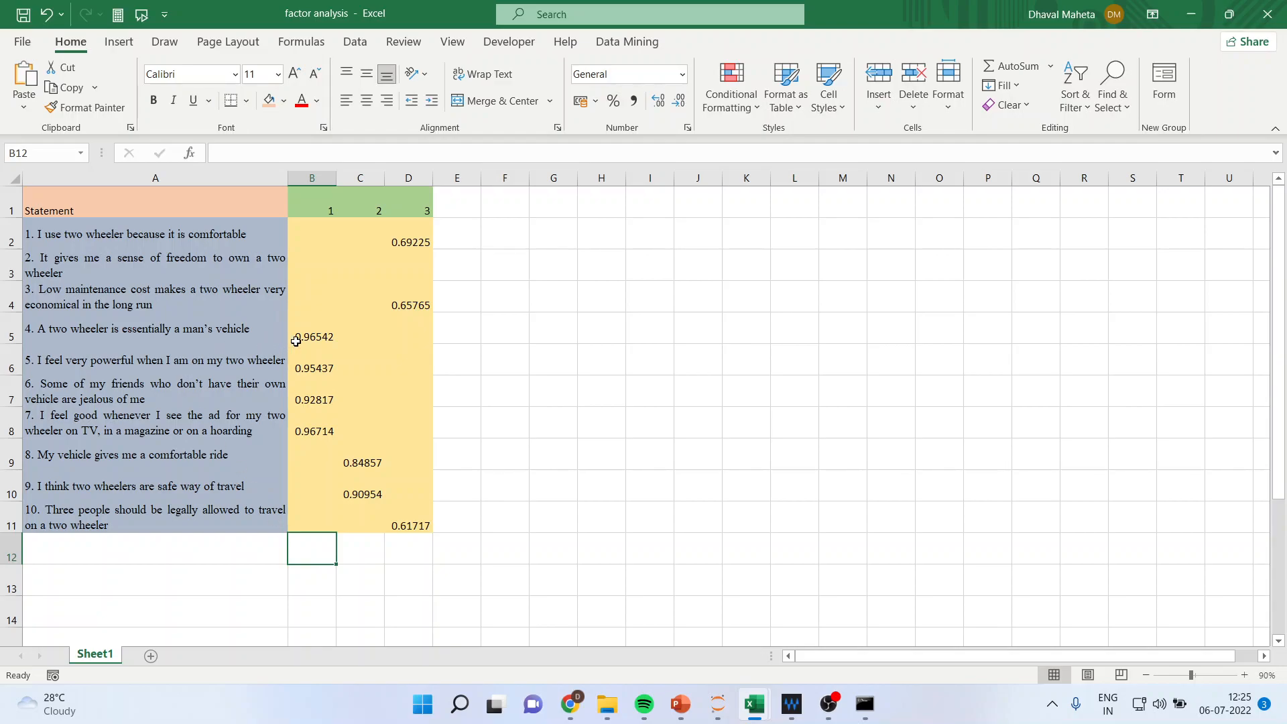
{"action": "left_click_drag", "start_coordinate": [154, 337], "coordinate": [154, 399]}
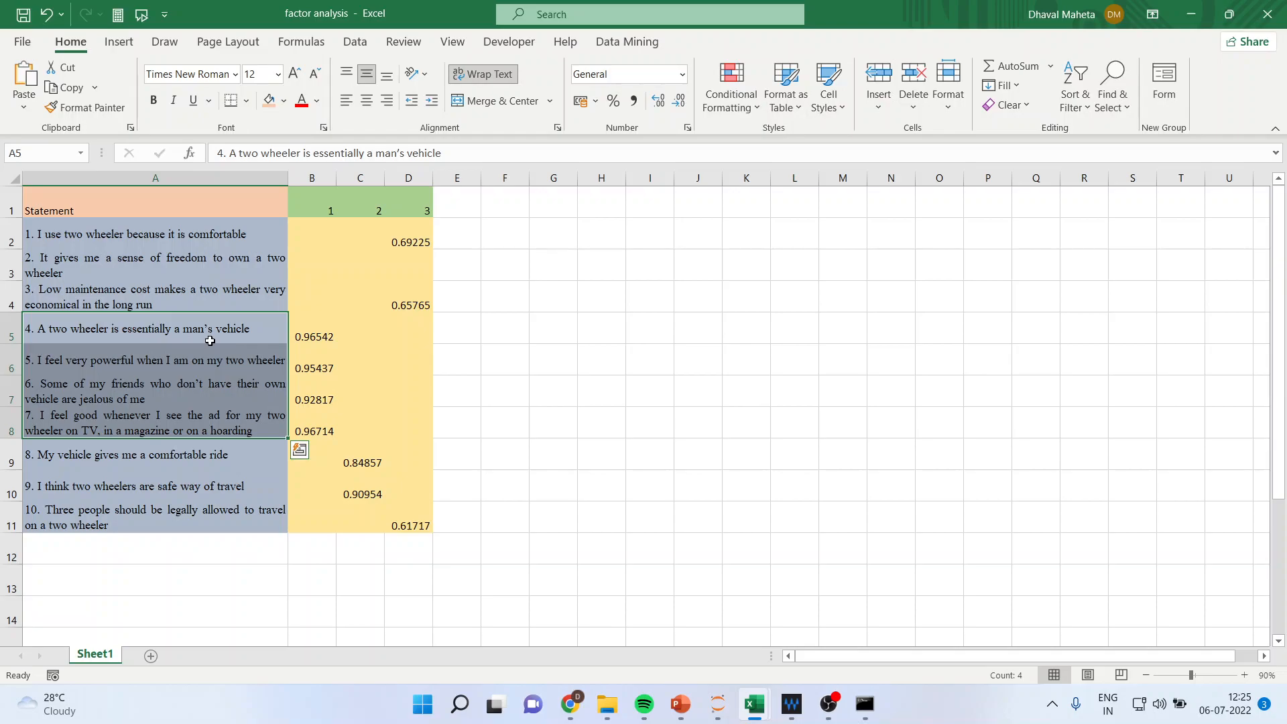
{"action": "mouse_move", "coordinate": [175, 373]}
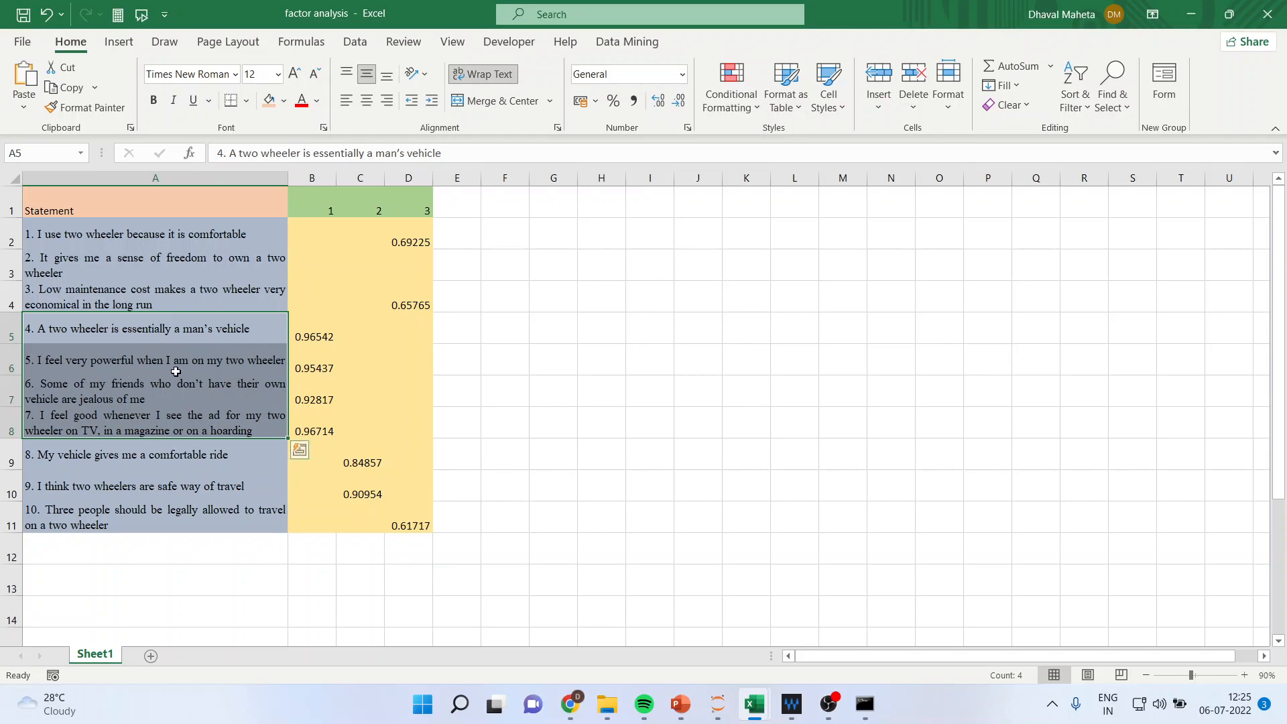
{"action": "mouse_move", "coordinate": [258, 369]}
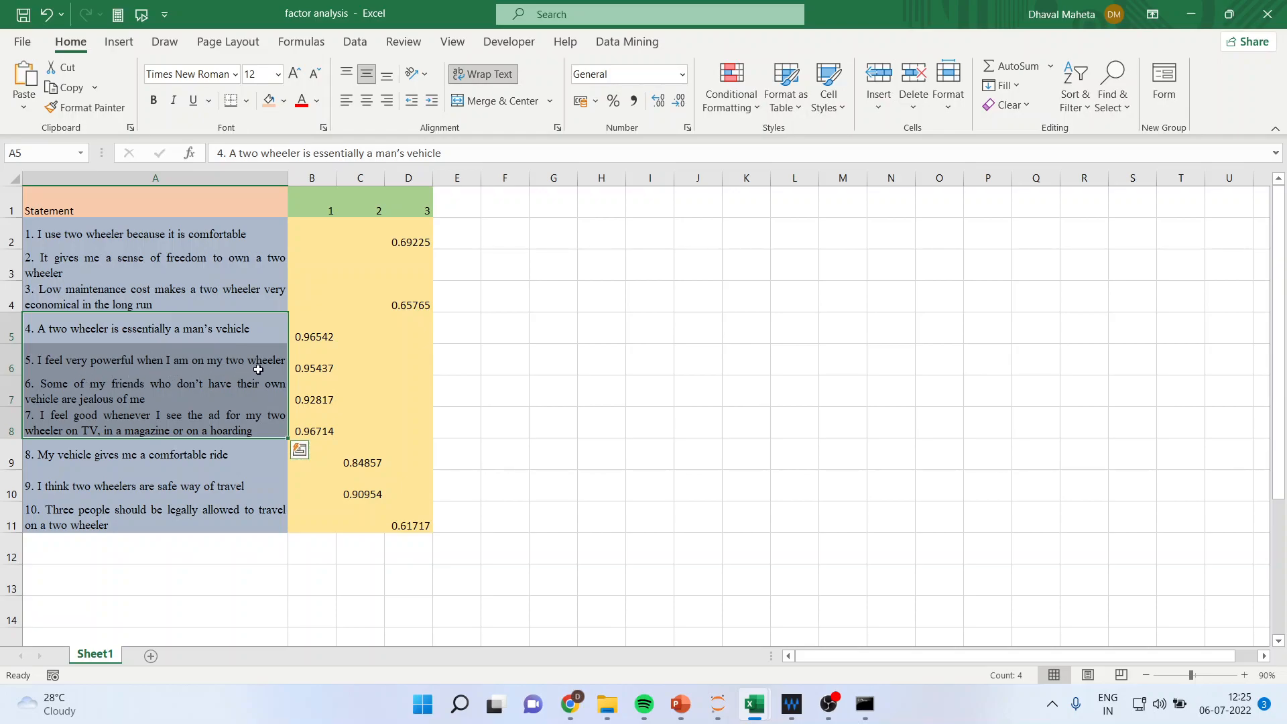
{"action": "mouse_move", "coordinate": [204, 400]}
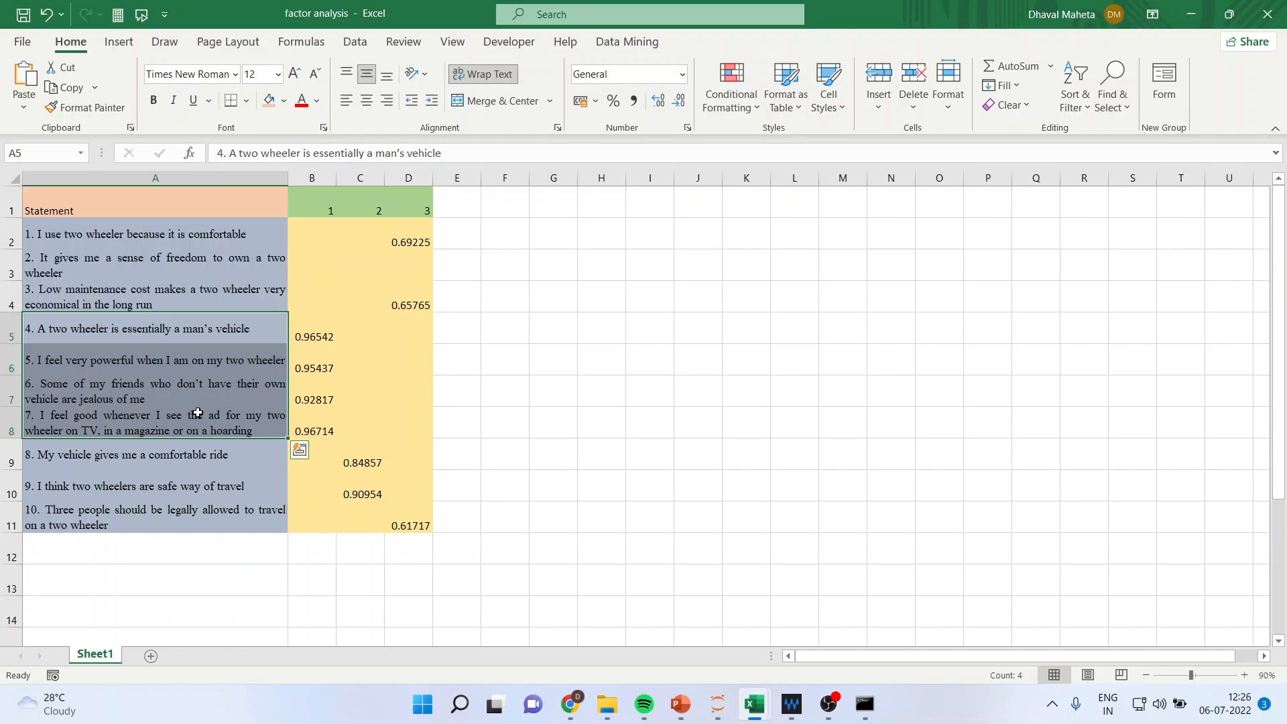
{"action": "mouse_move", "coordinate": [229, 402]}
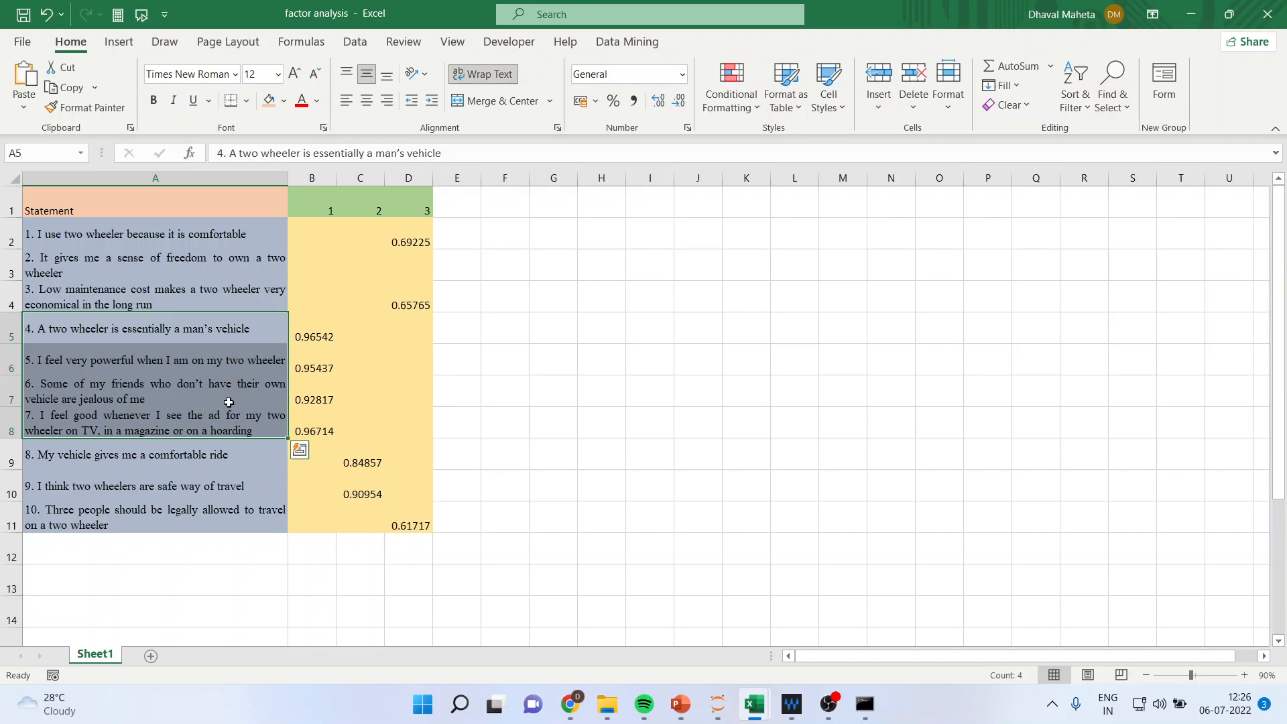
{"action": "mouse_move", "coordinate": [266, 424]}
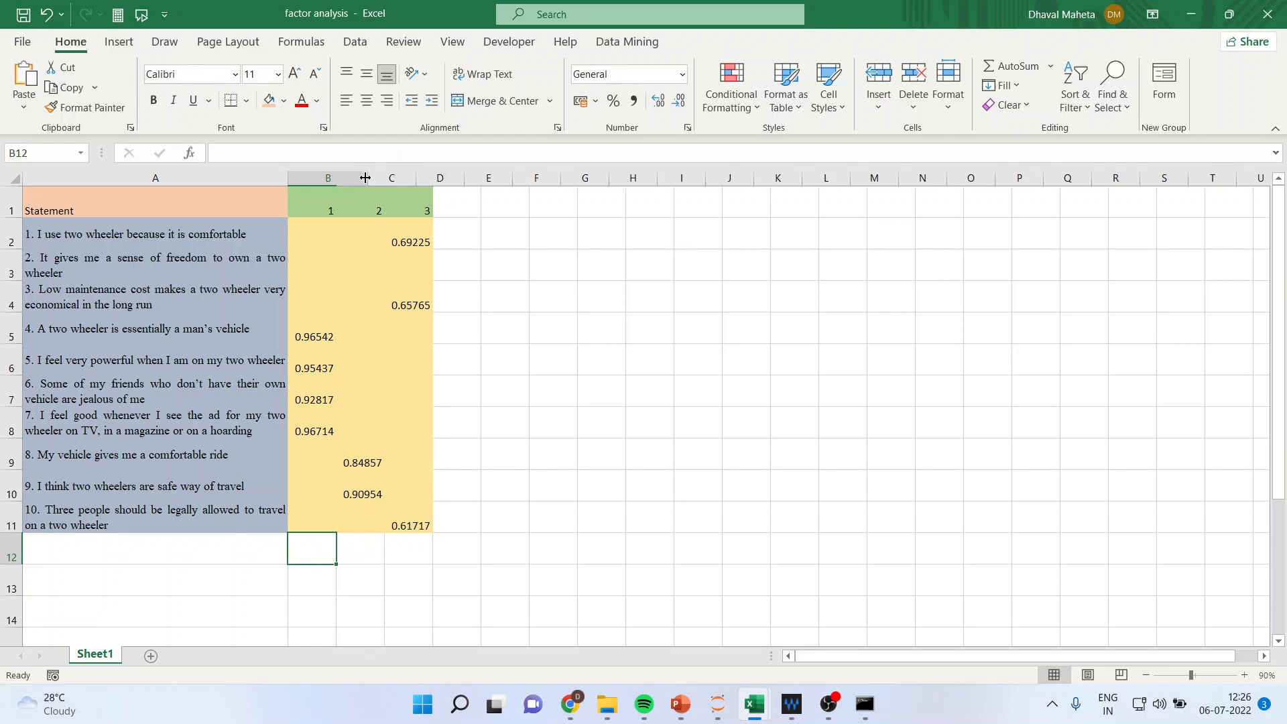
Label factor 1 'Masculinity' in B12.
{"action": "type", "text": "M"}
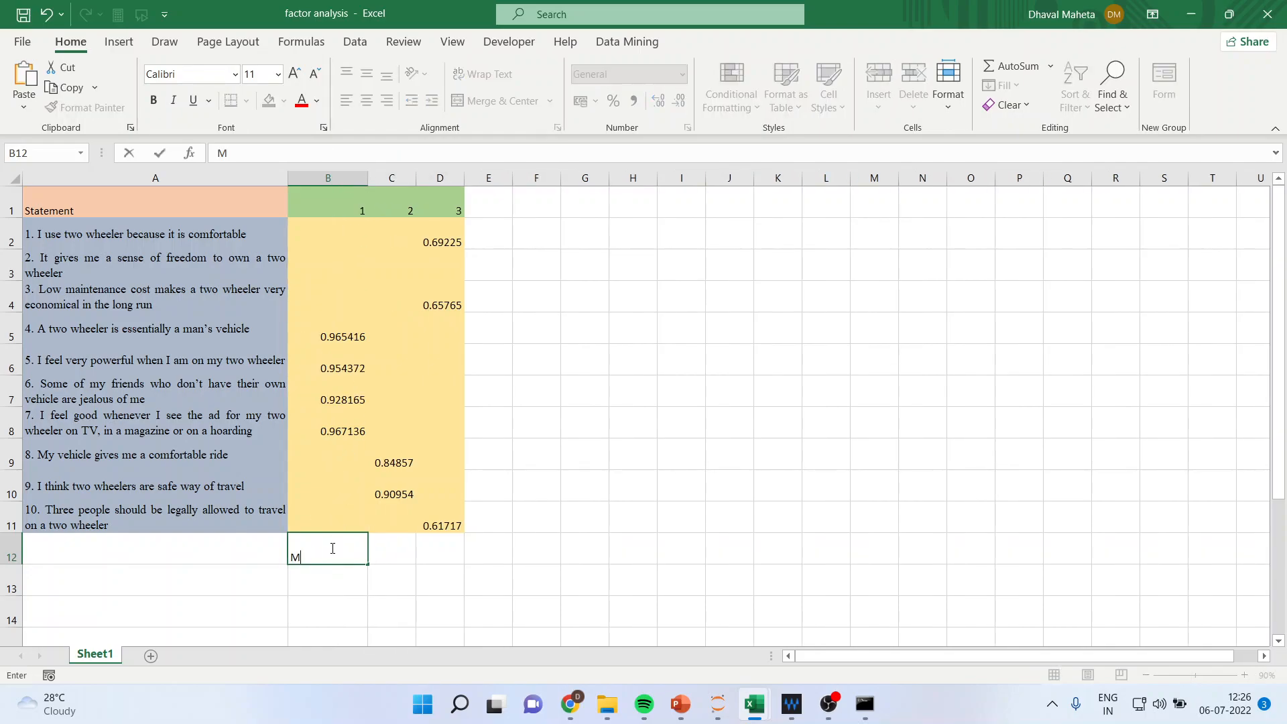
{"action": "type", "text": "asculini"}
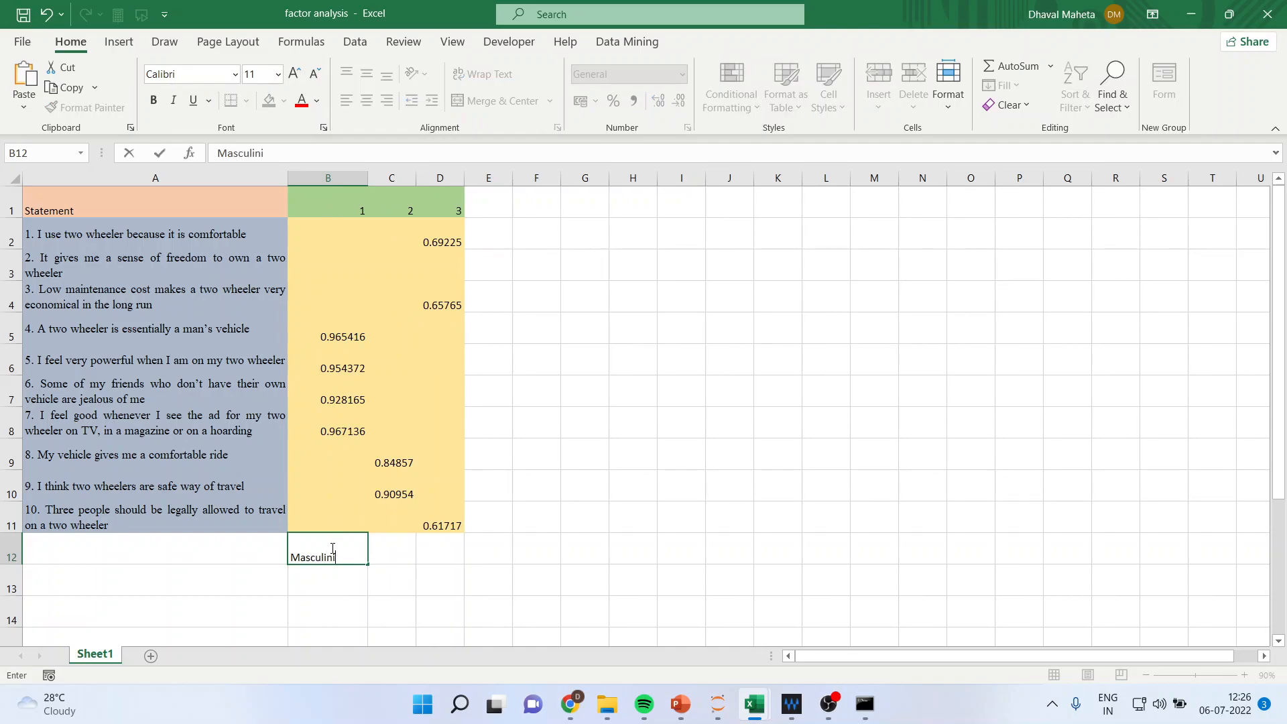
{"action": "key", "text": "enter"}
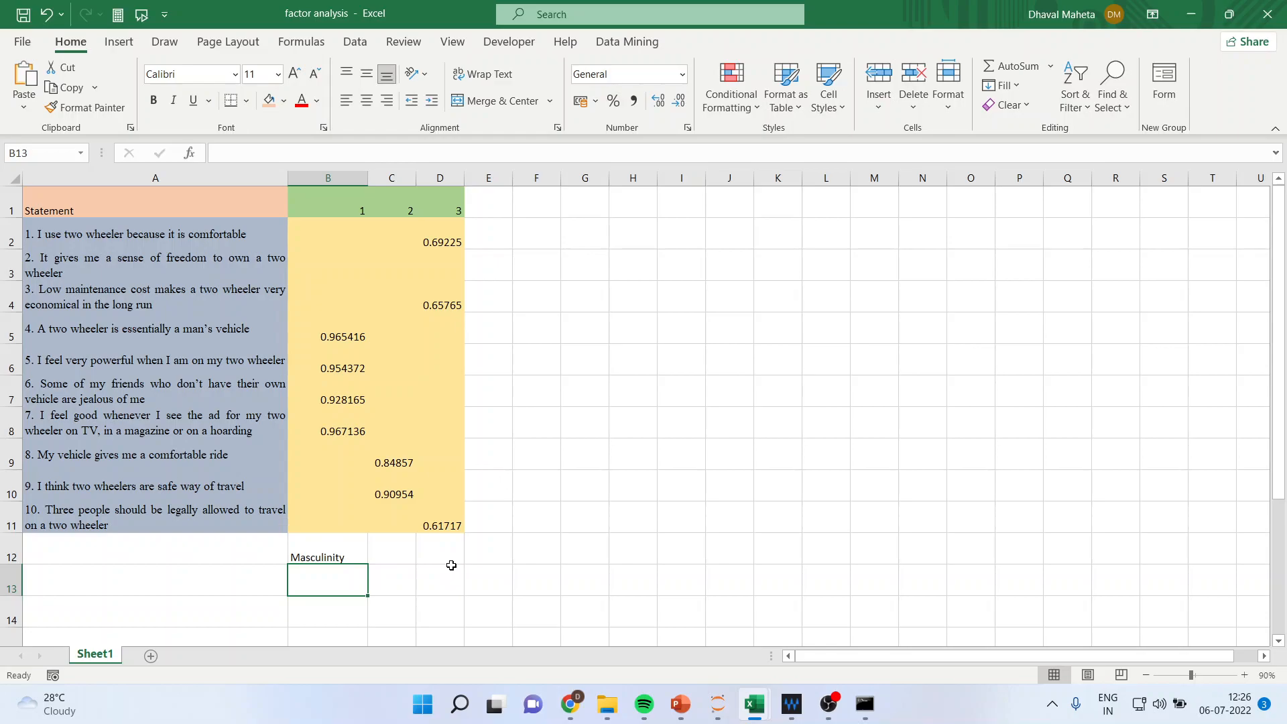
After reviewing statements 8 and 9, label factor 2 'Ease of Travel' in C12 and start 'Comfortab…' beneath it.
{"action": "left_click", "coordinate": [392, 462]}
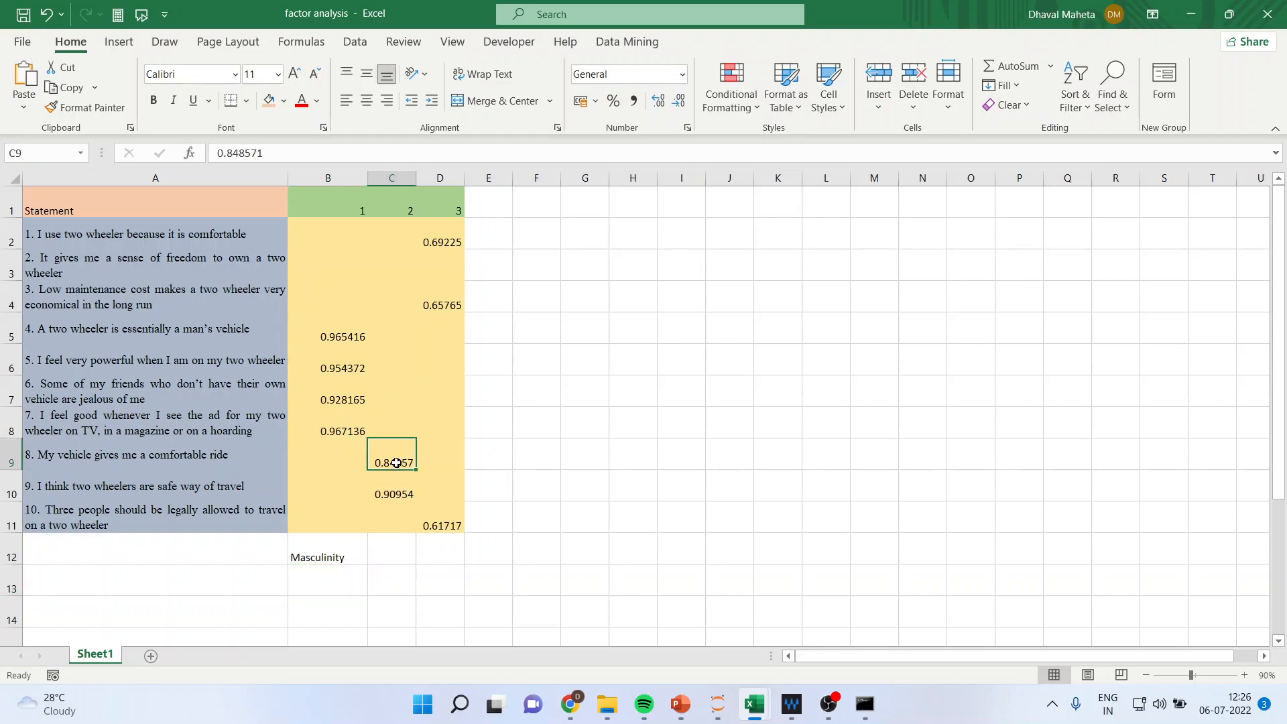
{"action": "left_click", "coordinate": [392, 493]}
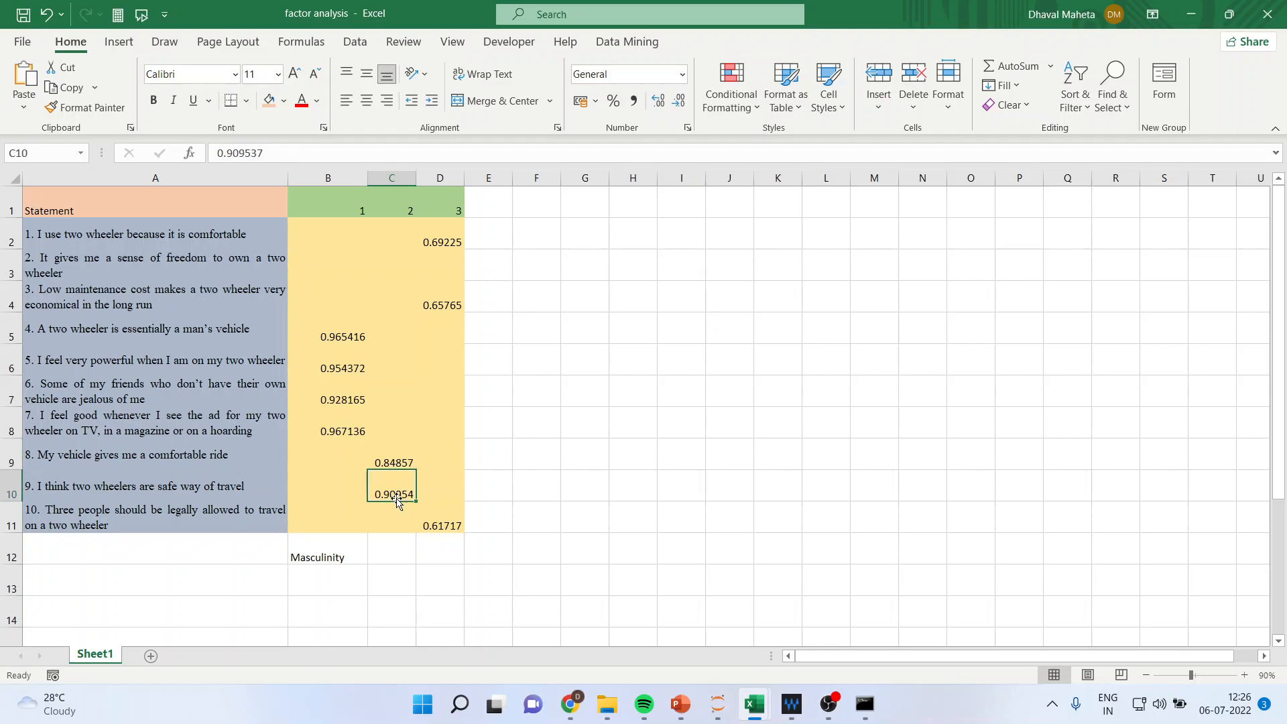
{"action": "left_click", "coordinate": [392, 556]}
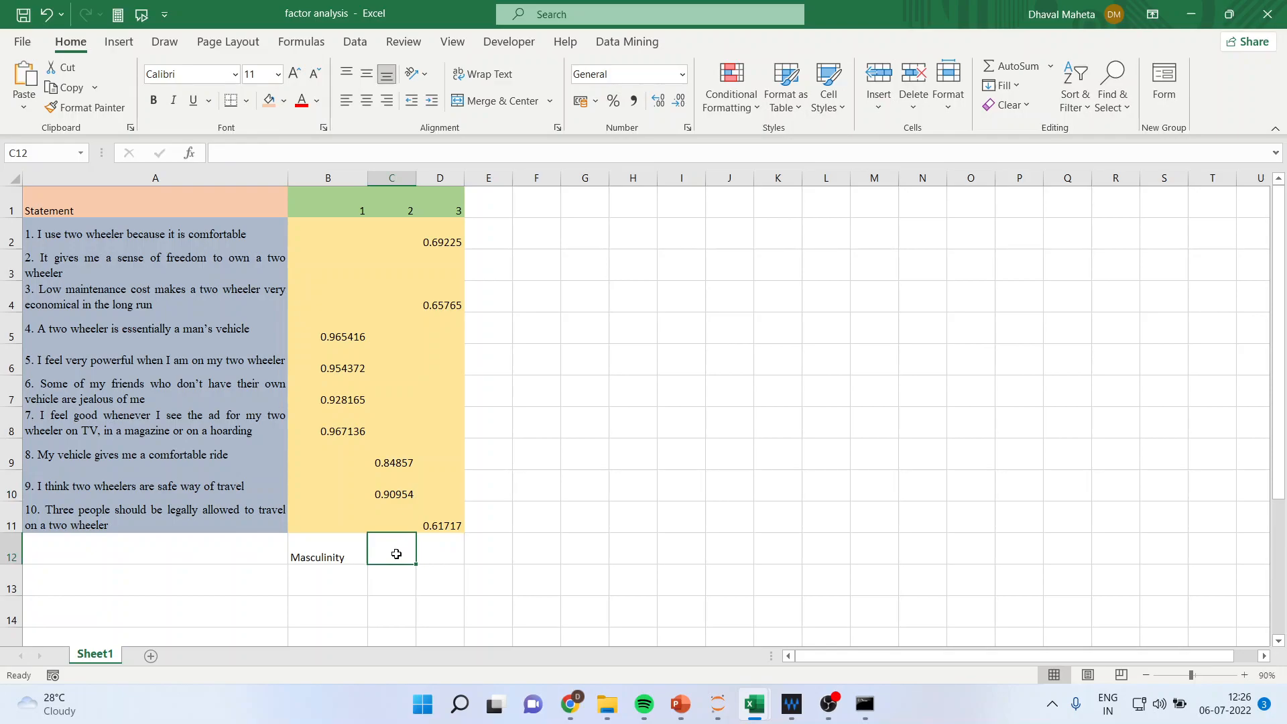
{"action": "type", "text": "E"}
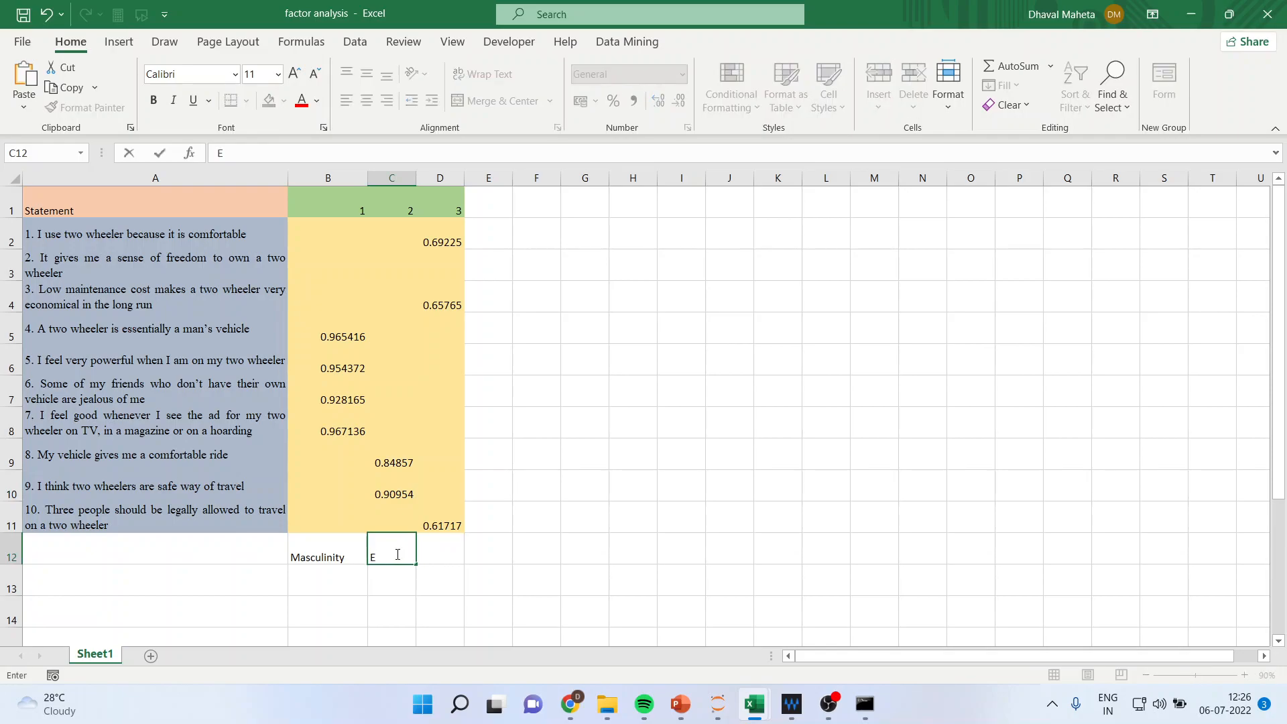
{"action": "type", "text": "ase of"}
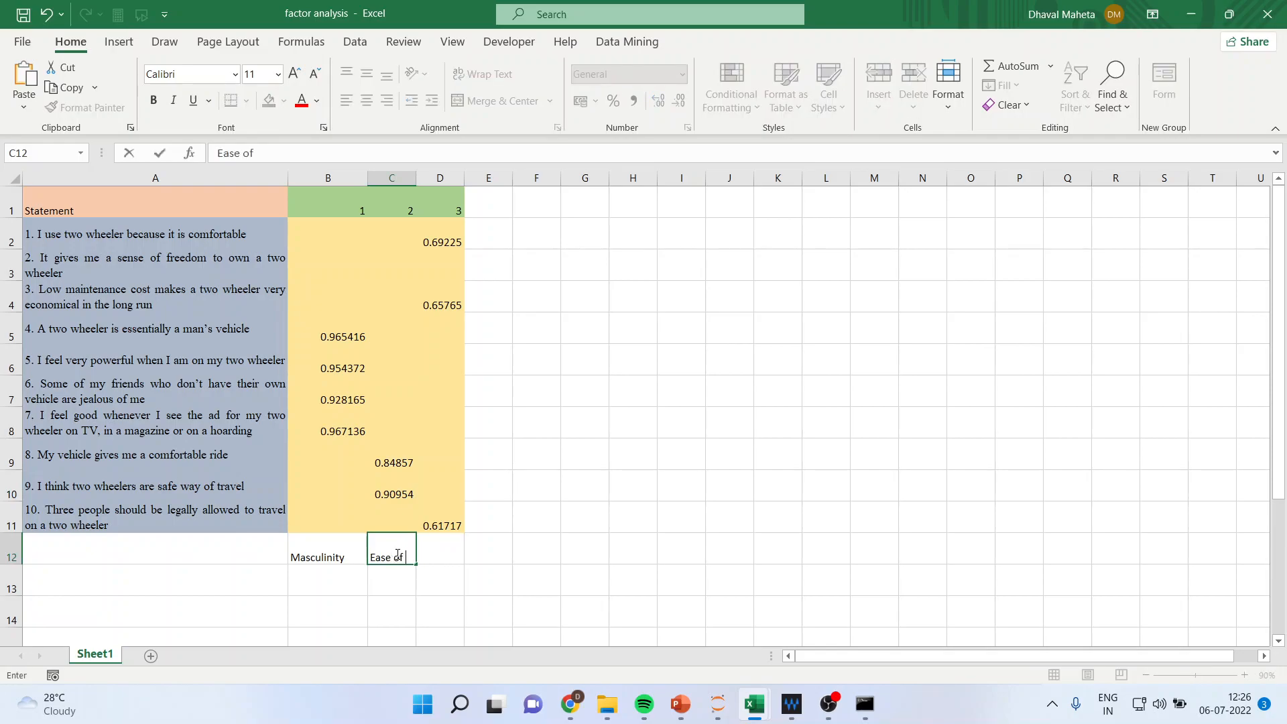
{"action": "type", "text": "Travel"}
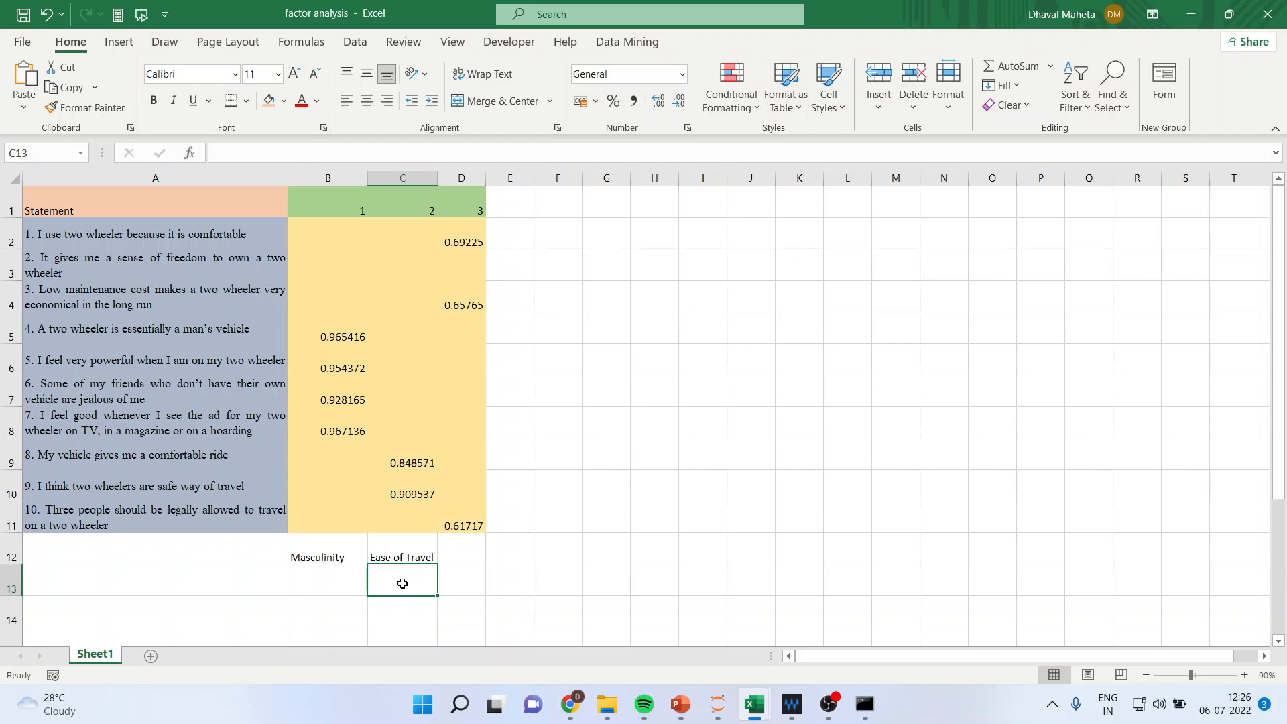
{"action": "type", "text": "Comfo"}
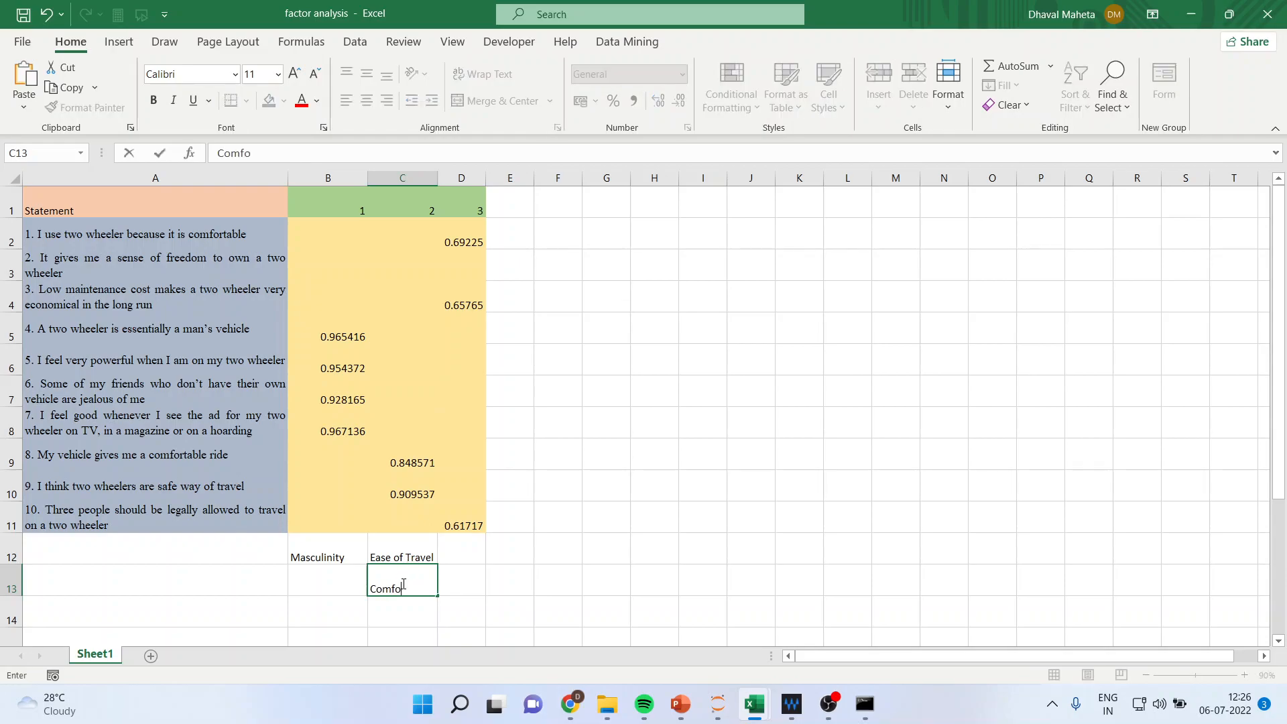
{"action": "type", "text": "tab"}
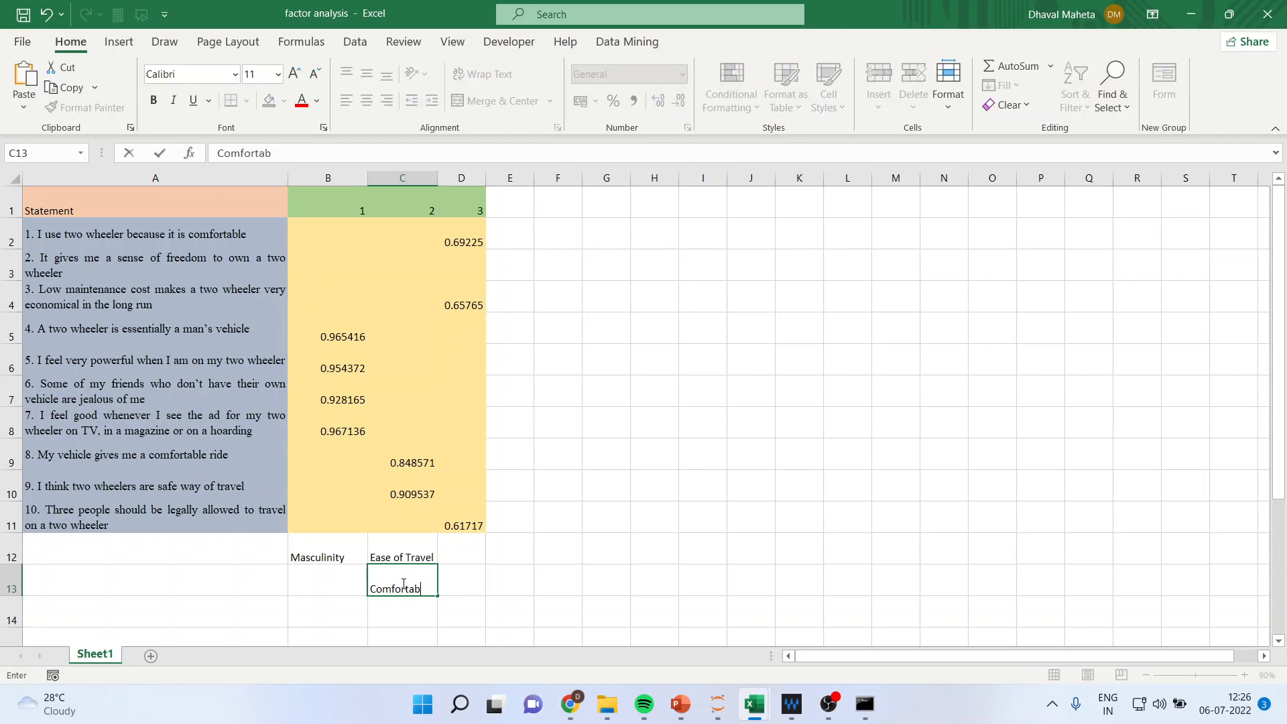
Commit Comfort, review statements 1, 3 and 10 on factor 3, label it 'Economical' in D12, then show the Thank You slide.
{"action": "left_click", "coordinate": [655, 548]}
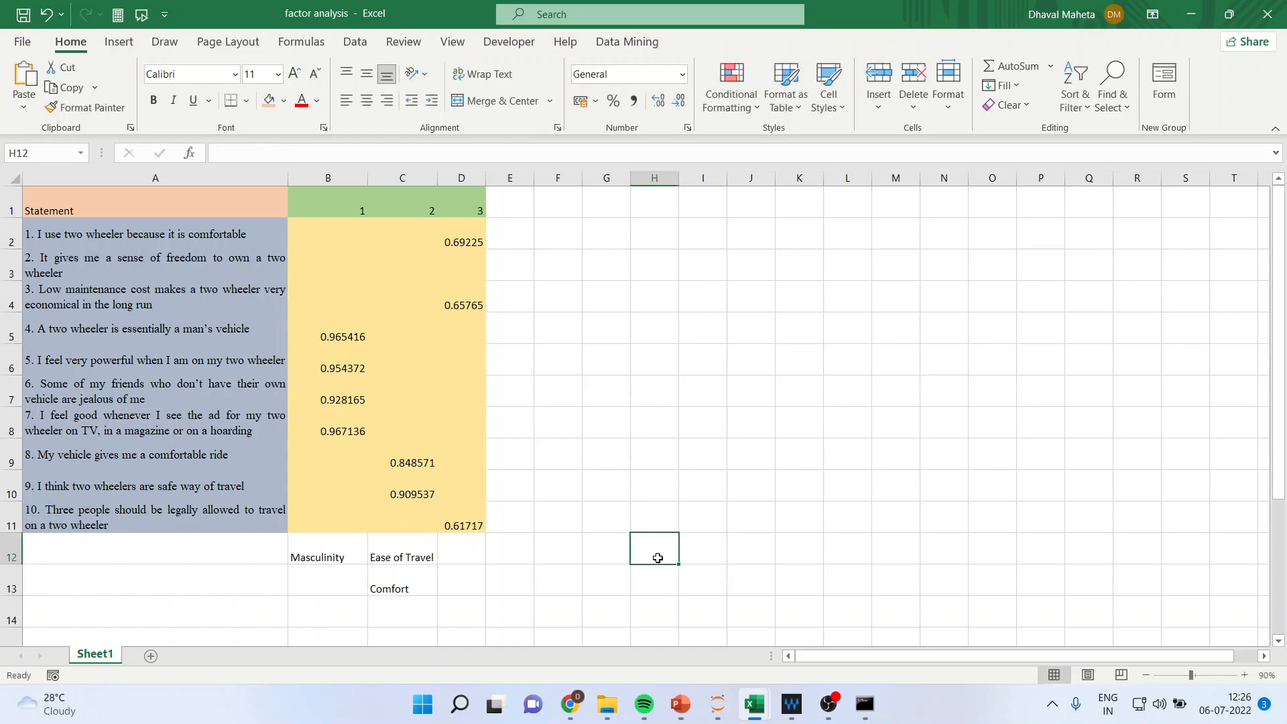
{"action": "mouse_move", "coordinate": [465, 249]}
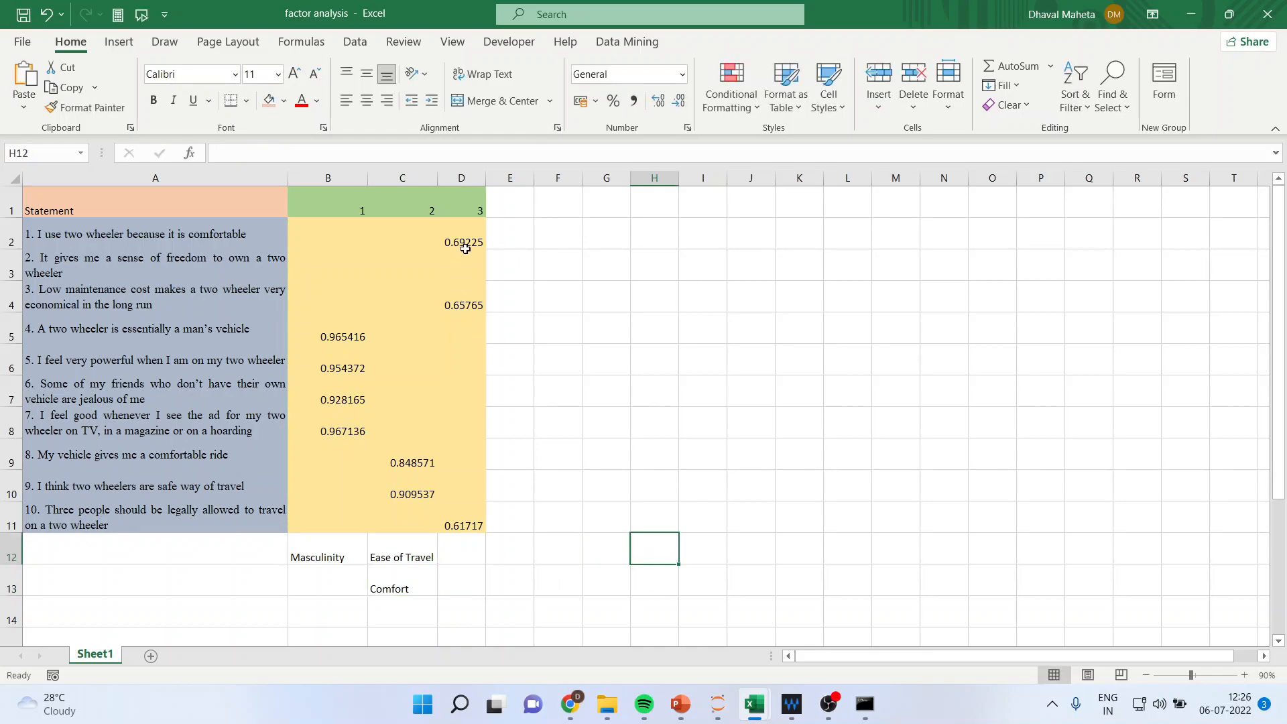
{"action": "left_click", "coordinate": [461, 241]}
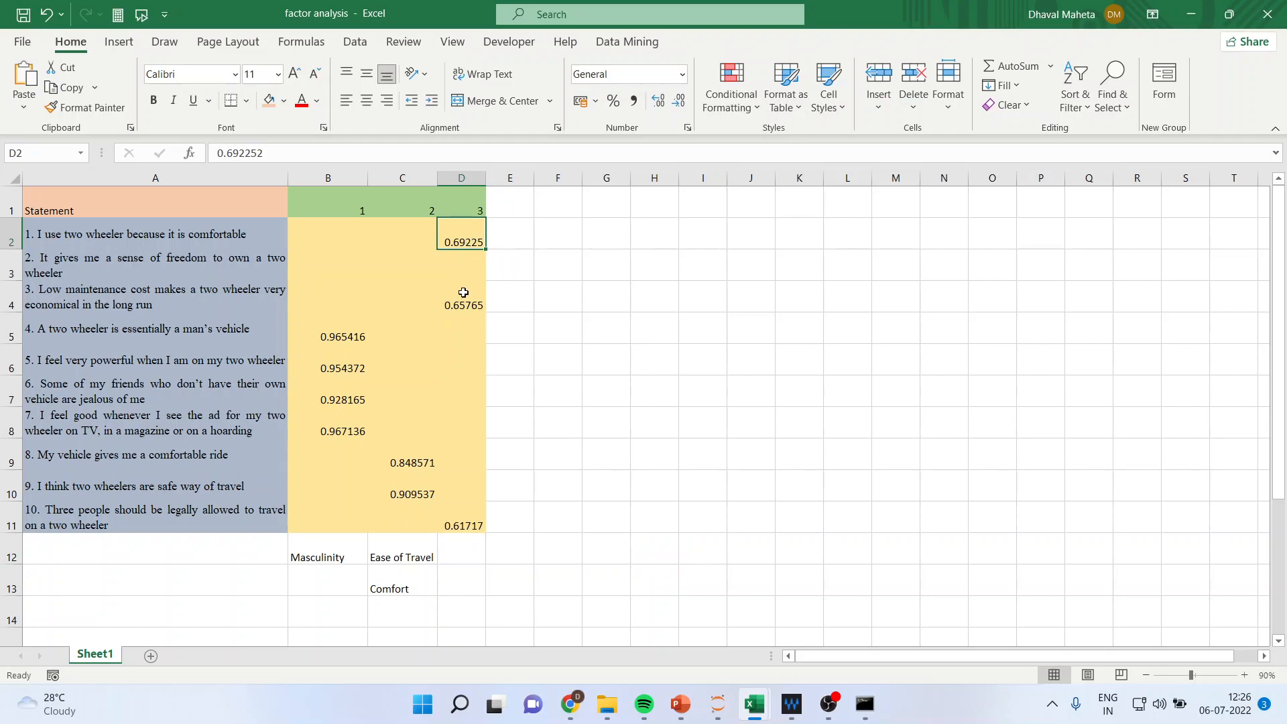
{"action": "left_click", "coordinate": [461, 304]}
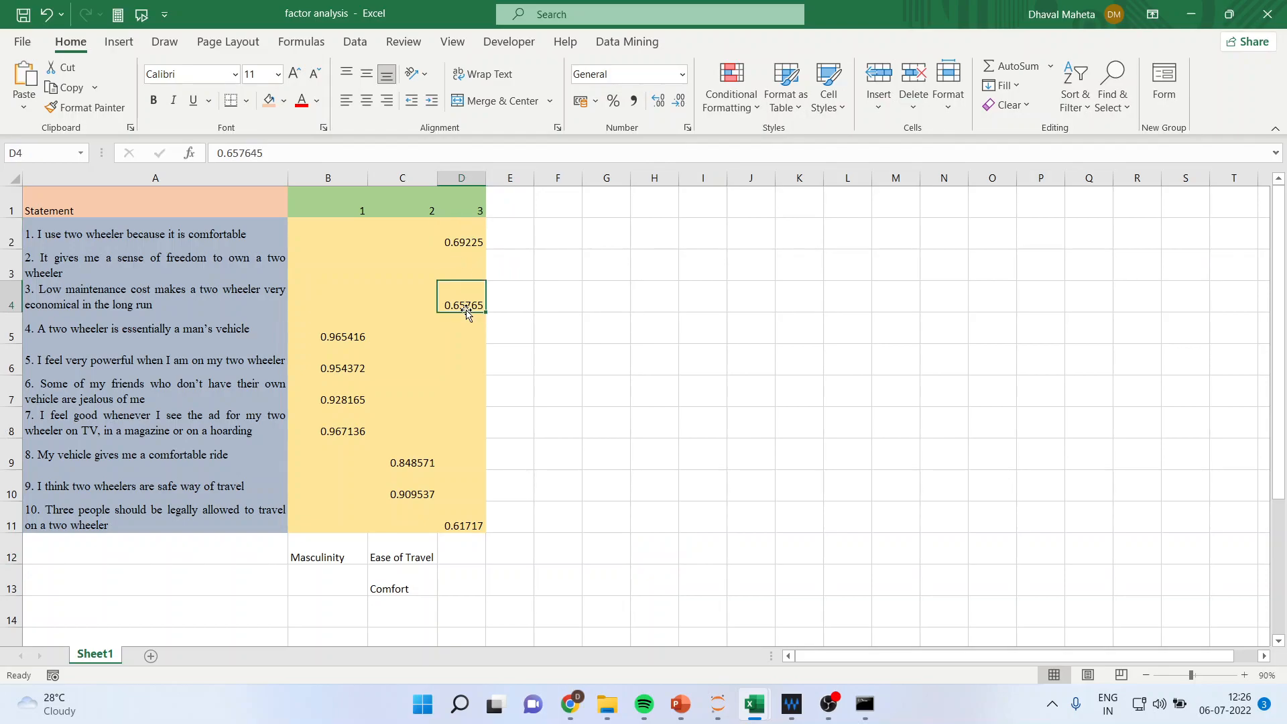
{"action": "mouse_move", "coordinate": [467, 526]}
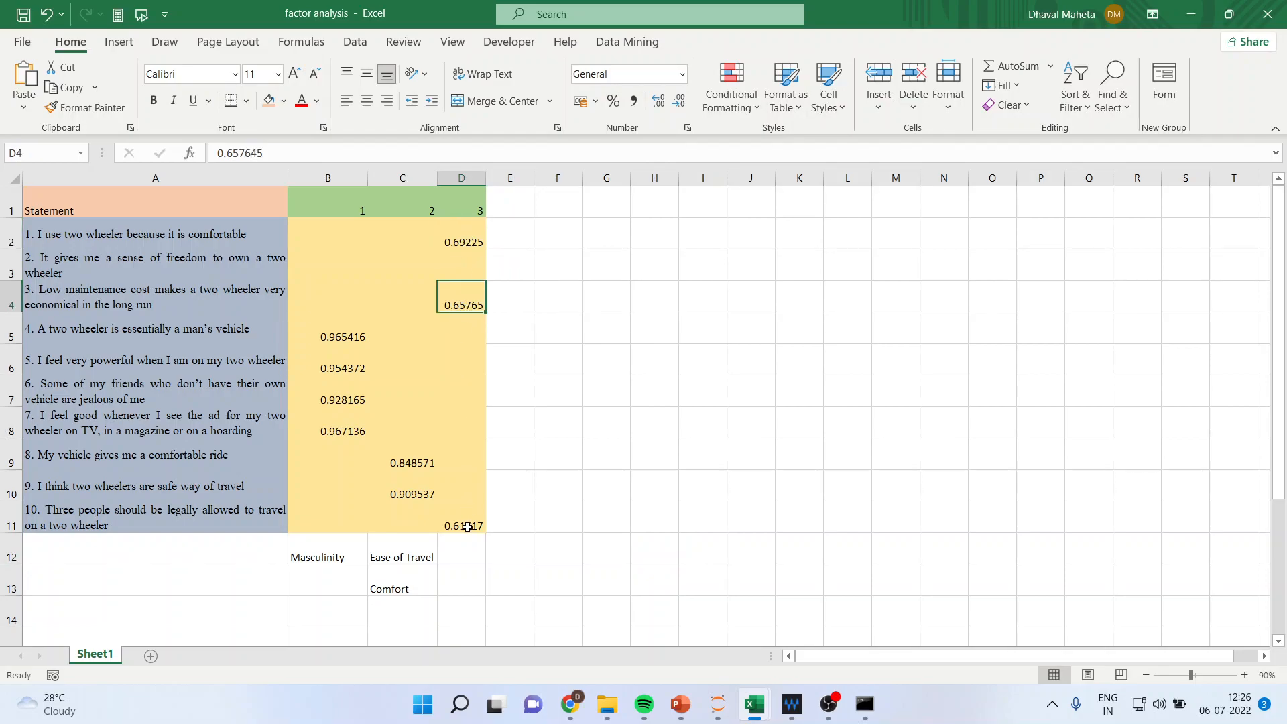
{"action": "left_click", "coordinate": [462, 525]}
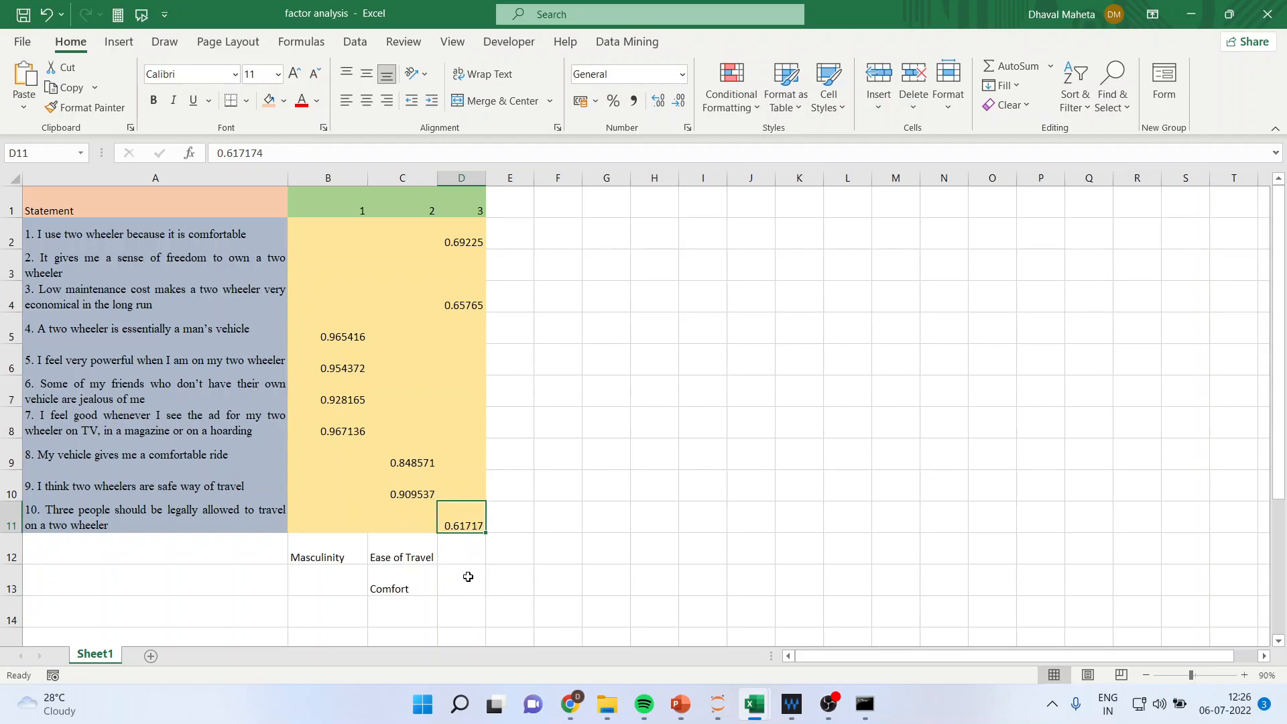
{"action": "type", "text": "Eco"}
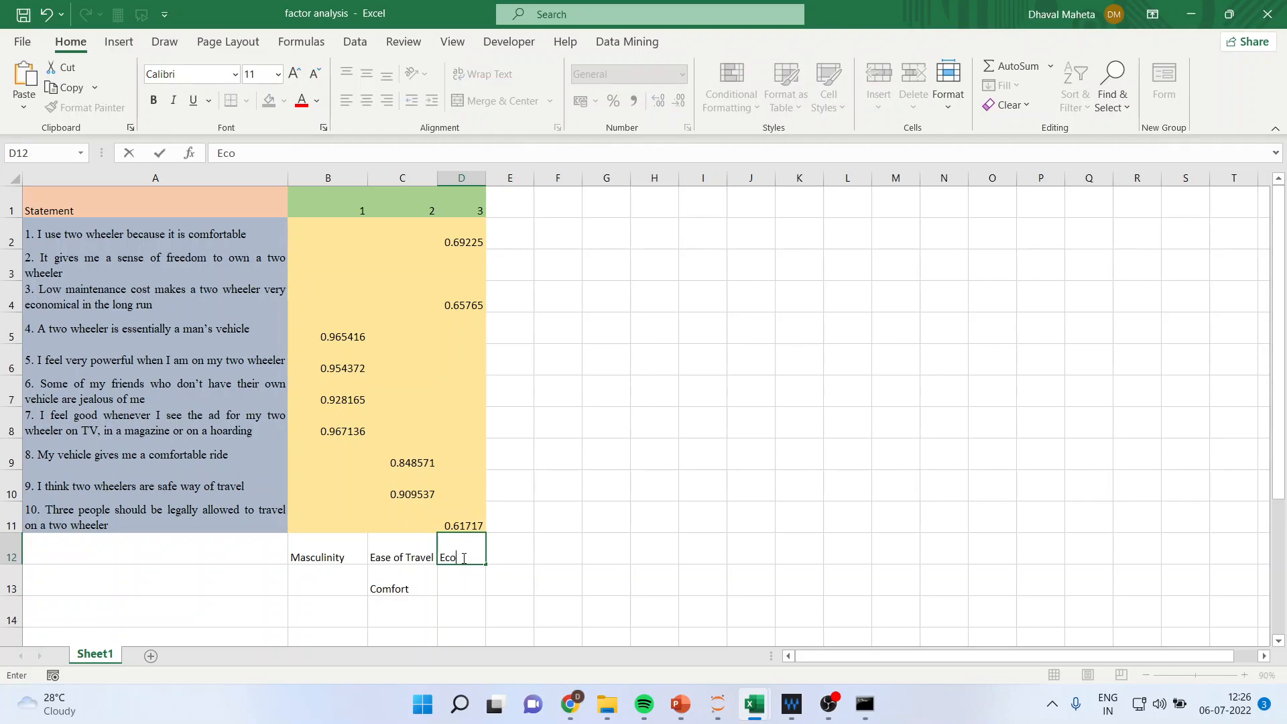
{"action": "type", "text": "nom"}
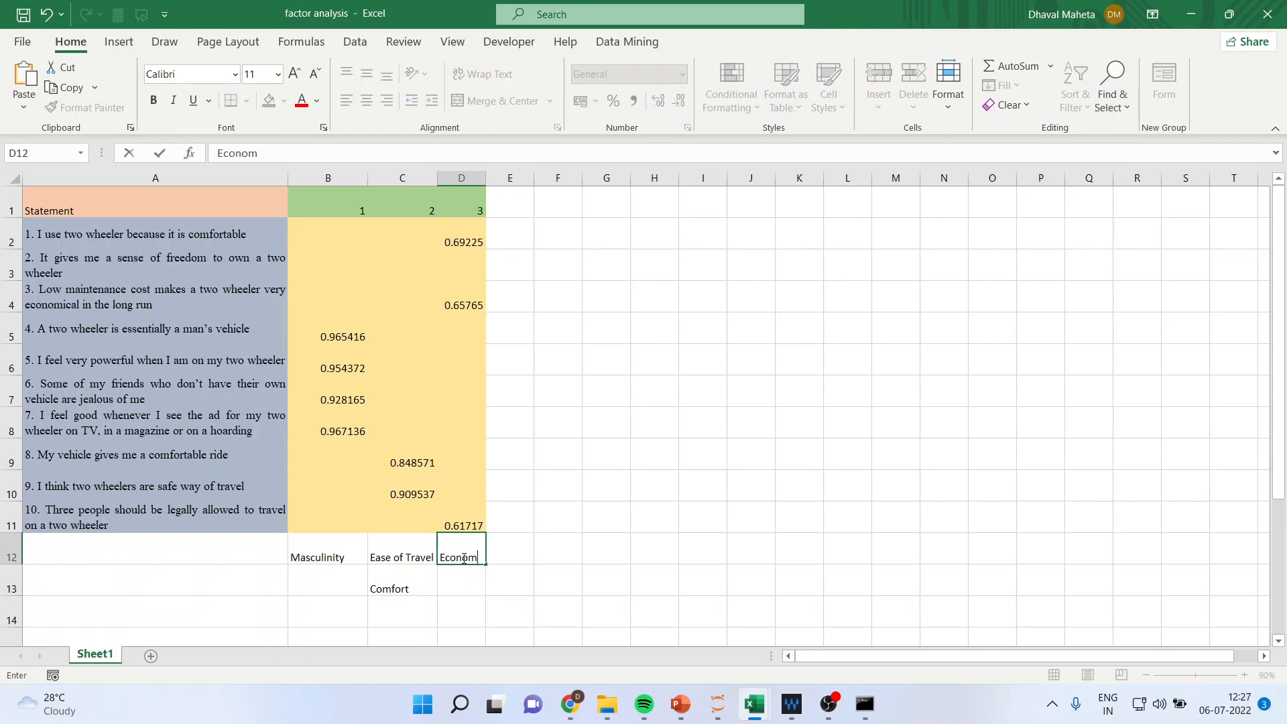
{"action": "type", "text": "ical"}
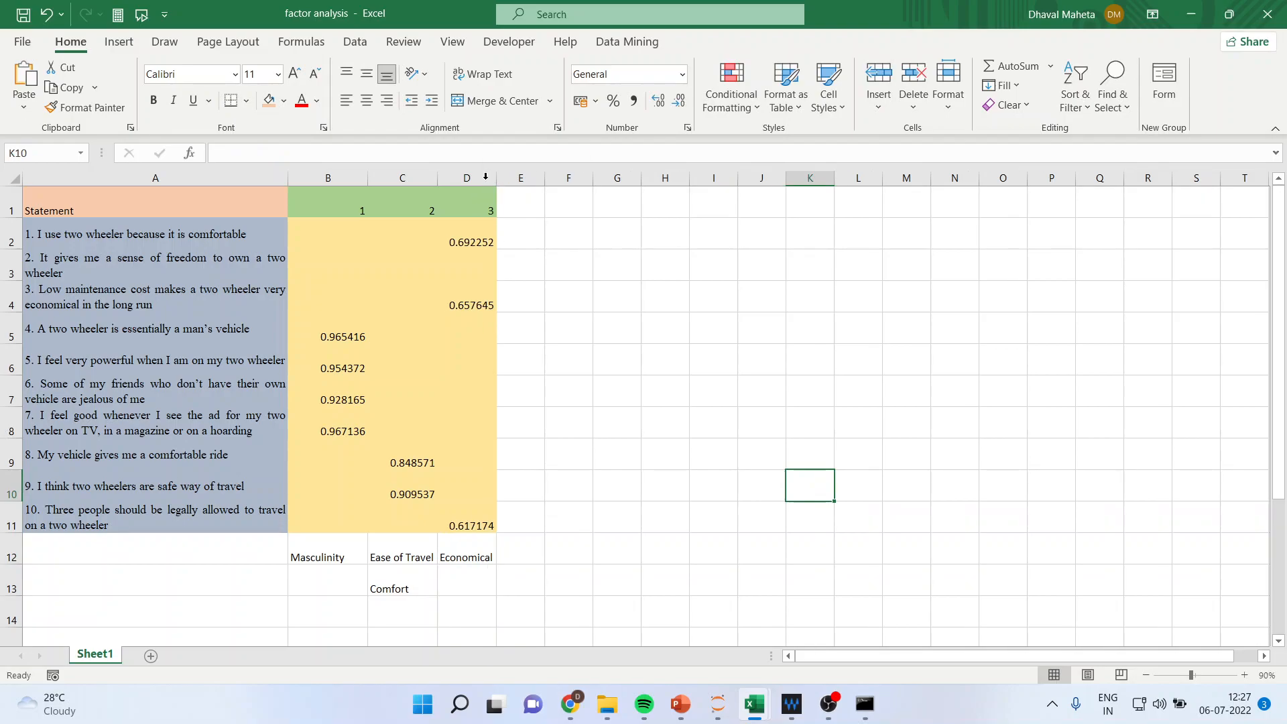
{"action": "mouse_move", "coordinate": [678, 704]}
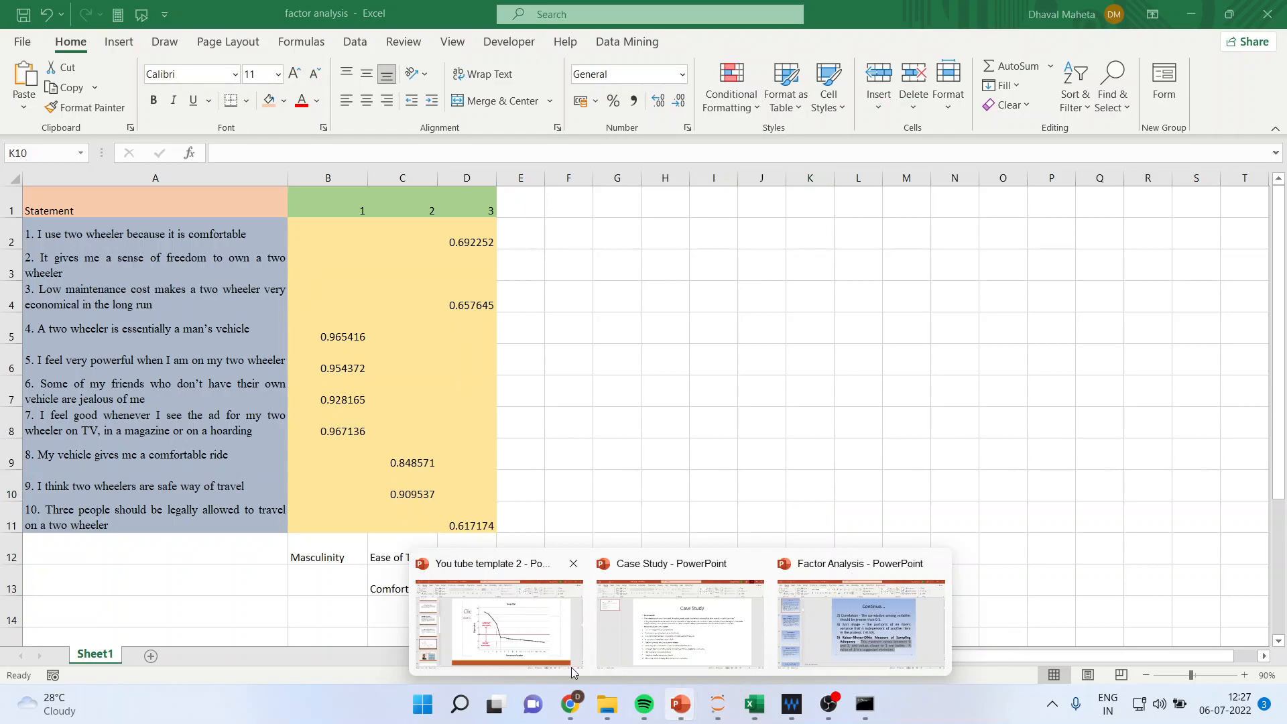
{"action": "left_click", "coordinate": [498, 624]}
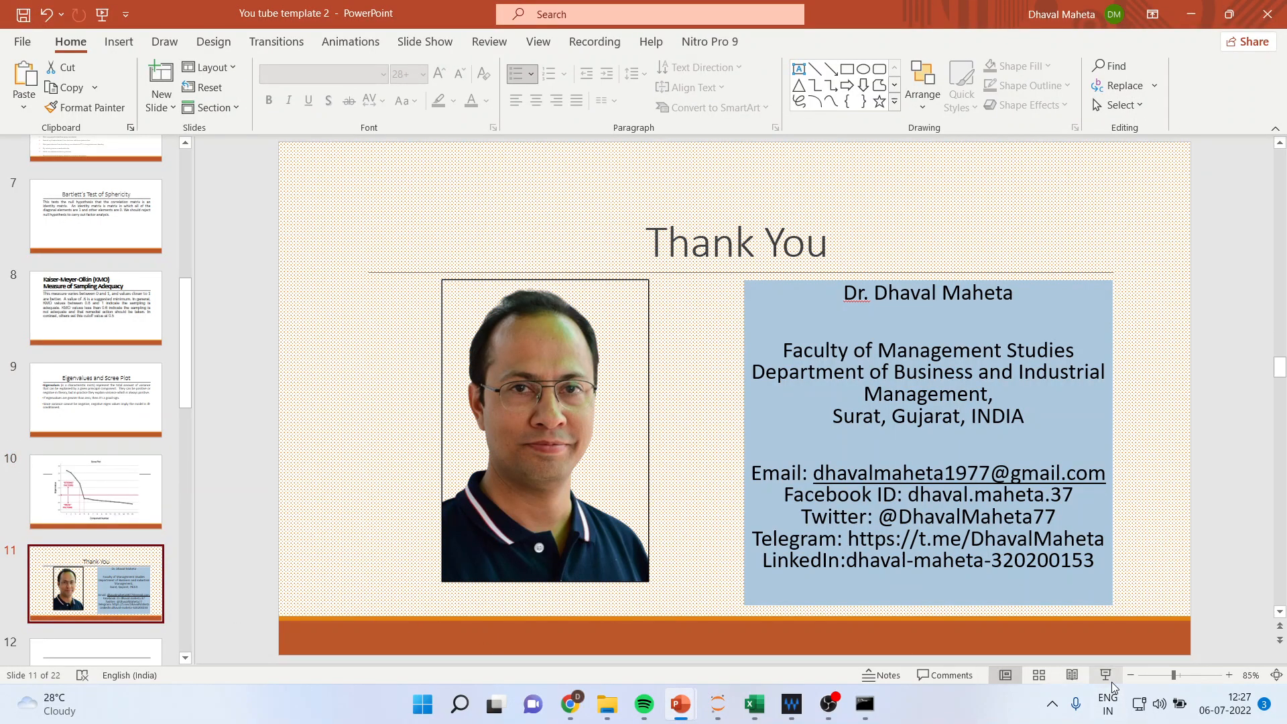